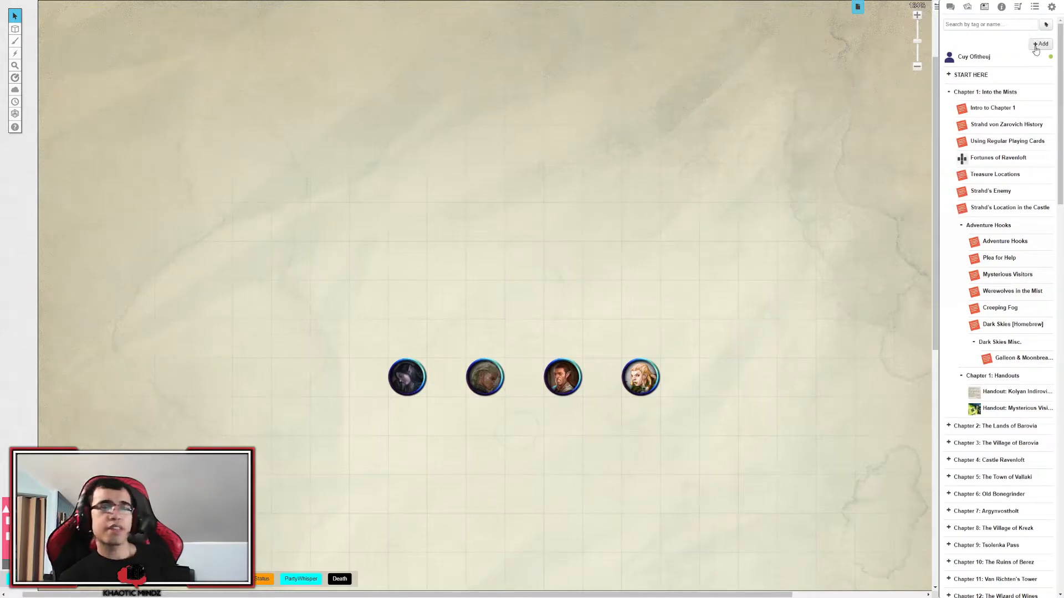
Add a new journal character named Test and save it.
click(1041, 43)
text(T)
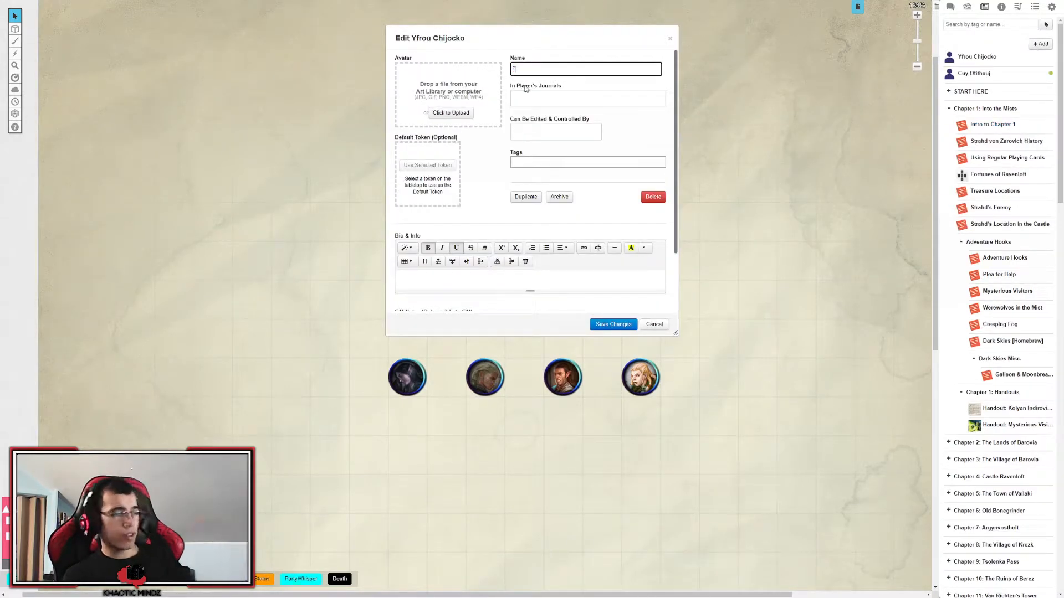
text(est)
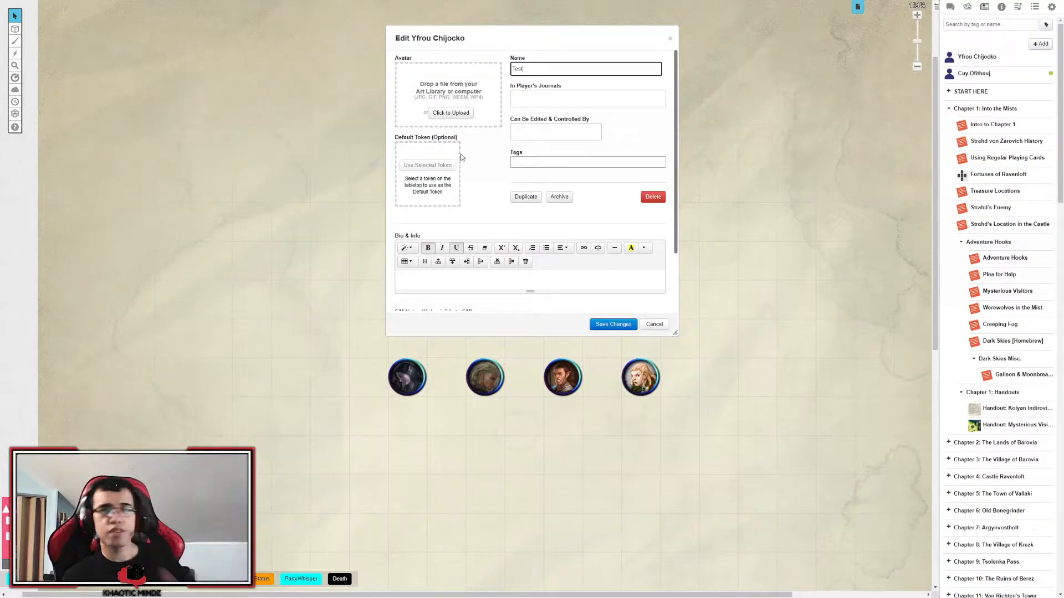
scroll(down, 3)
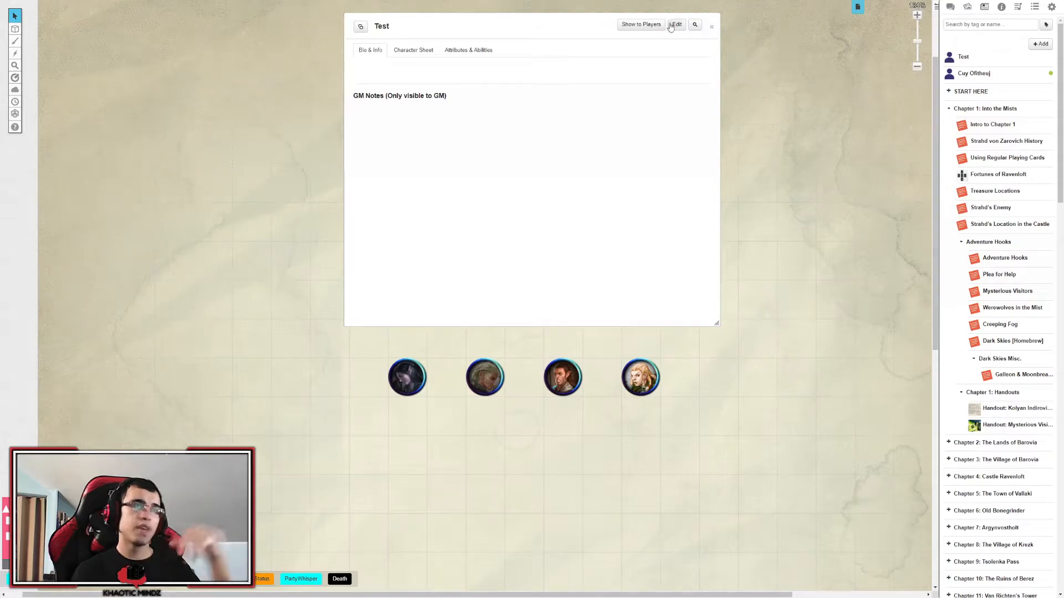
Choose the guided Charactermancer from the Character Sheet view.
click(676, 24)
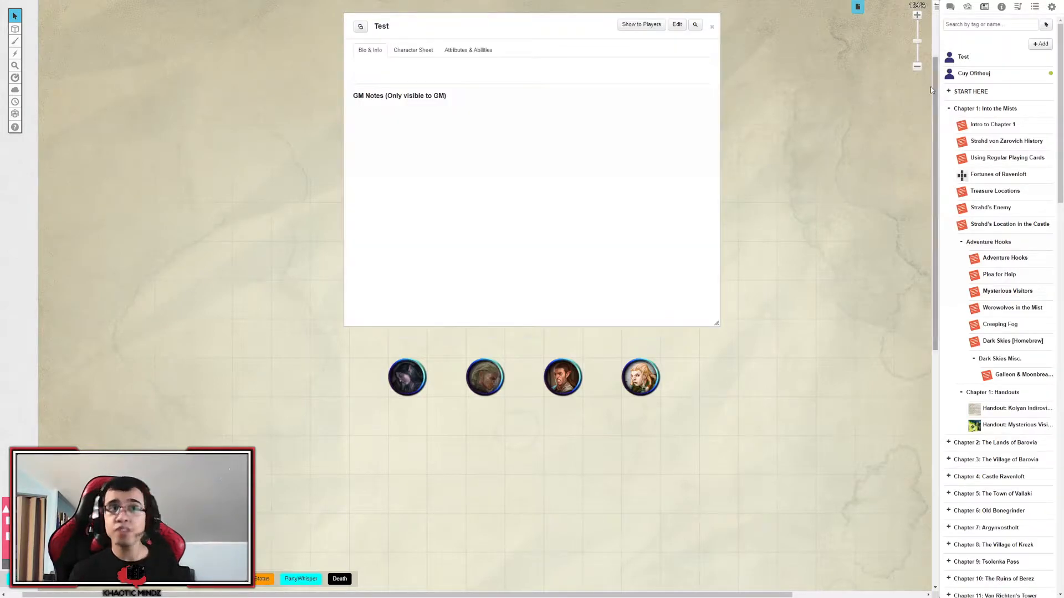
click(412, 50)
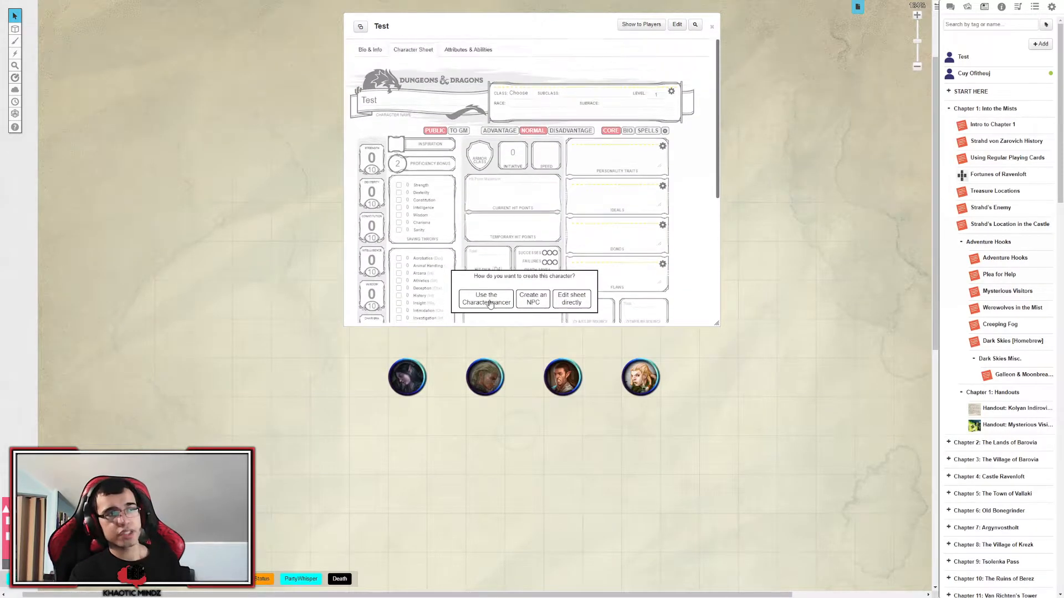
click(485, 298)
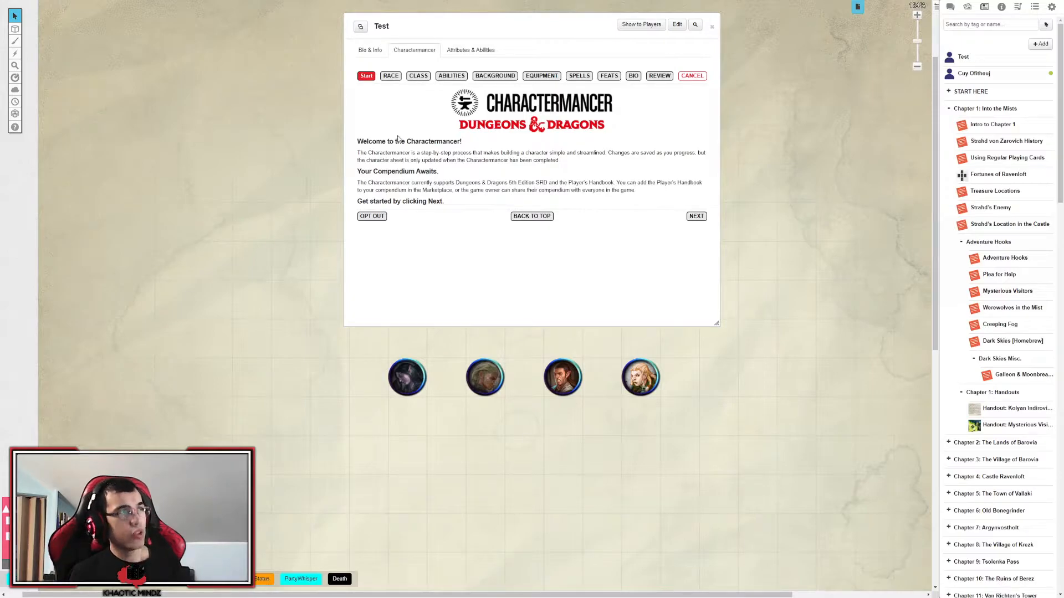
Advance from the welcome page to the Race step.
click(391, 75)
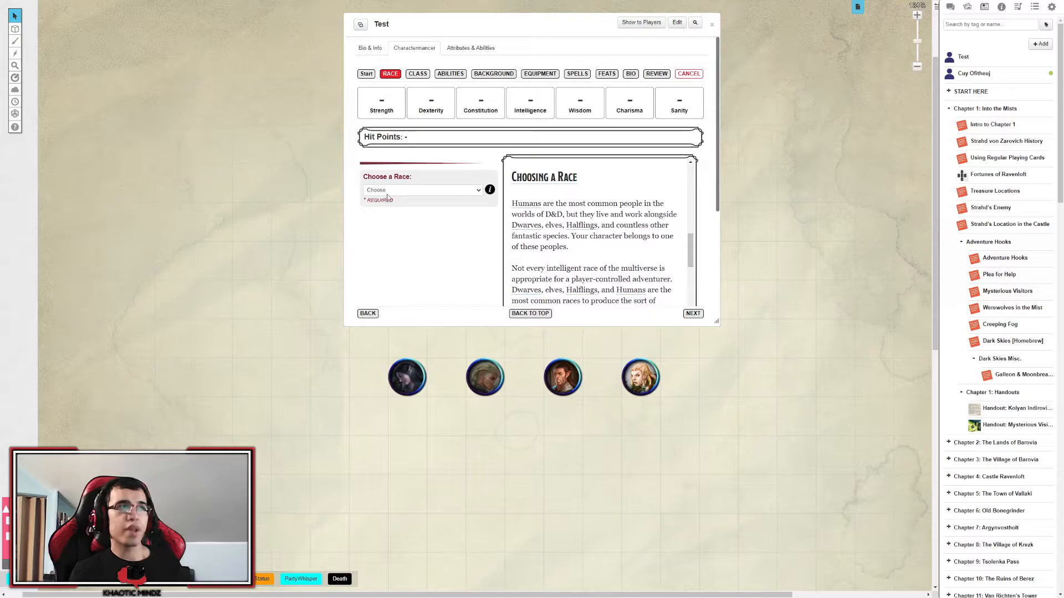
mouse_move(446, 116)
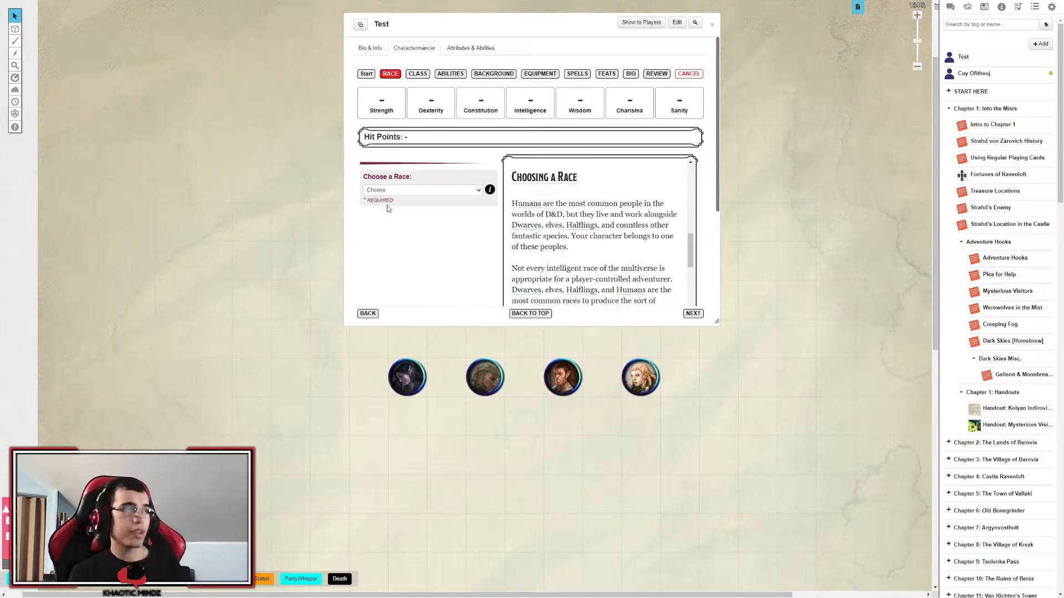
mouse_move(386, 233)
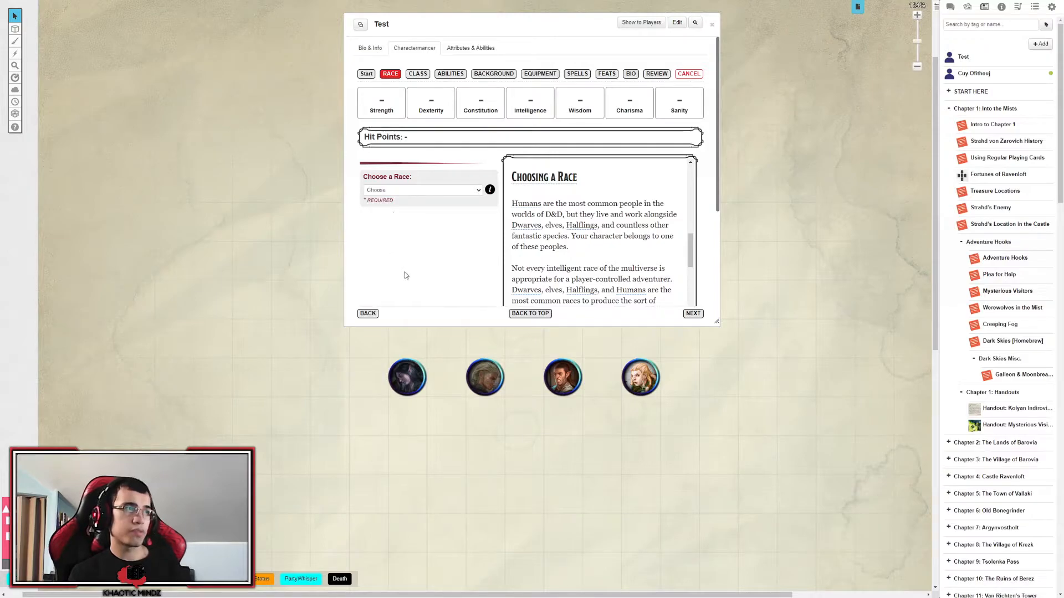
mouse_move(396, 239)
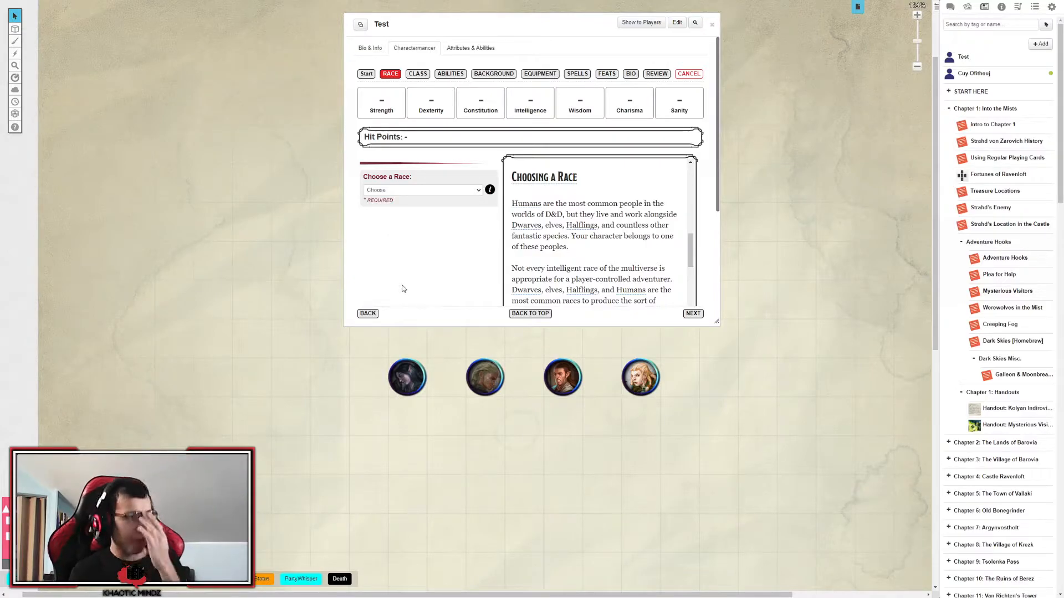
mouse_move(406, 285)
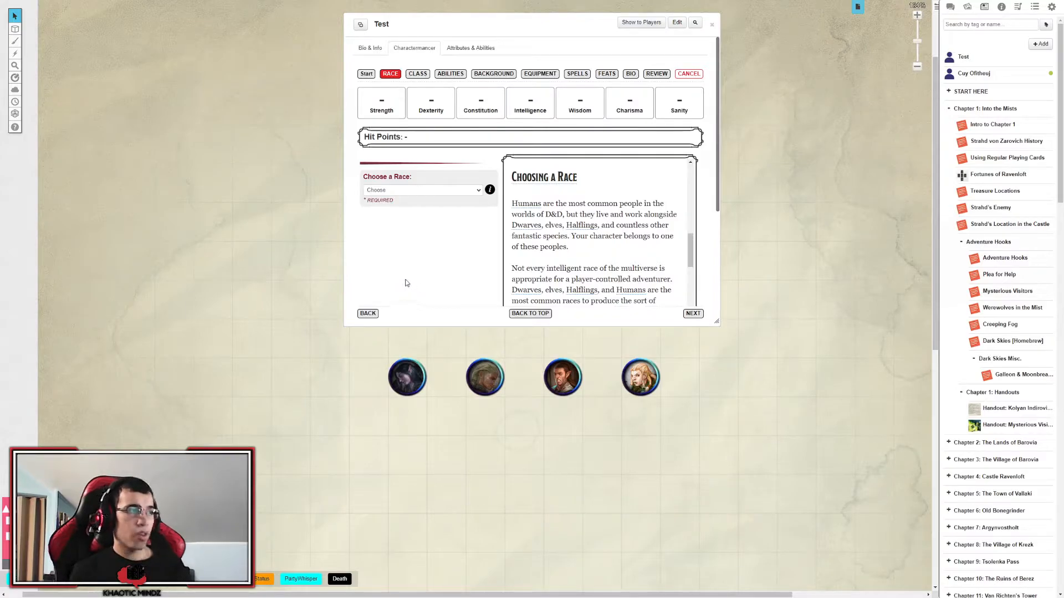
mouse_move(390, 300)
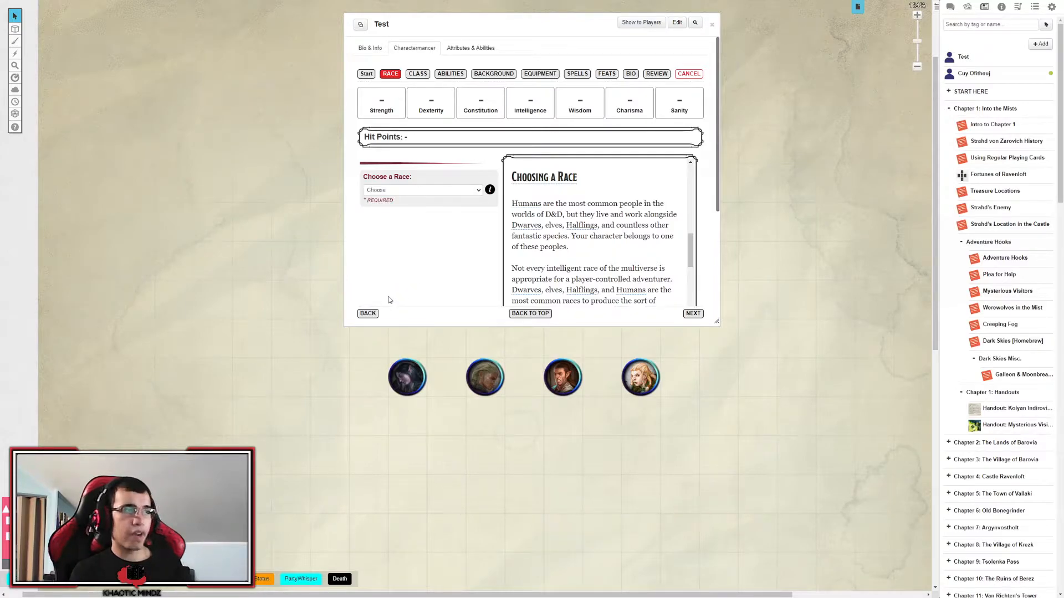
Set the race to Human (PHB) with Neutral Good alignment.
click(421, 190)
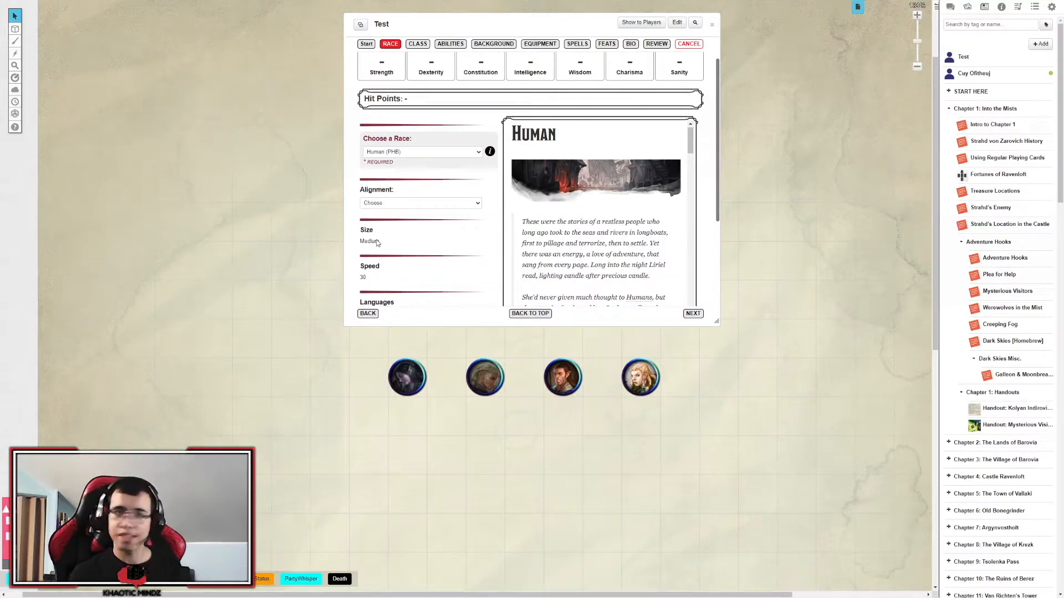
mouse_move(386, 226)
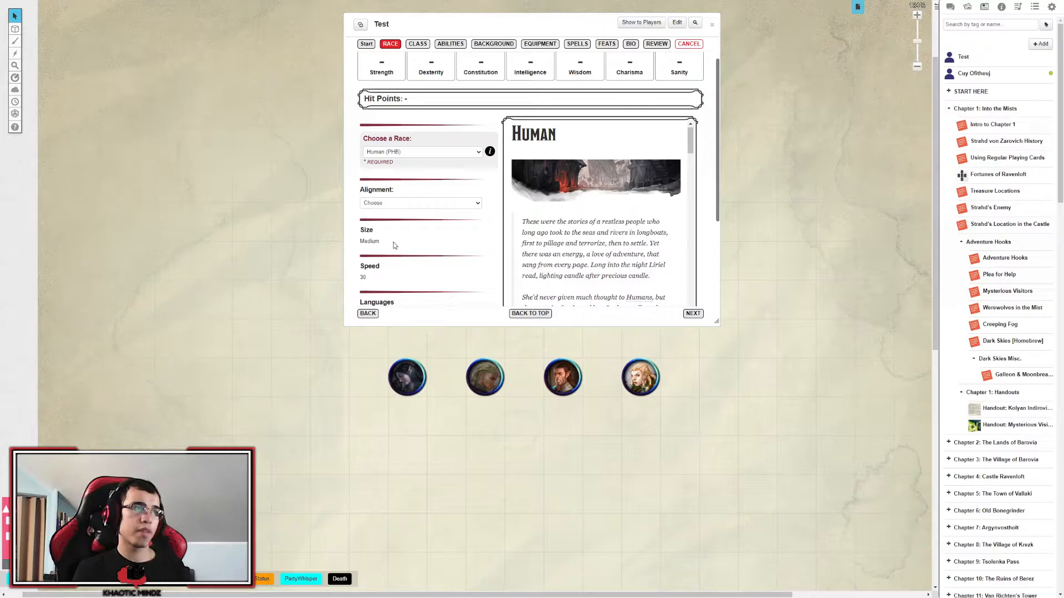
click(420, 203)
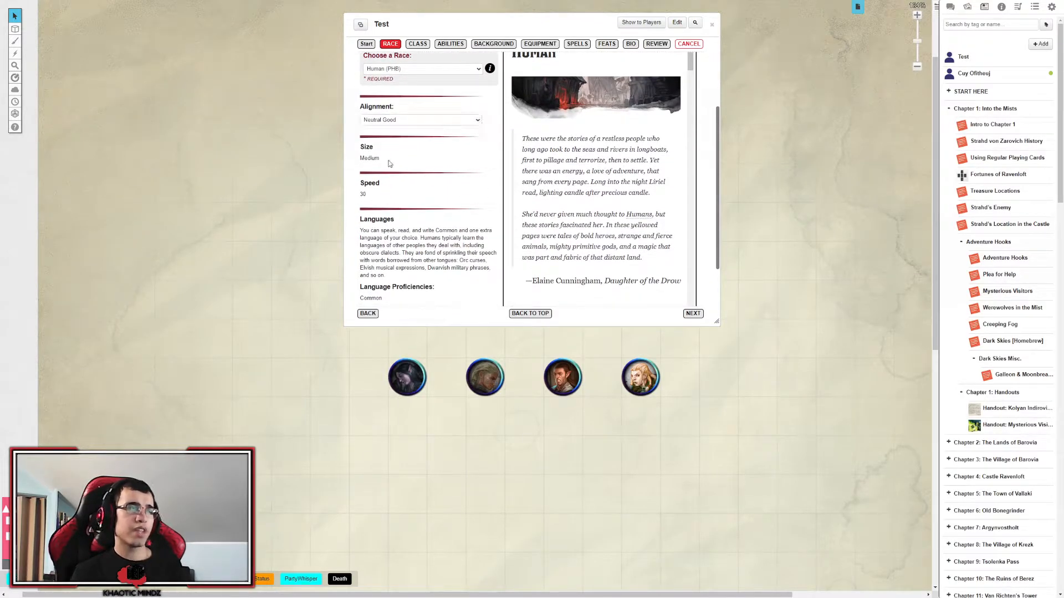
Move the second player token further left on the map.
click(484, 377)
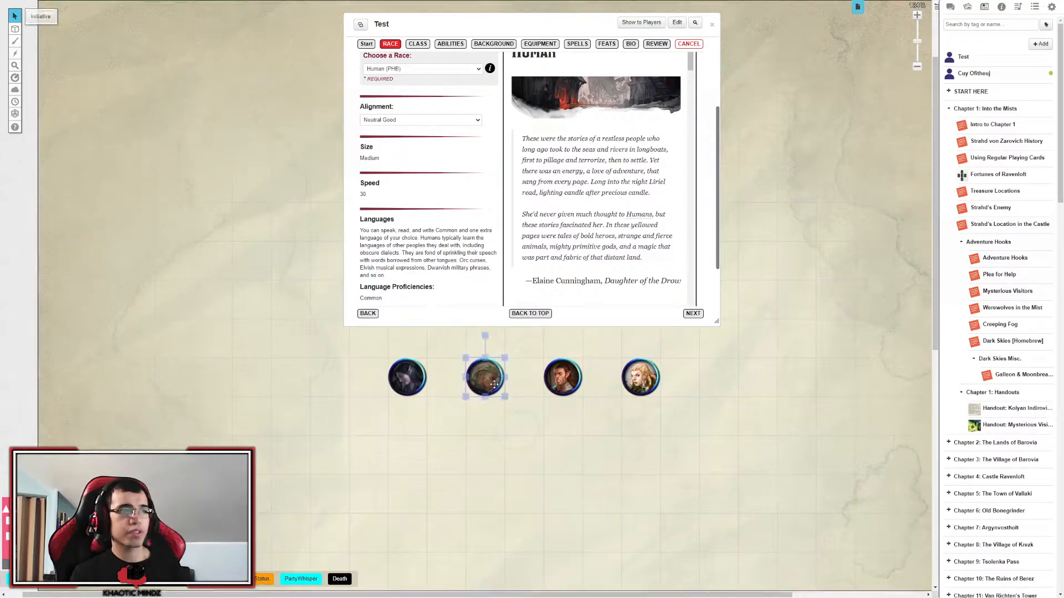
drag(486, 377, 252, 346)
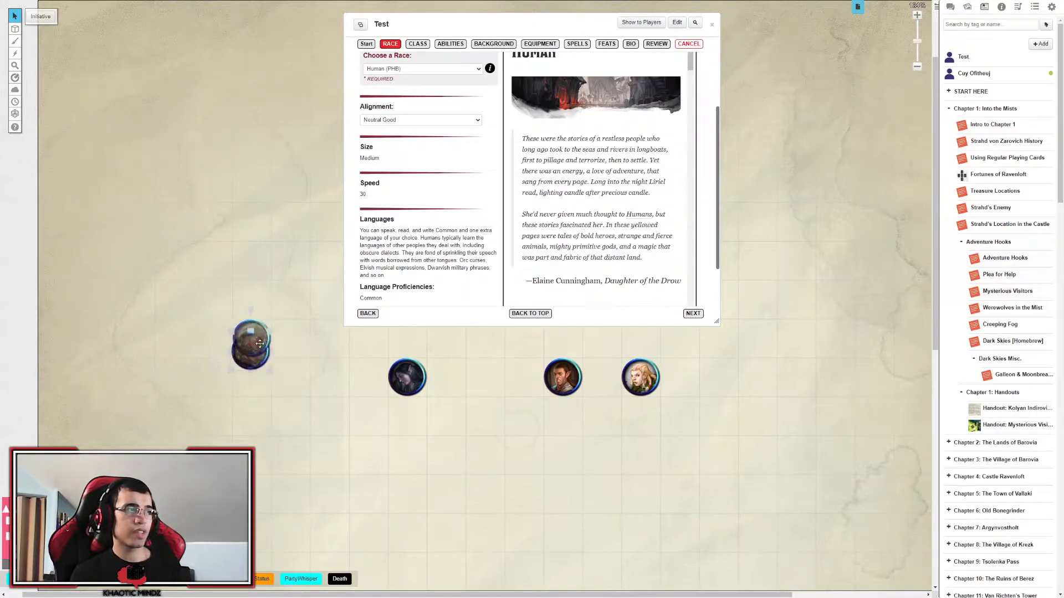
Give the human Elvish (PHB) as its extra language with the Standard subrace.
click(251, 342)
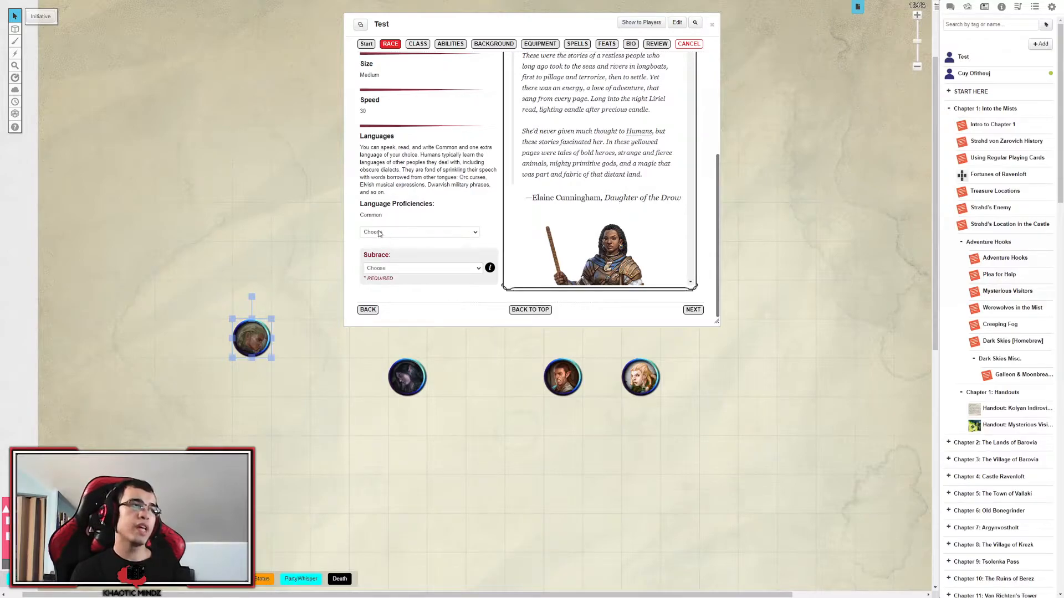
click(419, 231)
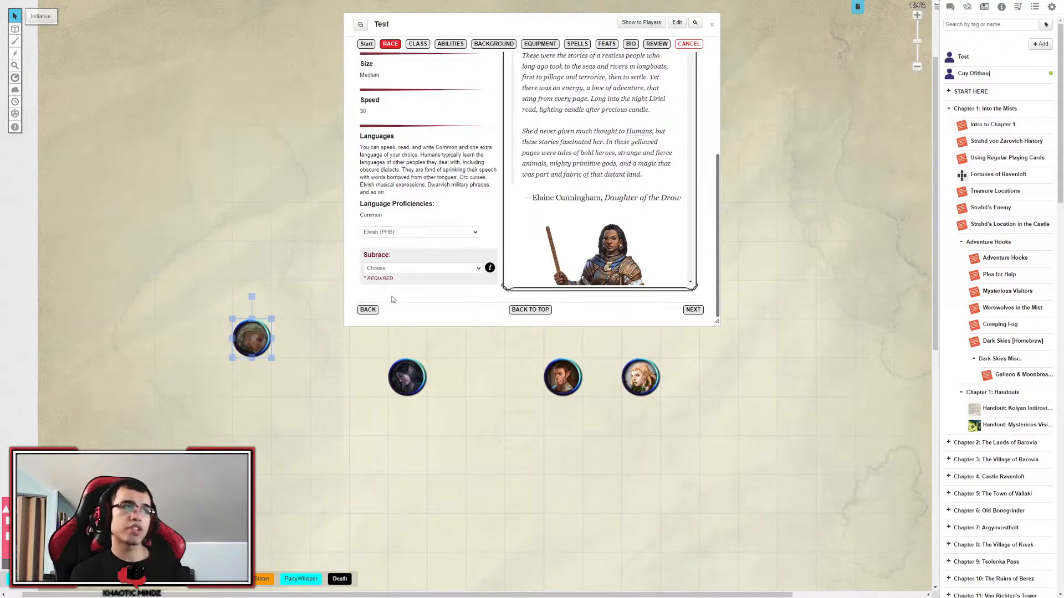
mouse_move(394, 288)
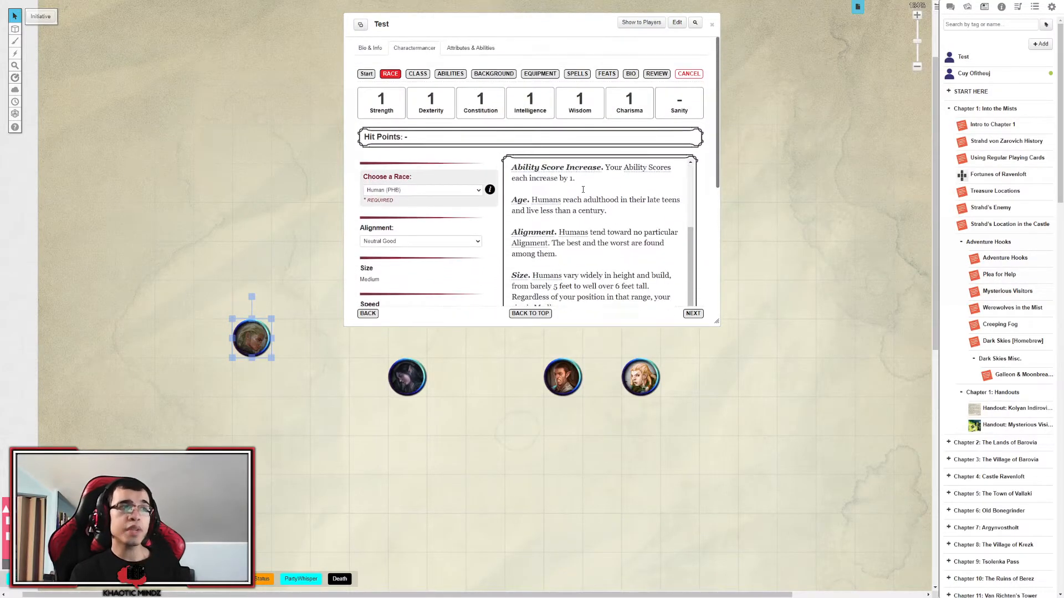
scroll(down, 3)
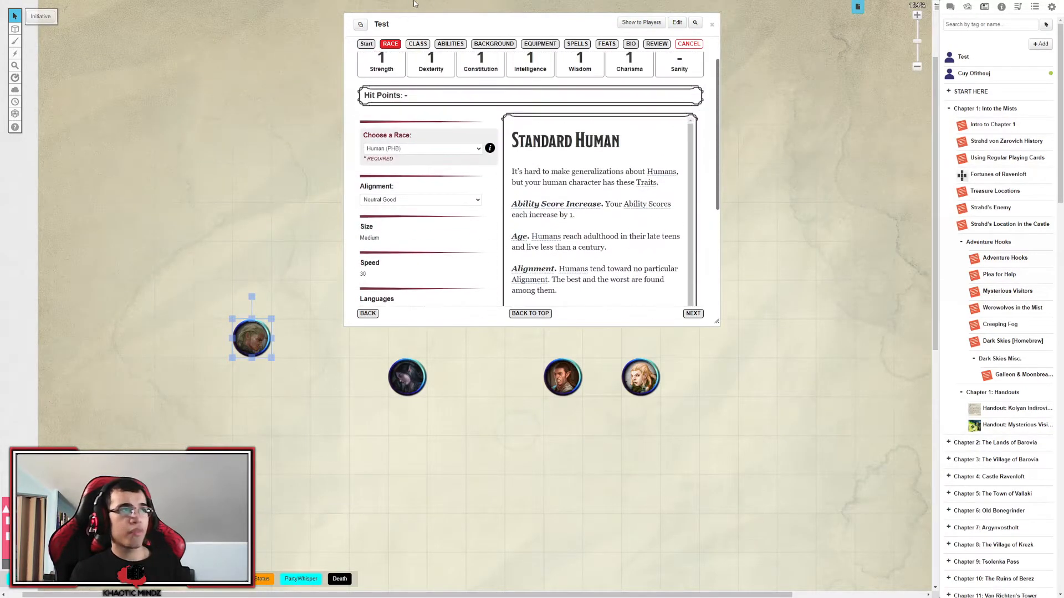
Choose Fighter (PHB) as the class and review its description.
click(418, 43)
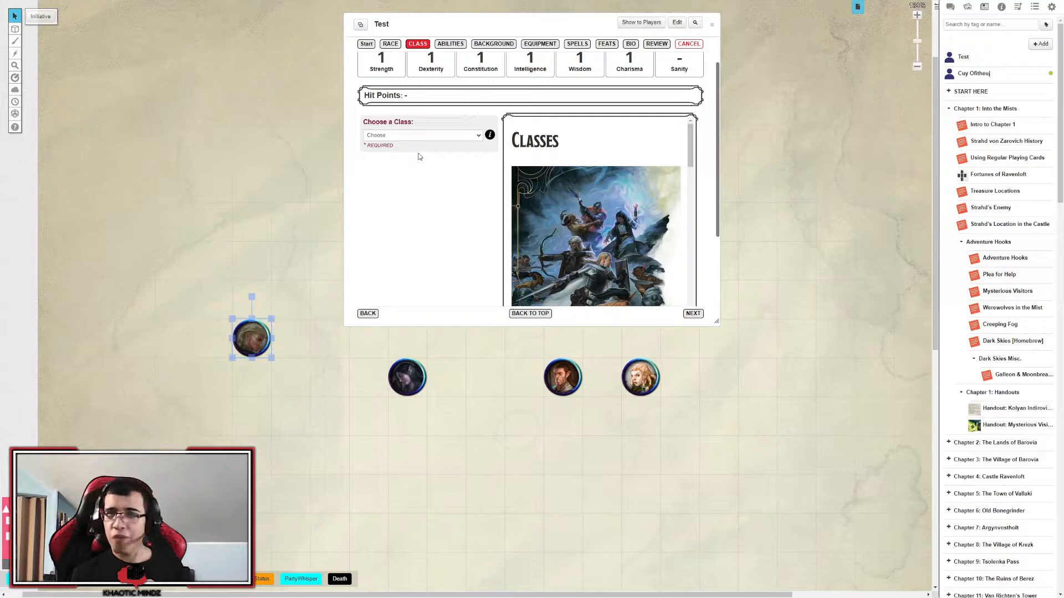
mouse_move(392, 197)
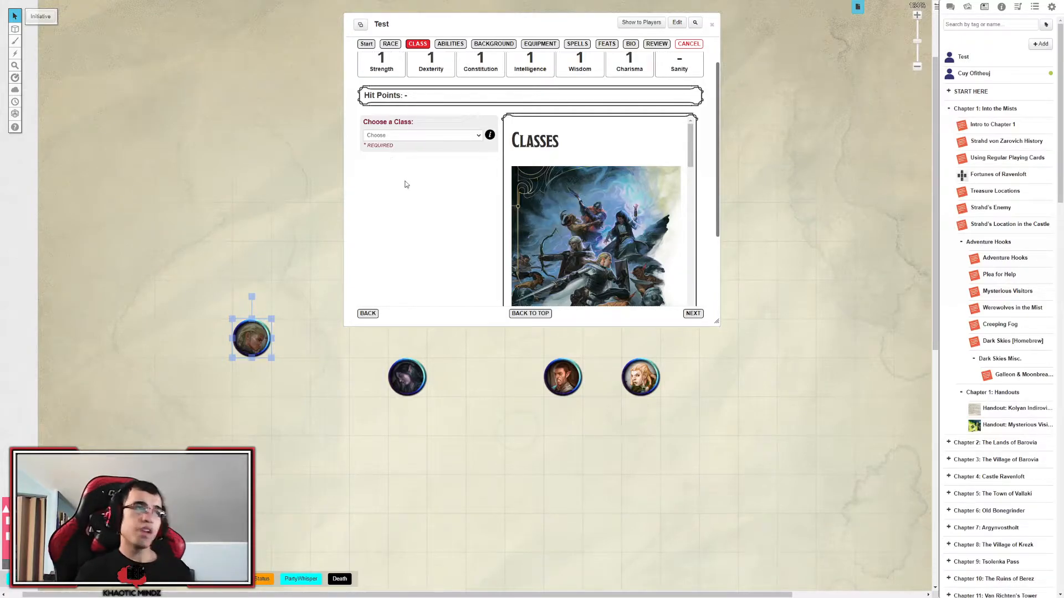
click(422, 136)
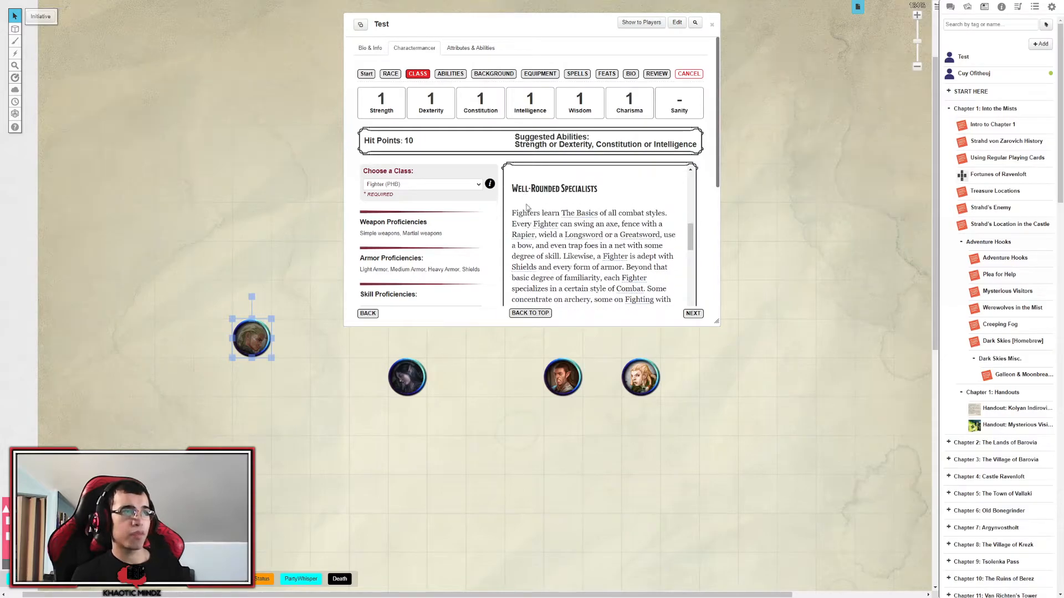
mouse_move(564, 230)
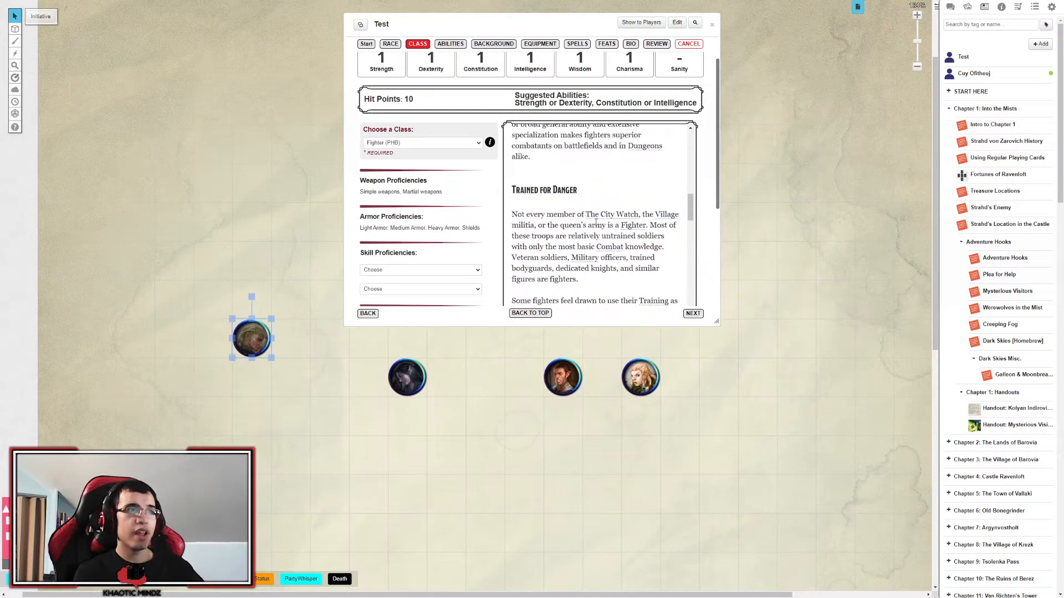
scroll(down, 3)
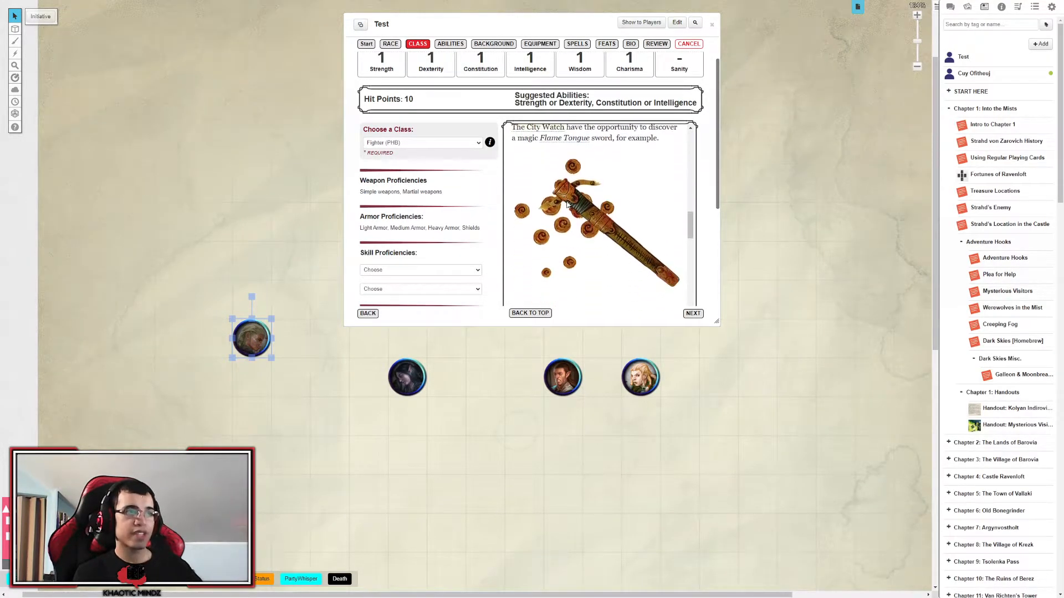
scroll(down, 3)
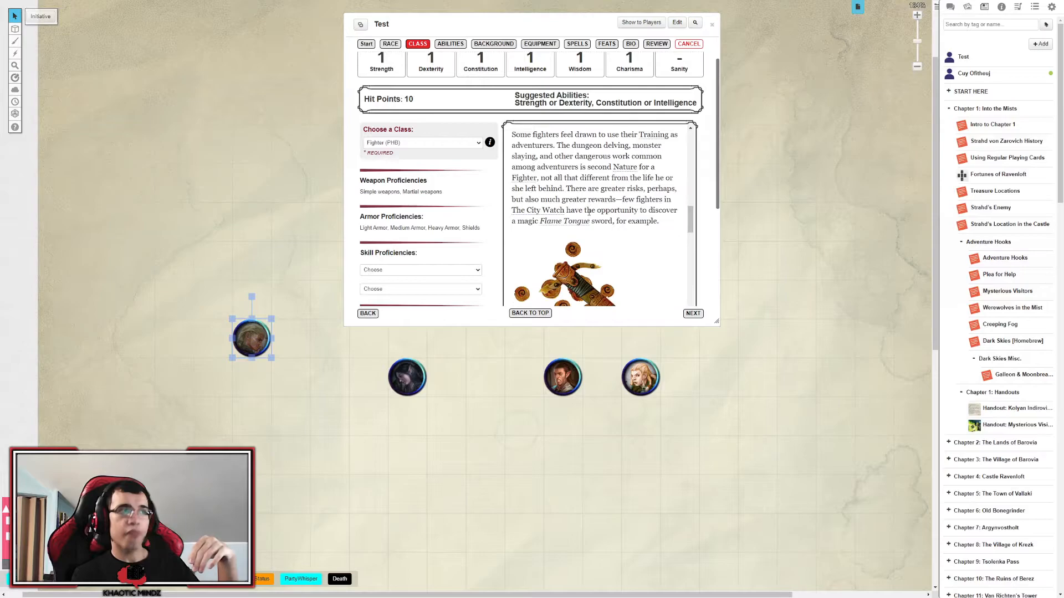
scroll(down, 3)
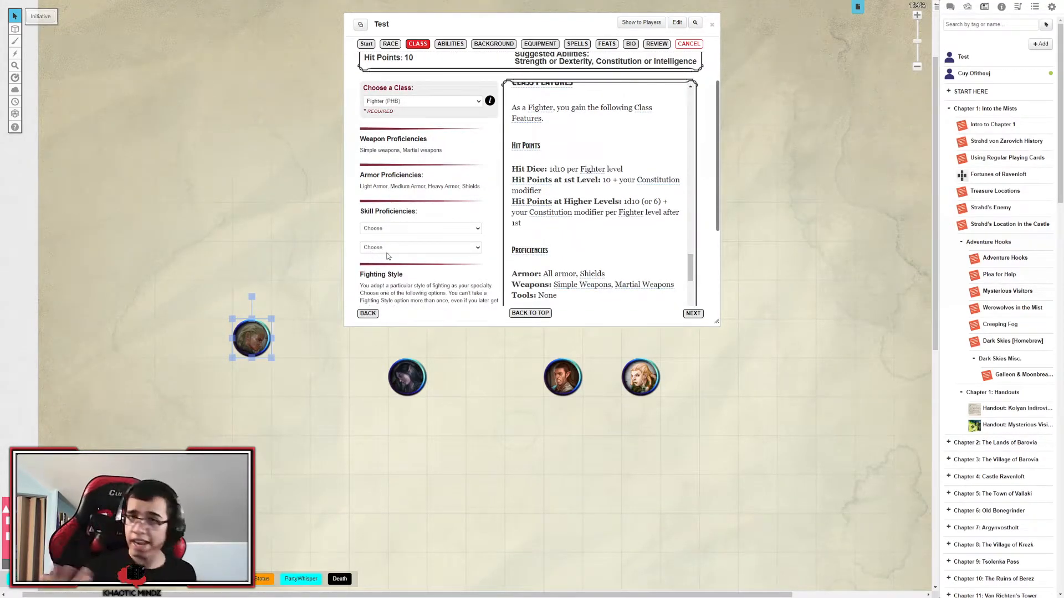
Pick Athletics as the second skill and Two-Weapon Fighting style, then continue to Abilities.
click(422, 228)
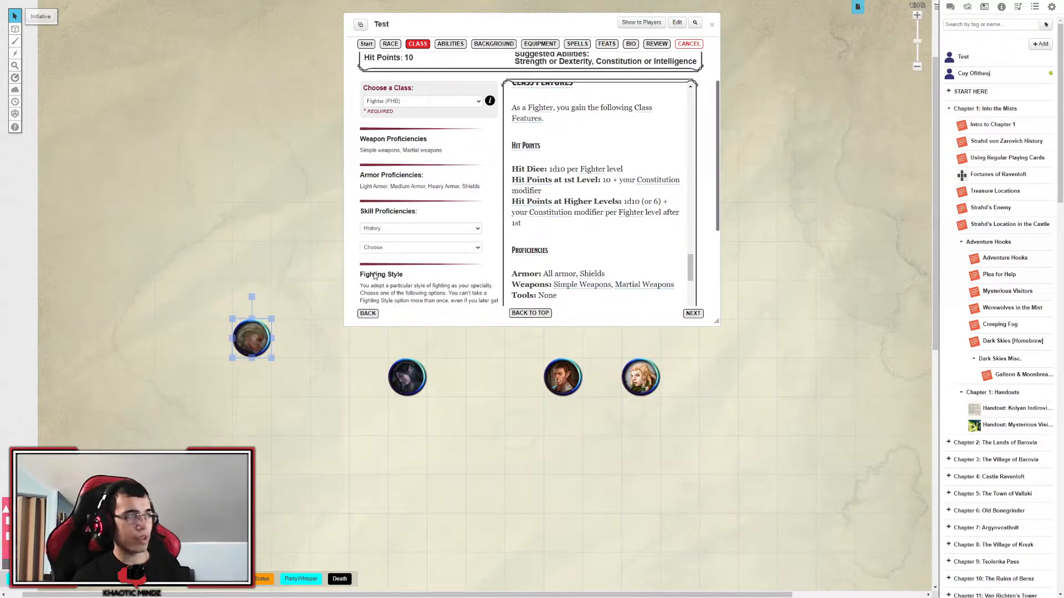
click(420, 247)
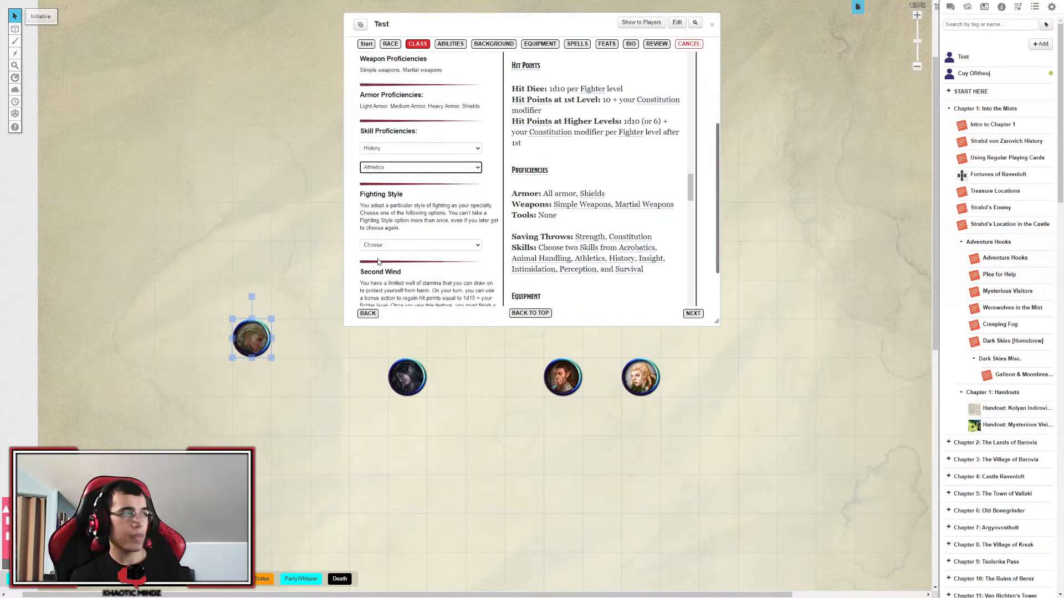
scroll(down, 3)
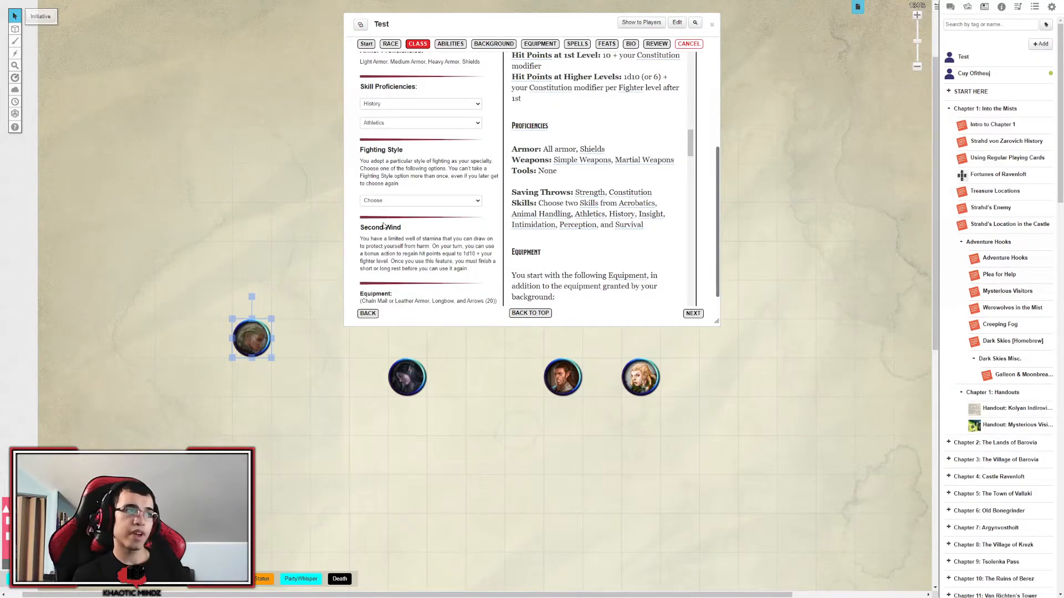
click(420, 201)
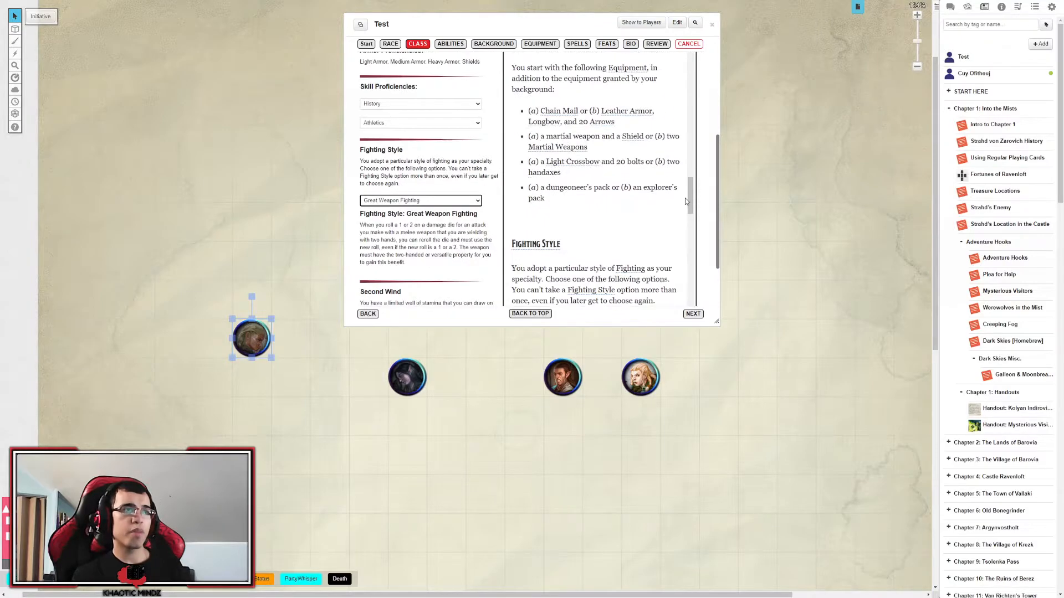
scroll(down, 3)
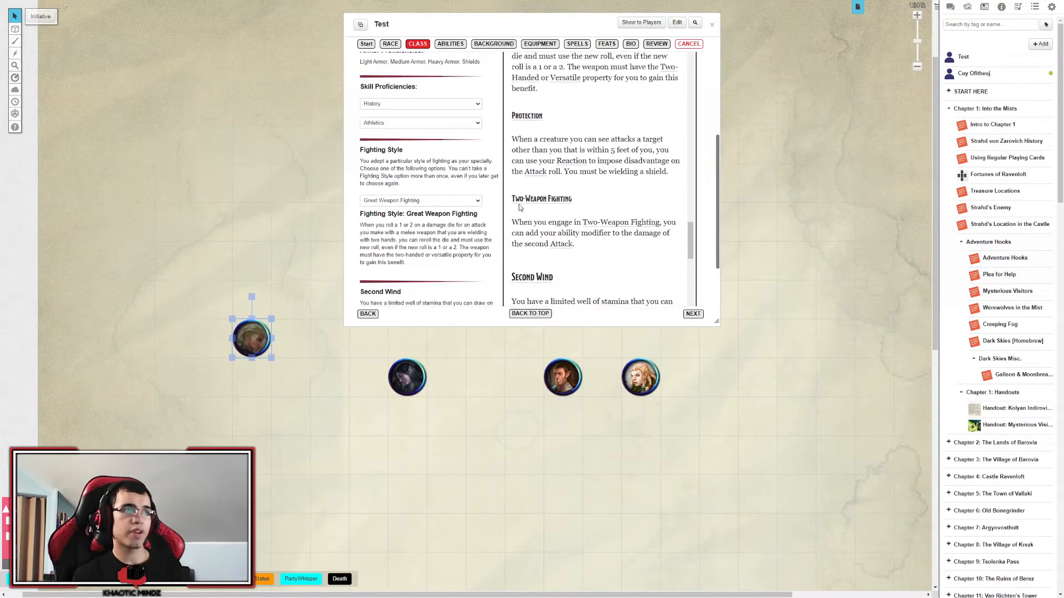
scroll(down, 3)
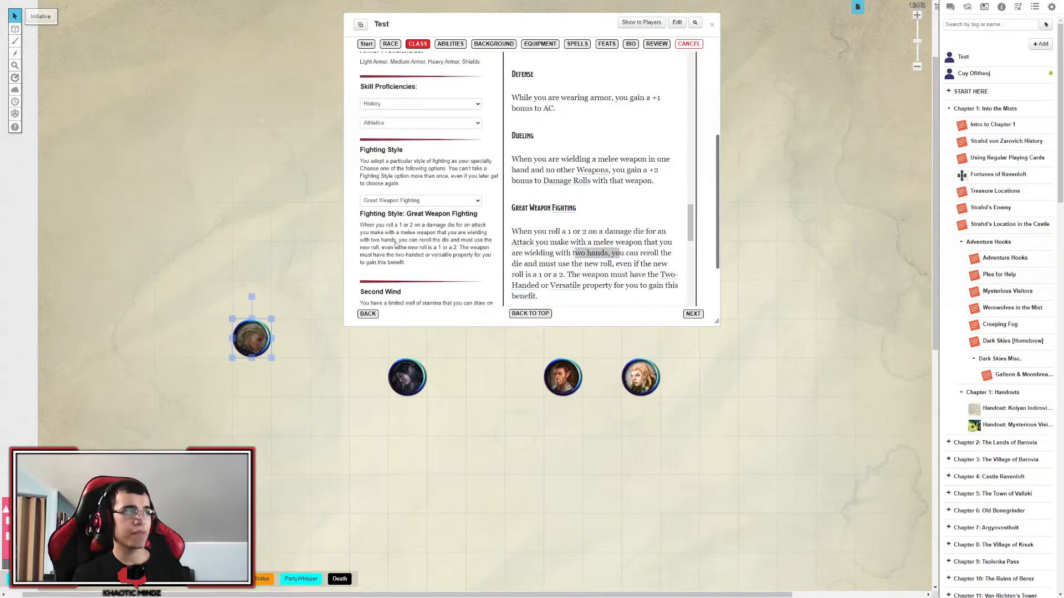
click(420, 200)
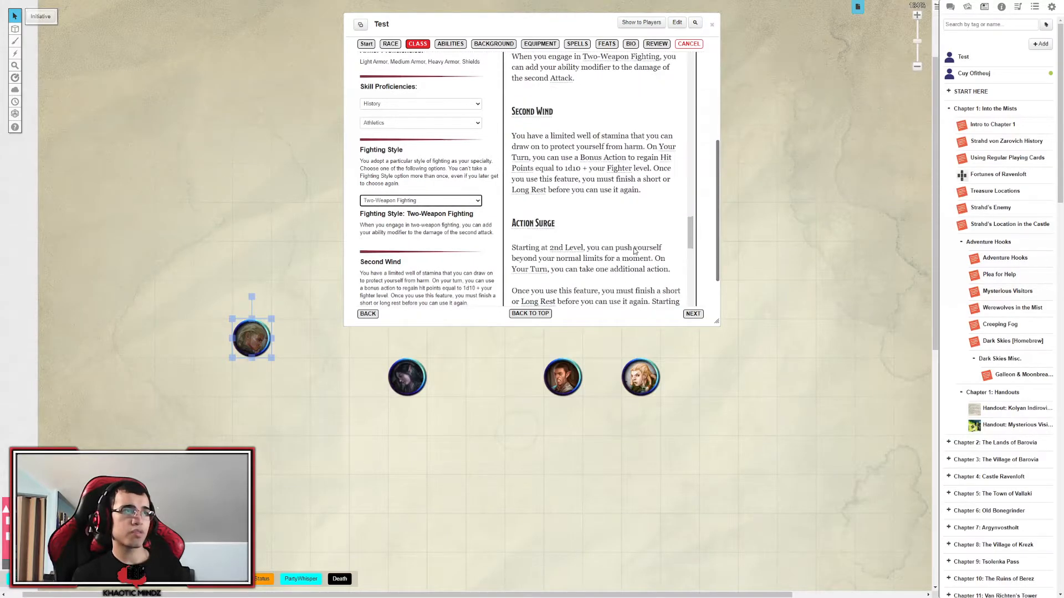
drag(592, 222, 537, 233)
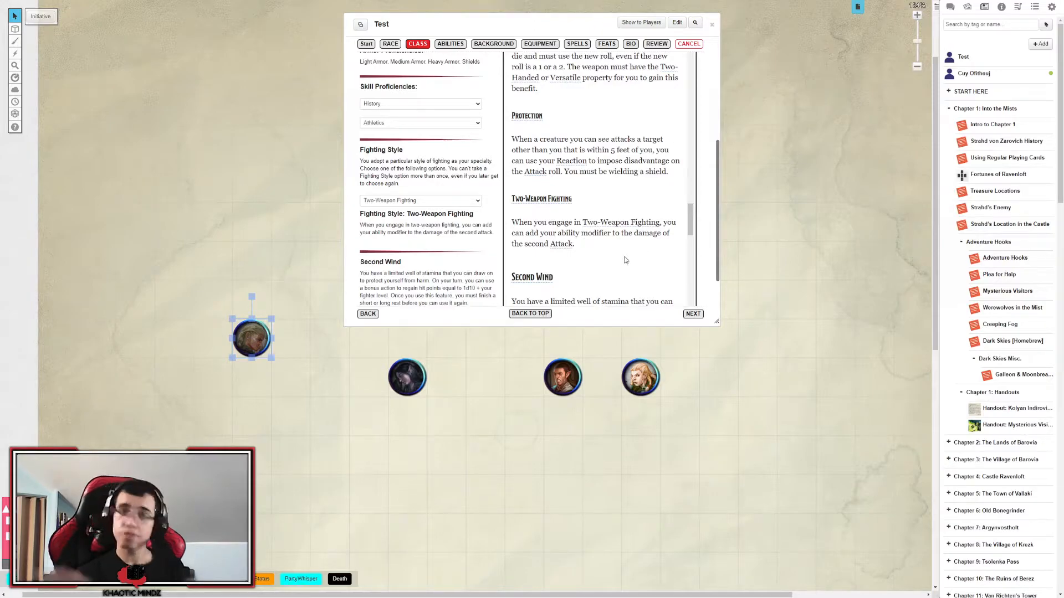
mouse_move(616, 257)
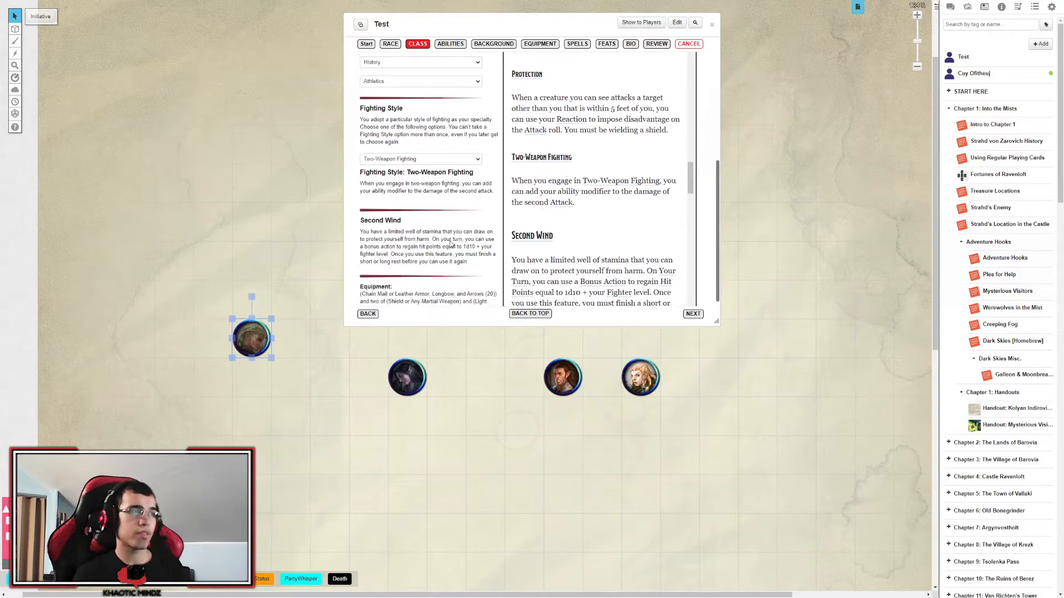
scroll(down, 3)
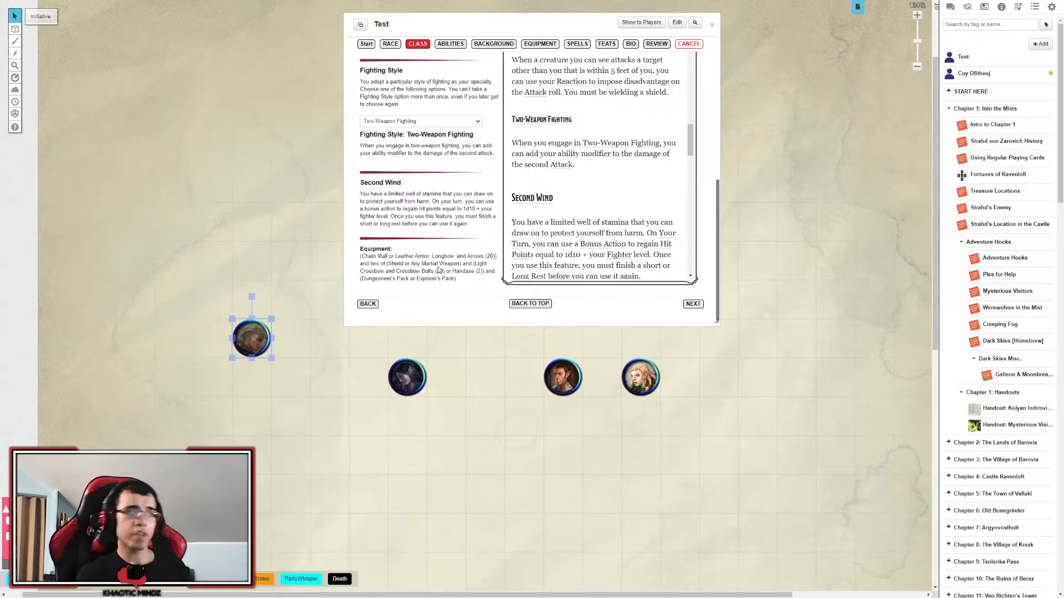
click(450, 43)
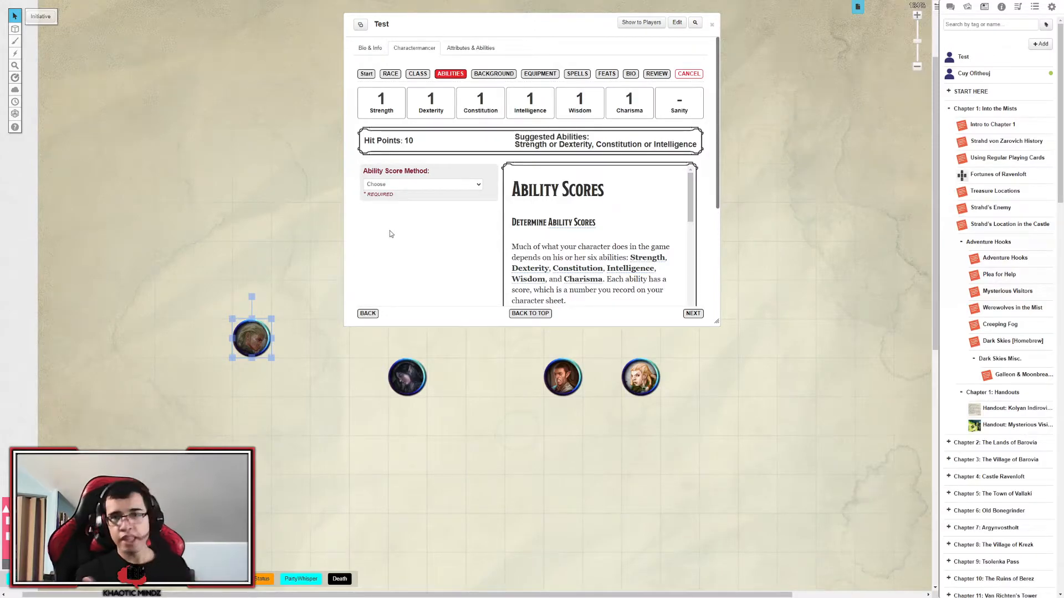
Choose Point Buy as the ability score method and set Strength to 12.
click(422, 184)
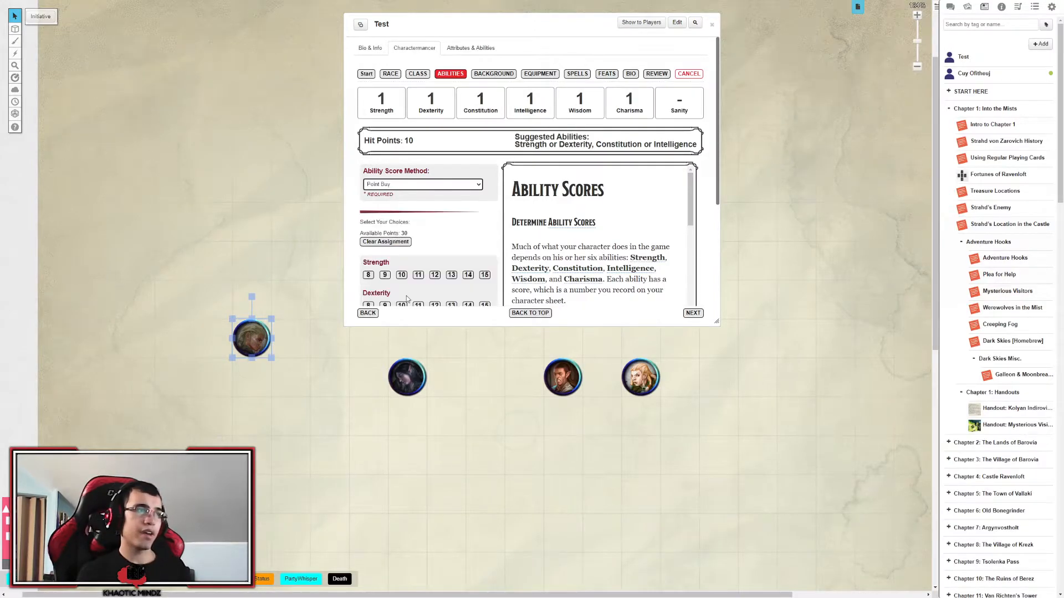
scroll(down, 3)
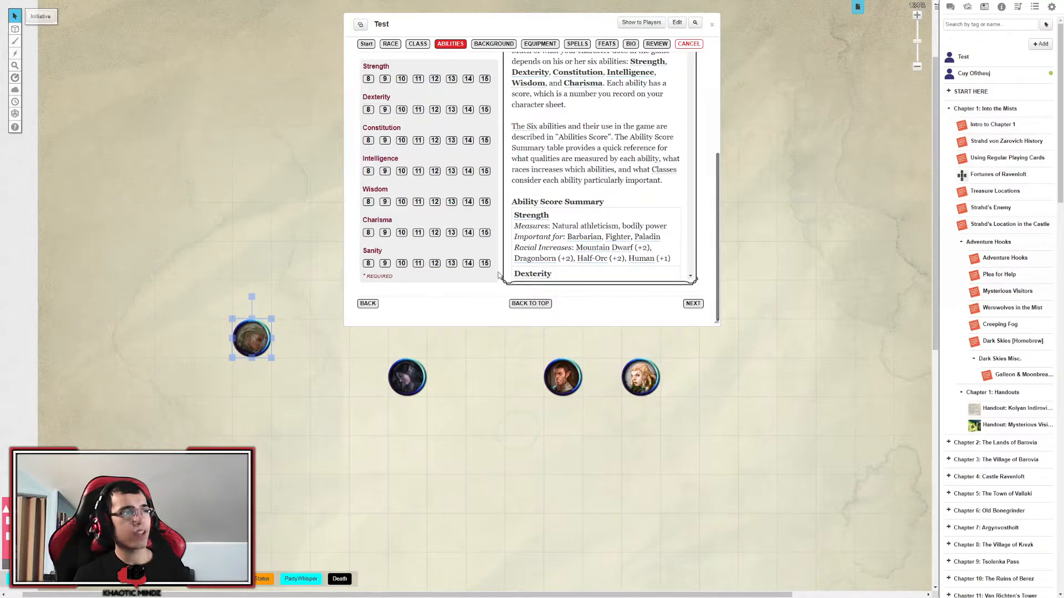
mouse_move(466, 278)
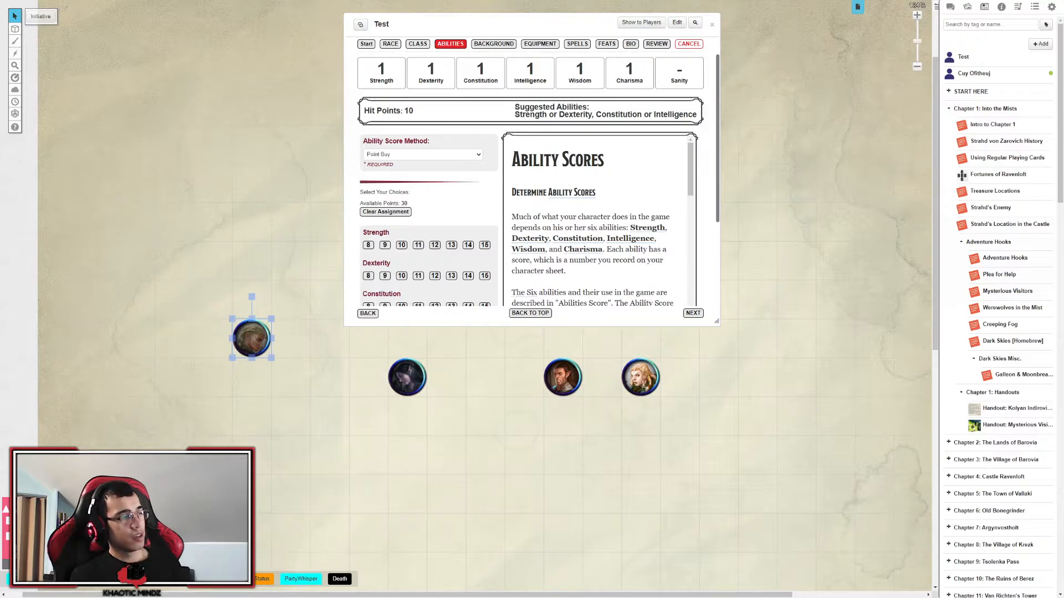
mouse_move(225, 590)
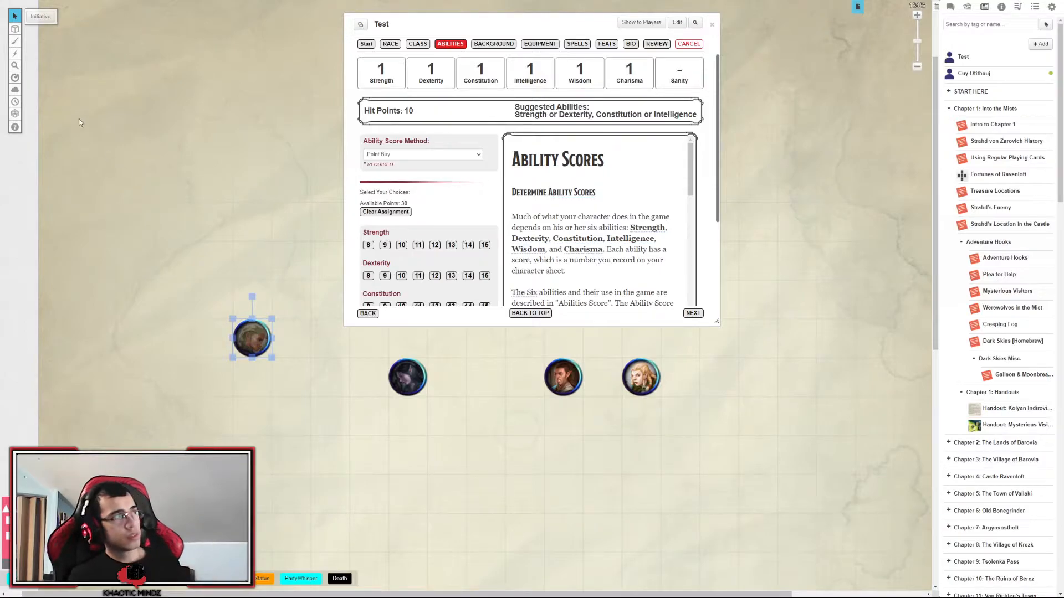
mouse_move(531, 269)
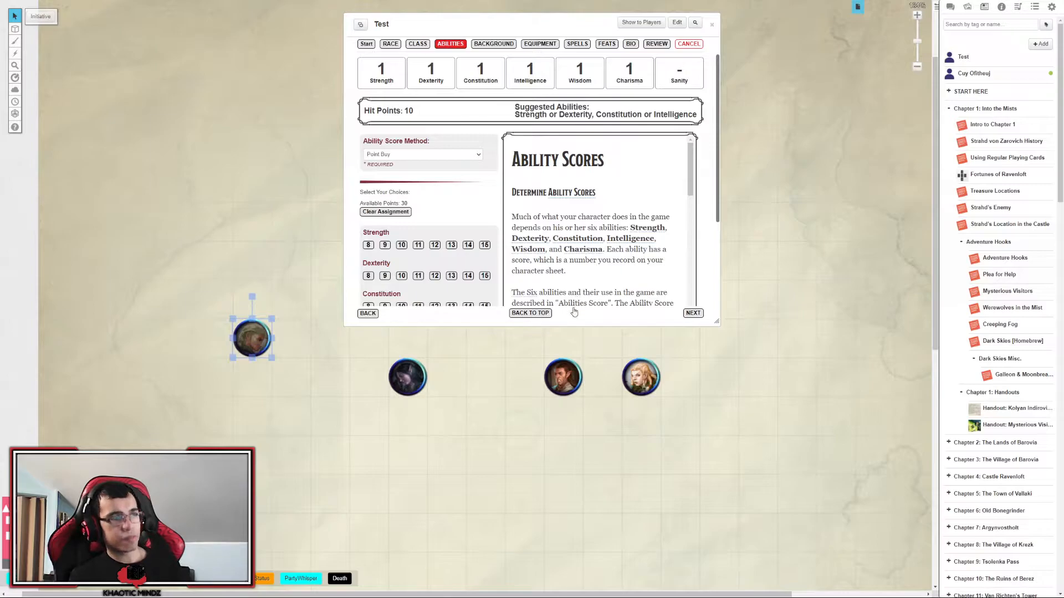
mouse_move(571, 292)
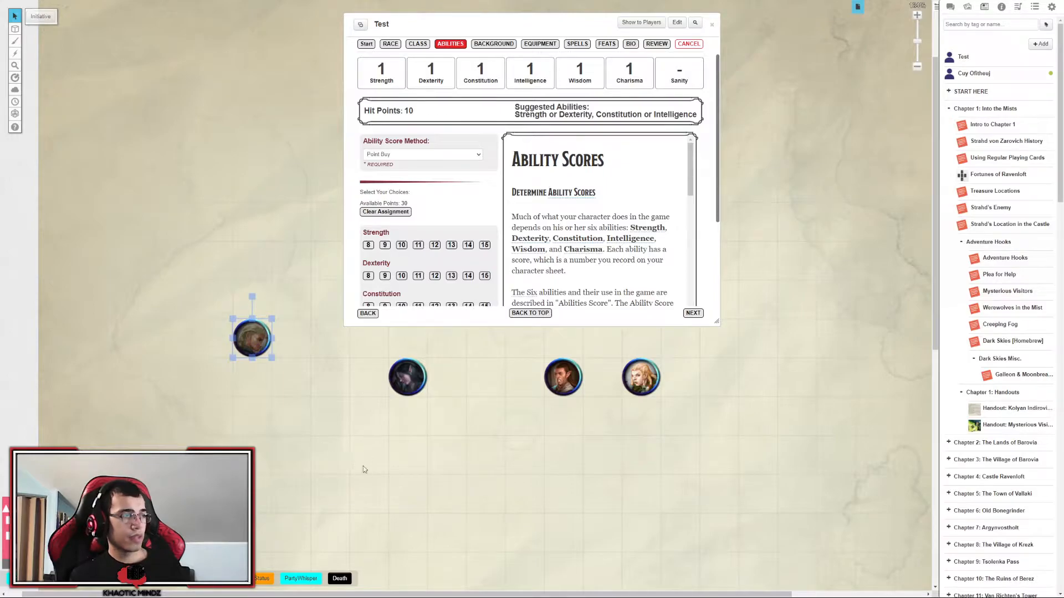
mouse_move(278, 225)
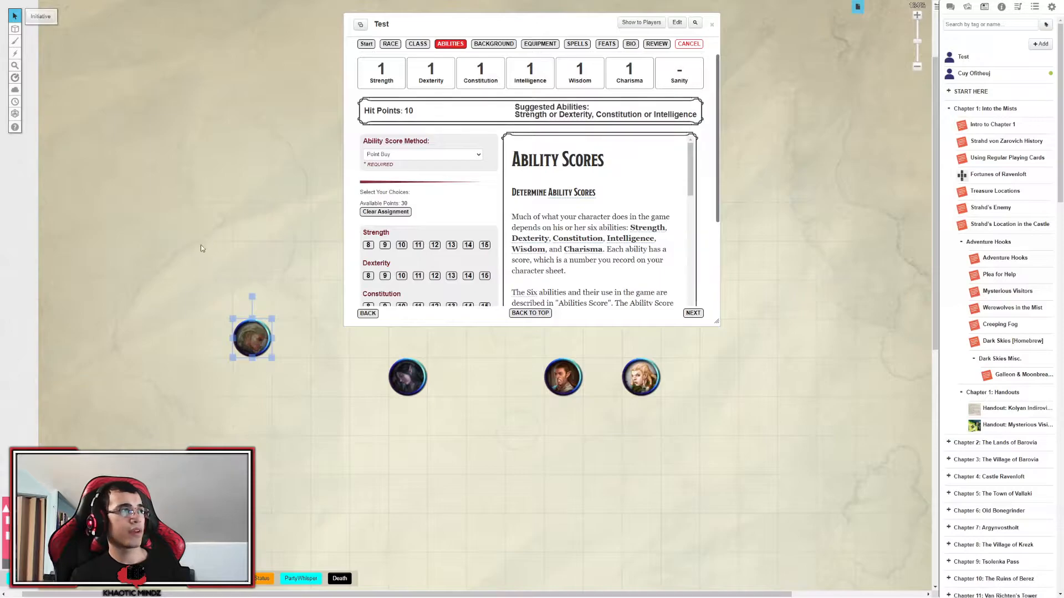
click(418, 73)
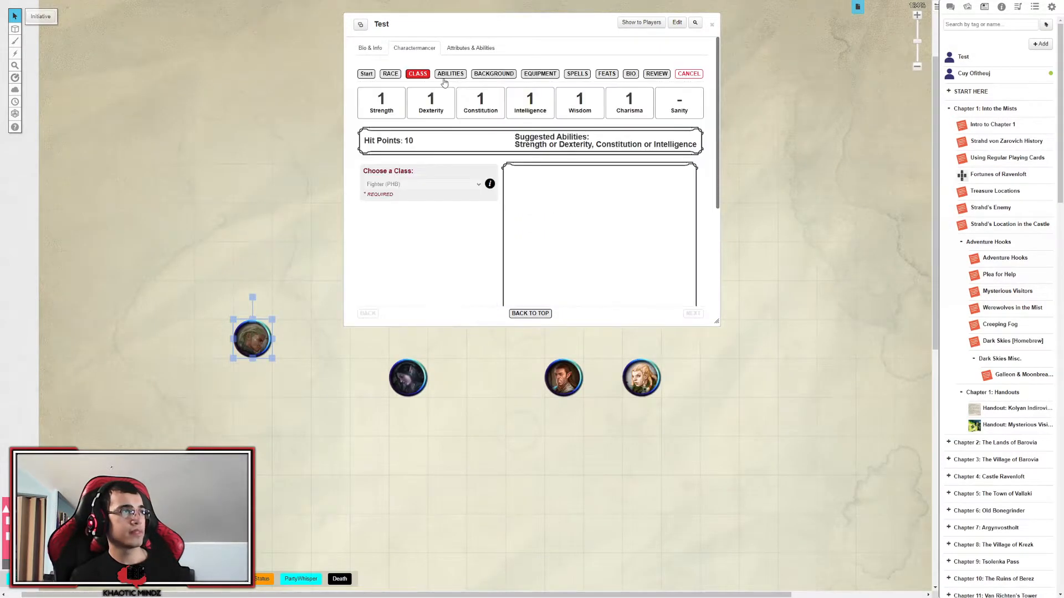
click(449, 73)
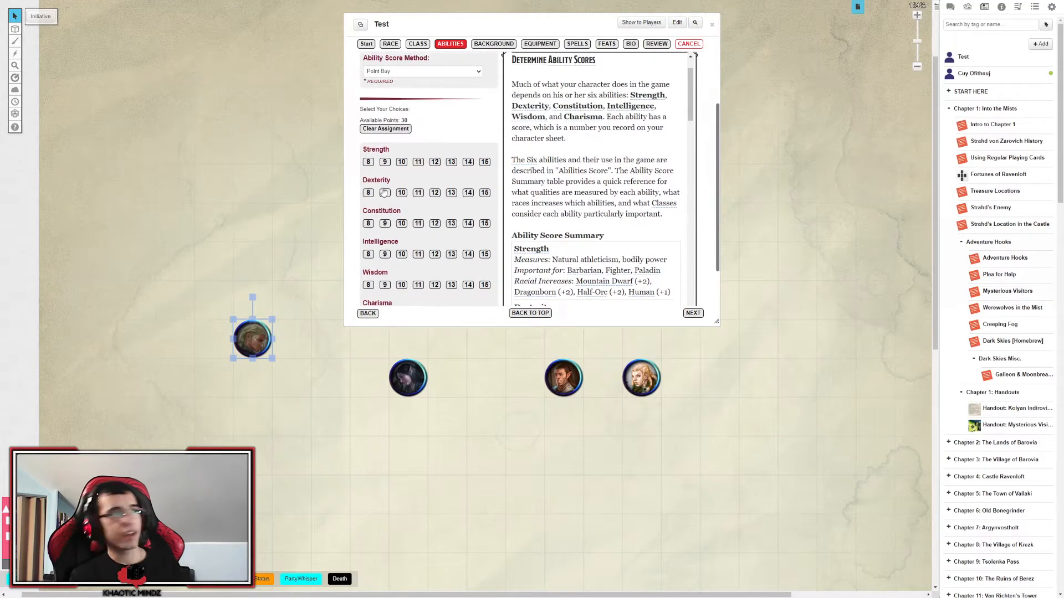
click(434, 244)
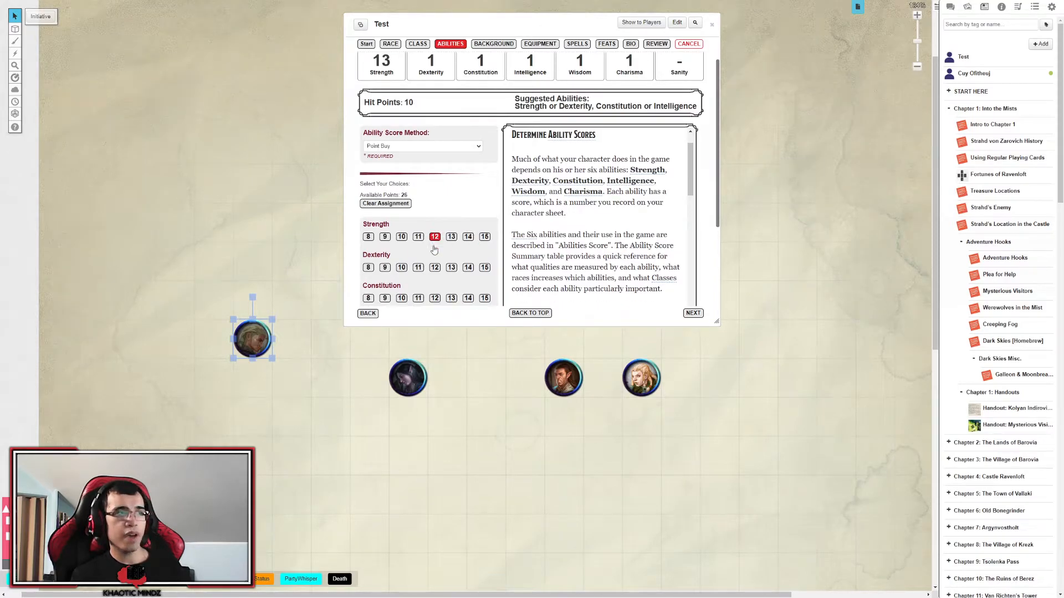
Set Dexterity to 11 in the point-buy scores.
click(434, 234)
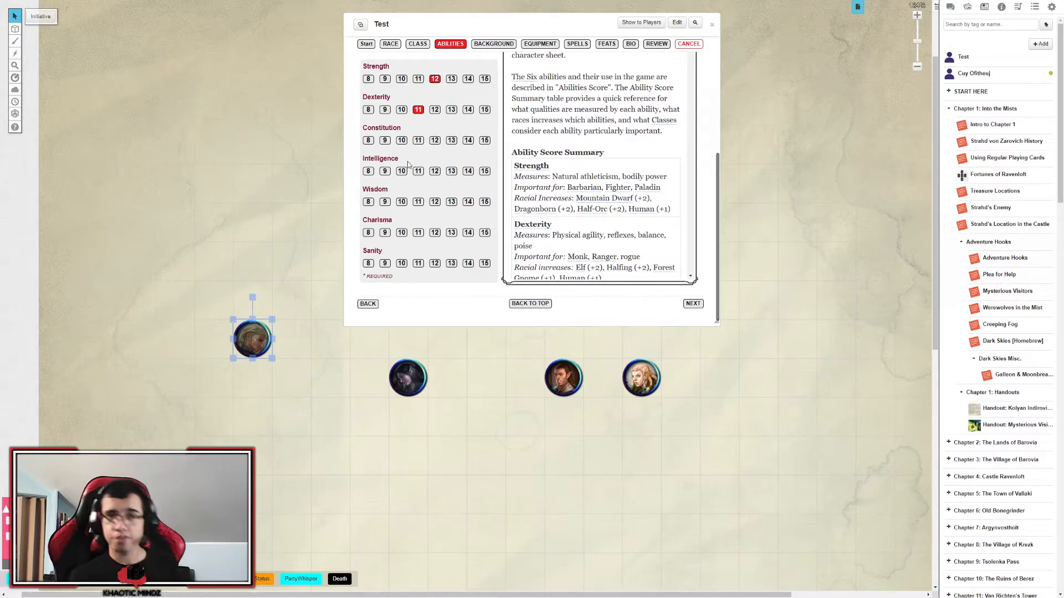
mouse_move(377, 202)
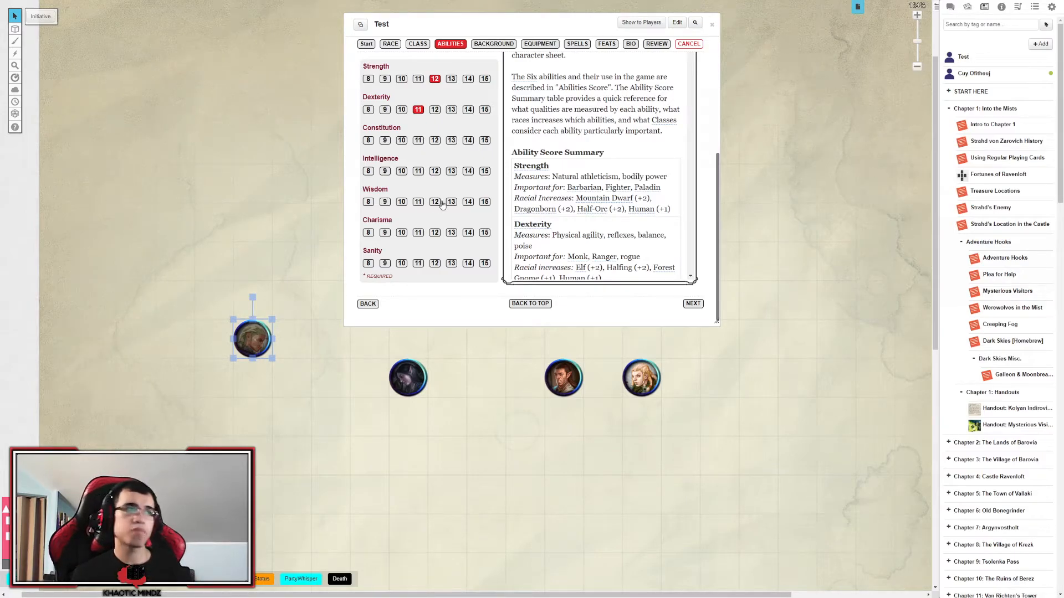
Give Wisdom 12 and set Charisma, leaving zero available points.
click(401, 231)
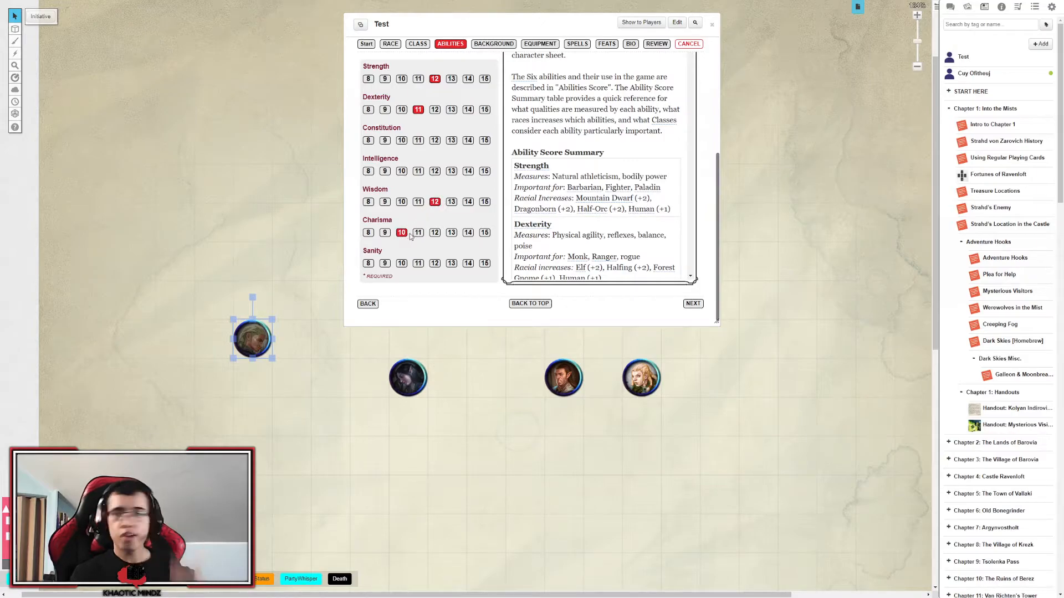
click(434, 231)
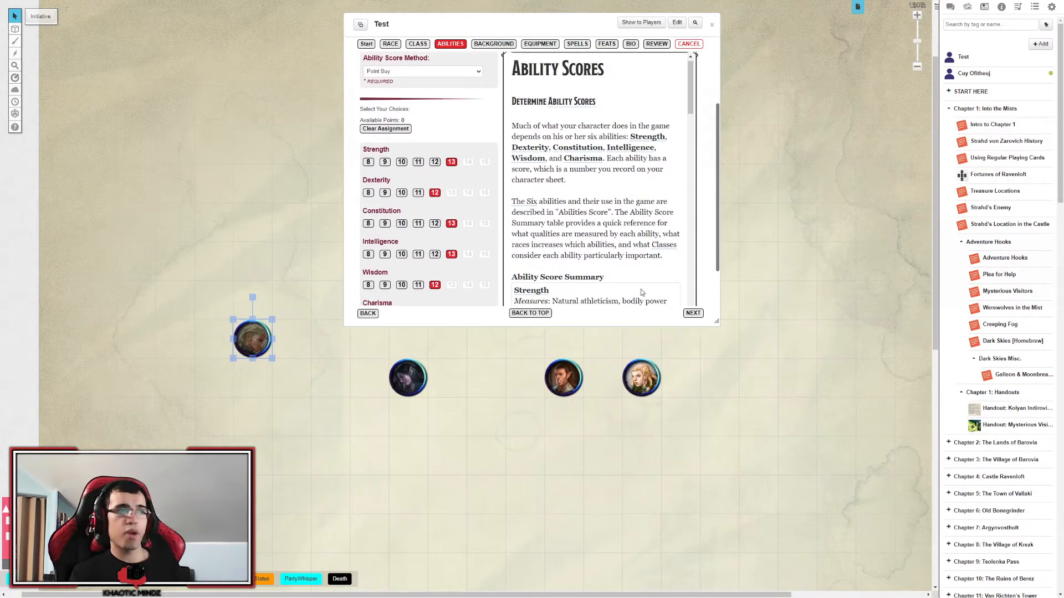
Advance the Charactermancer to the Background step with the chosen ability scores.
click(493, 43)
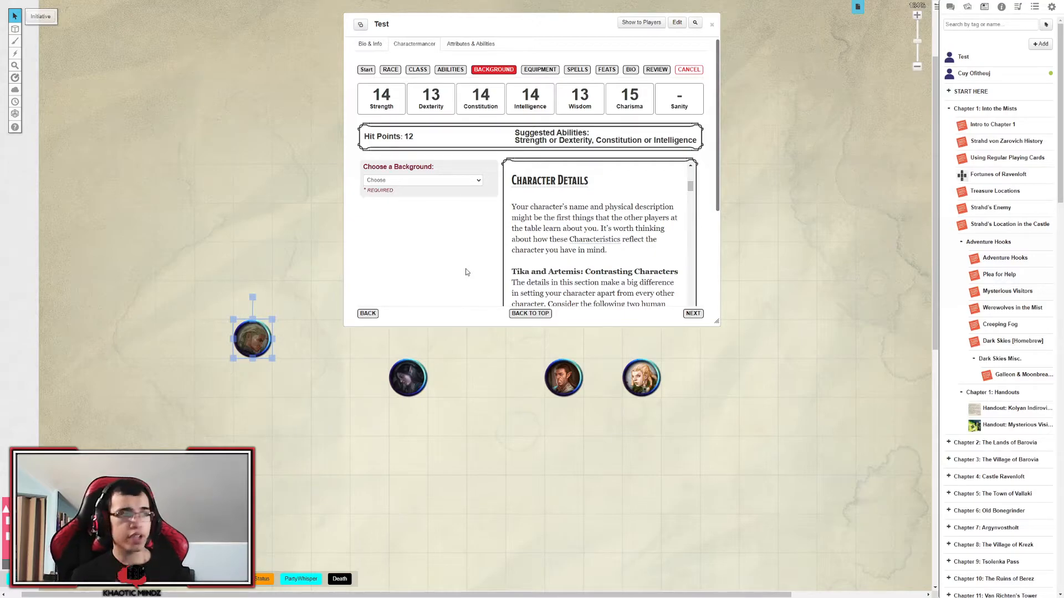
mouse_move(461, 264)
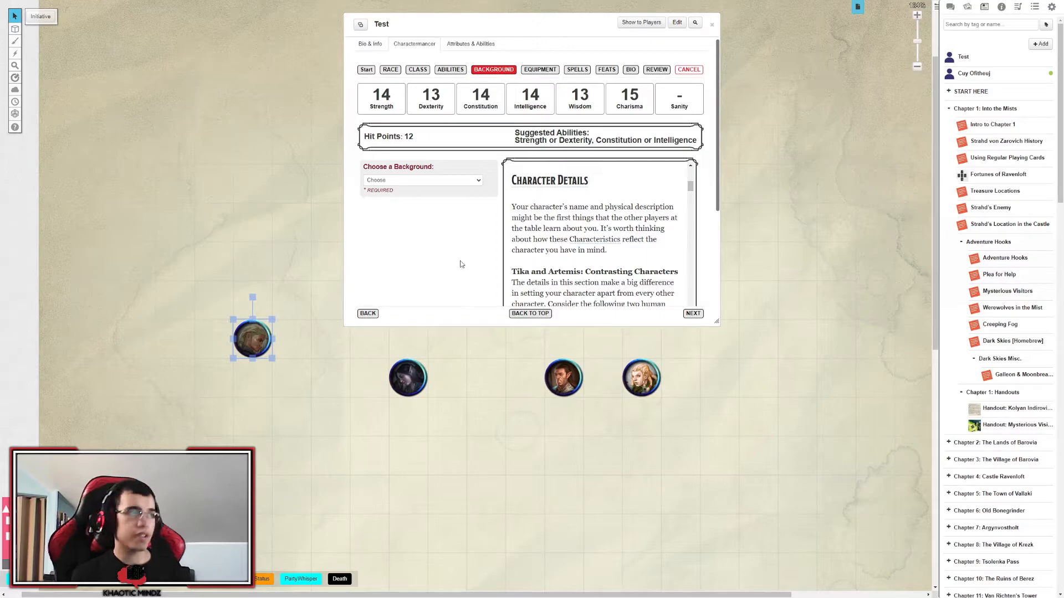
mouse_move(408, 264)
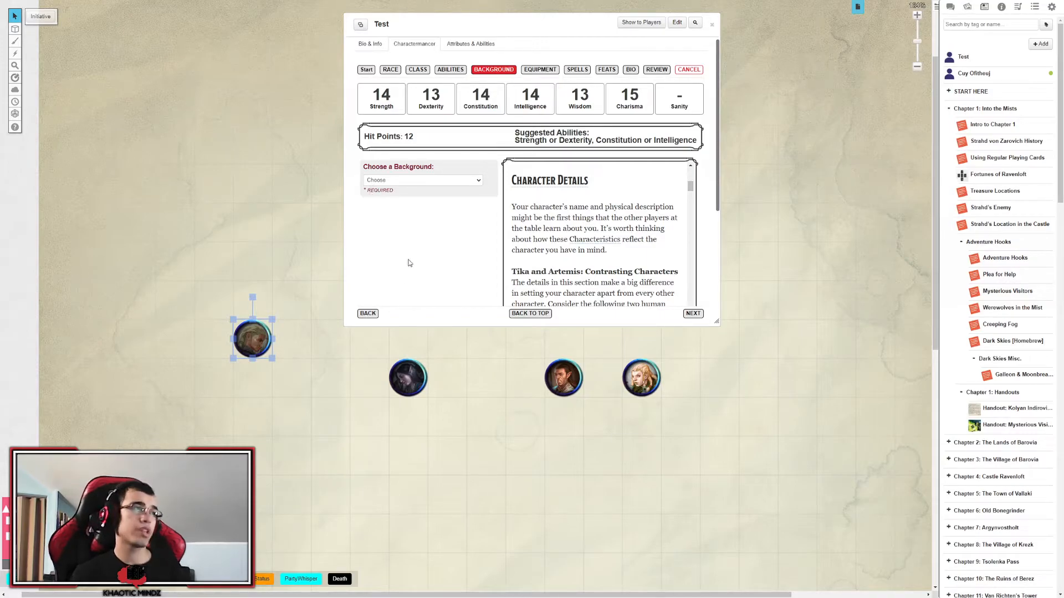
mouse_move(400, 232)
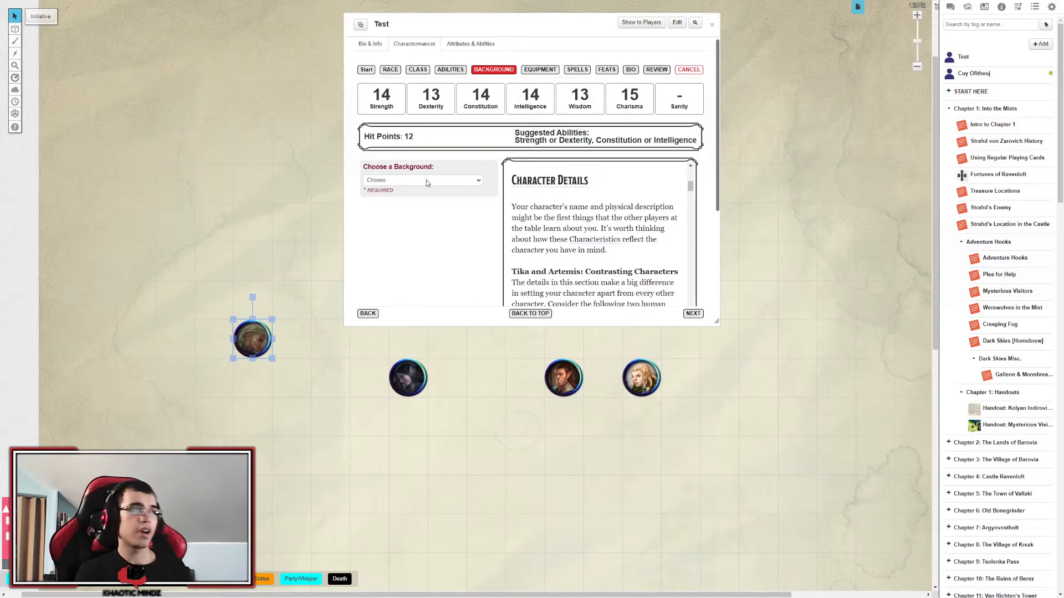
mouse_move(423, 223)
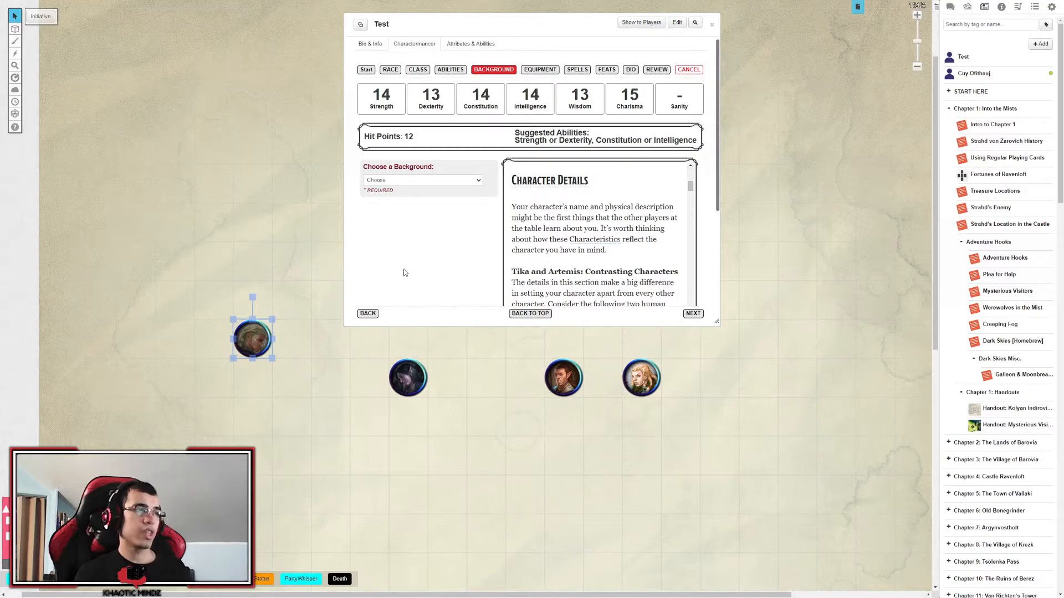
Make Noble (PHB) the background with Dragonchess Set and a language proficiency, then continue to Equipment.
click(422, 179)
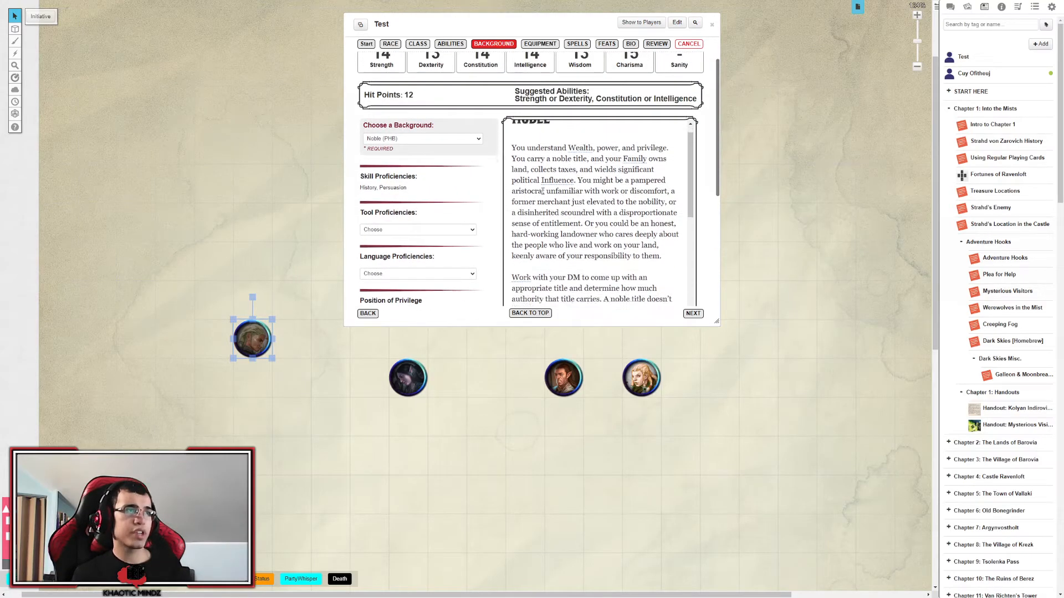
scroll(down, 3)
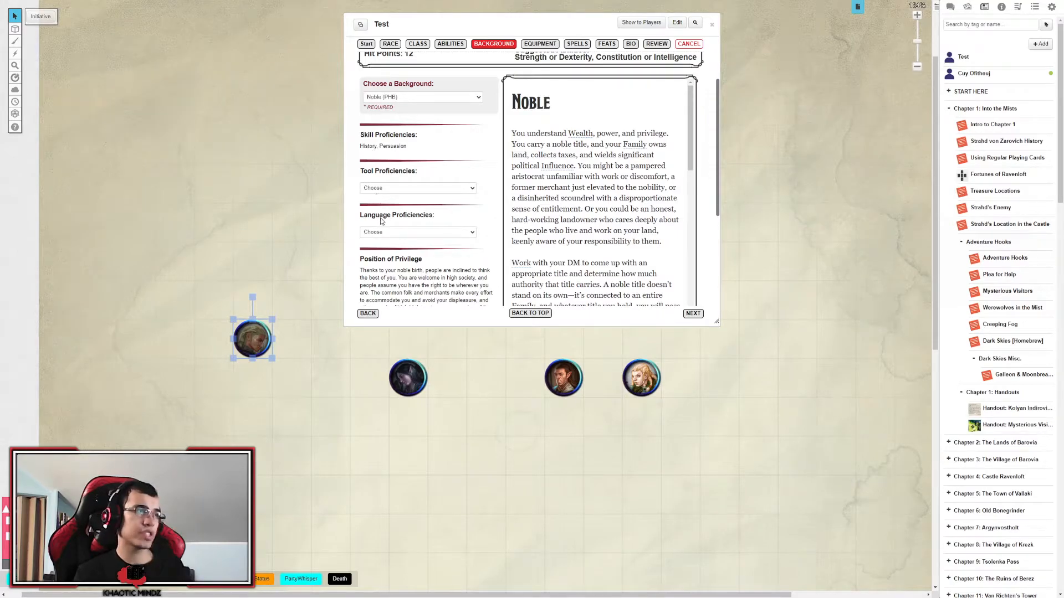
click(417, 189)
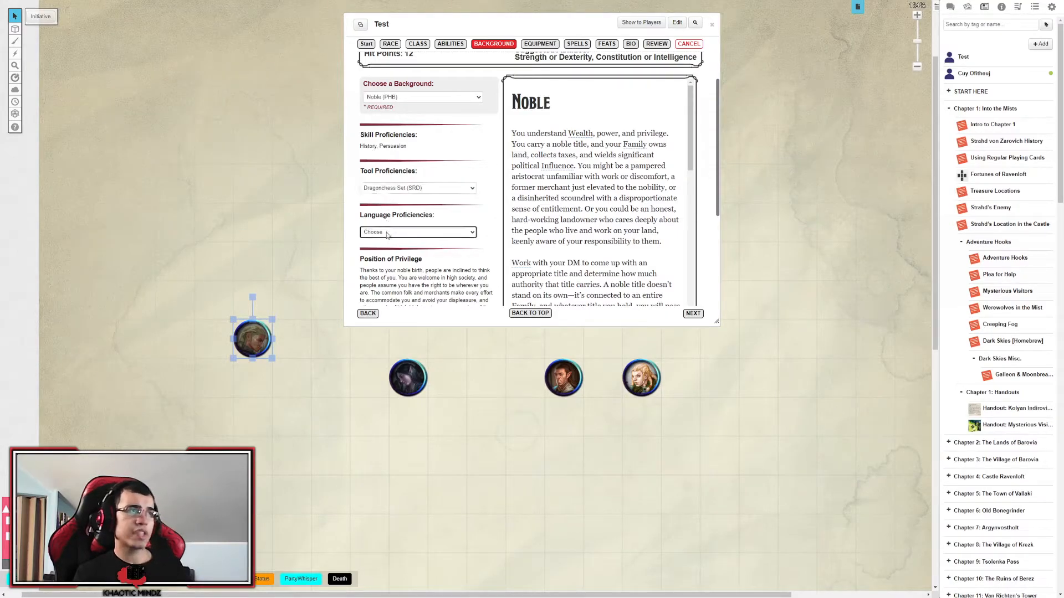
click(418, 232)
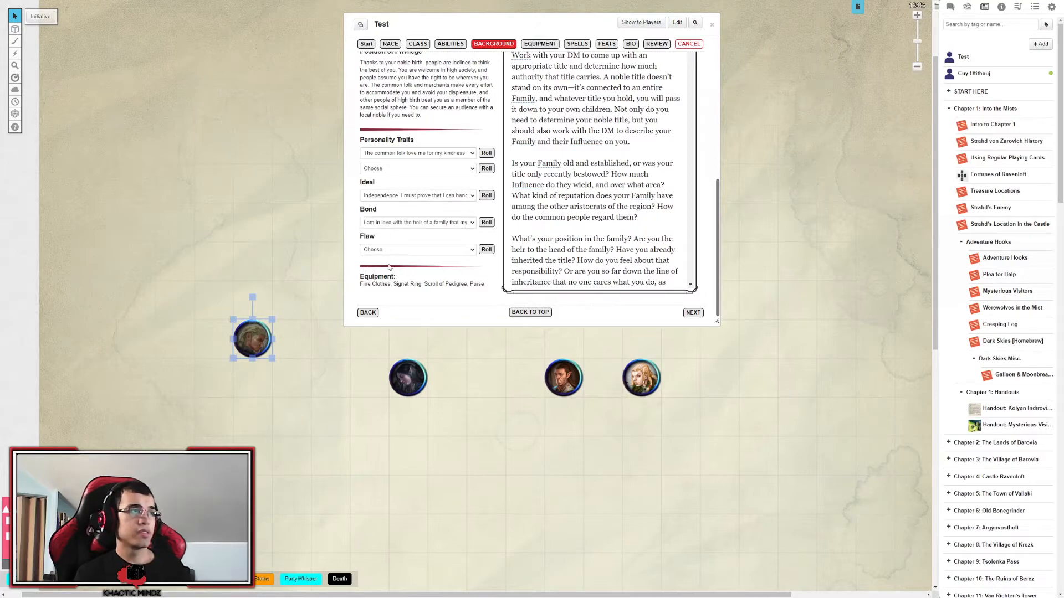
click(530, 313)
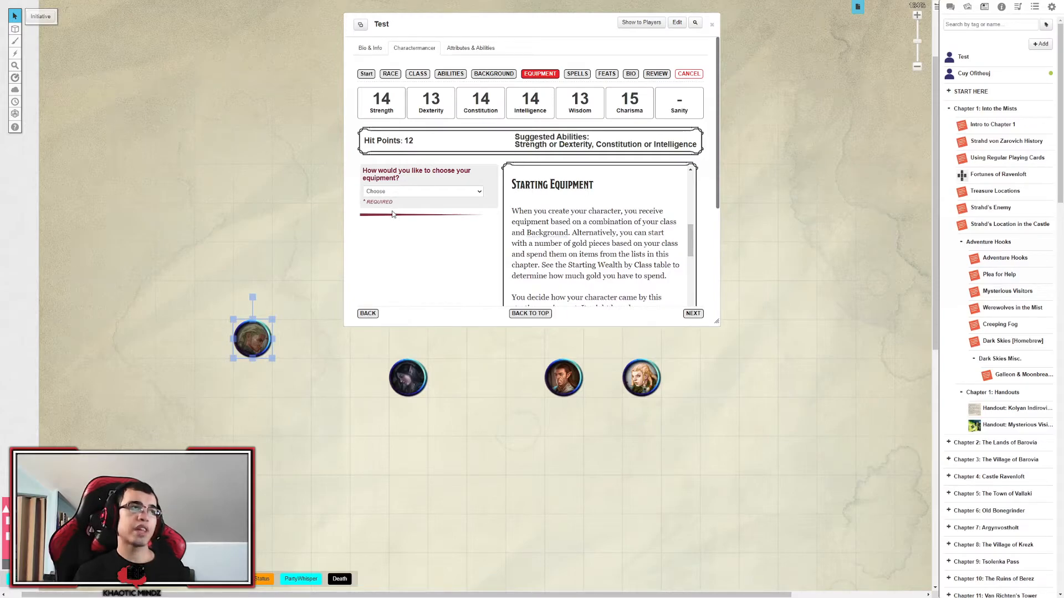
Take class equipment of Chain Mail, Greatsword, Glaive and two Handaxes, then continue to Spells.
click(422, 190)
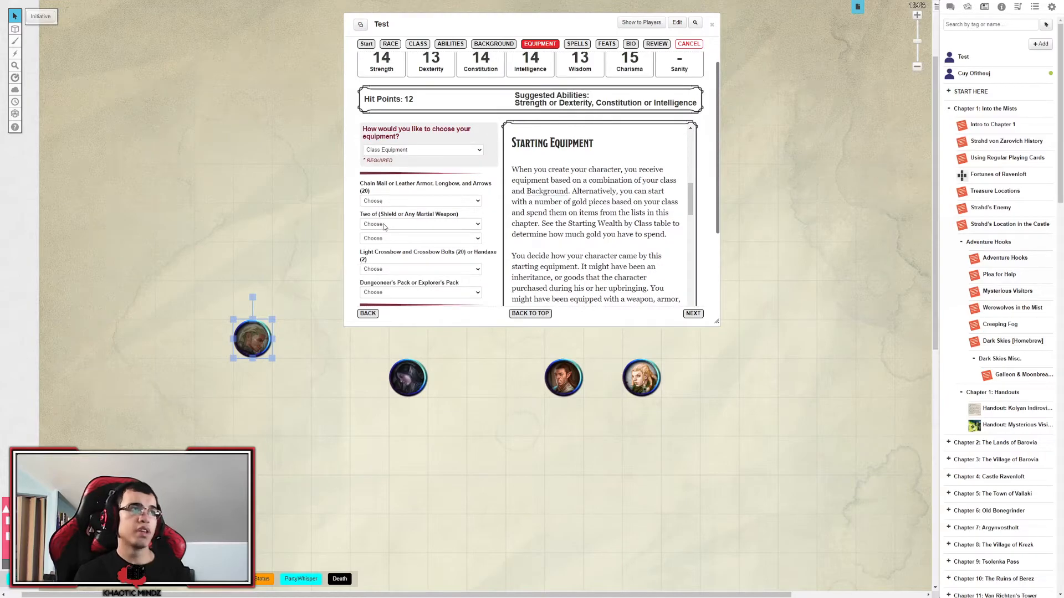
click(421, 201)
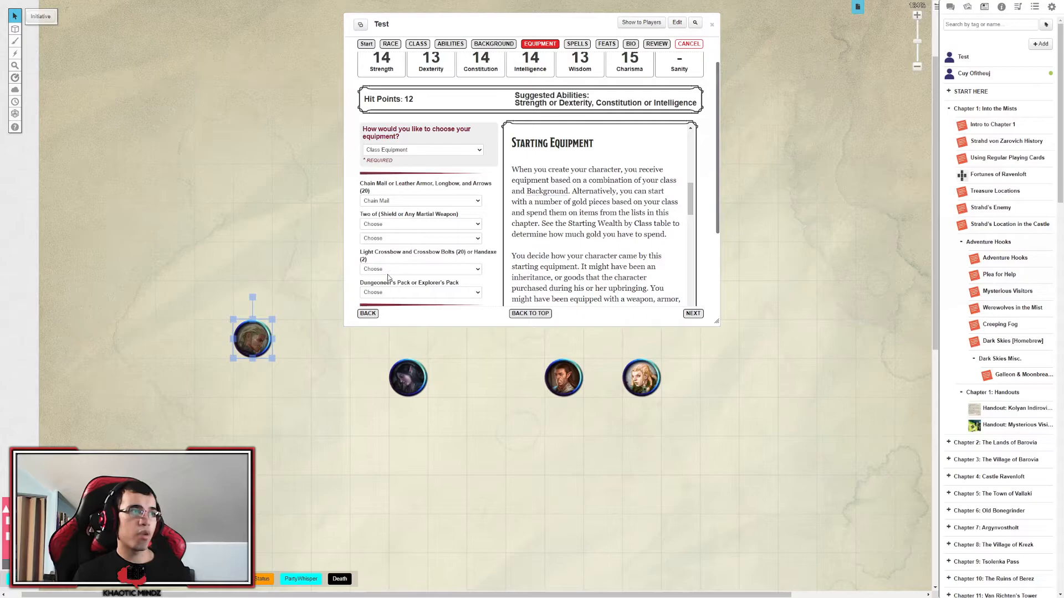
click(420, 223)
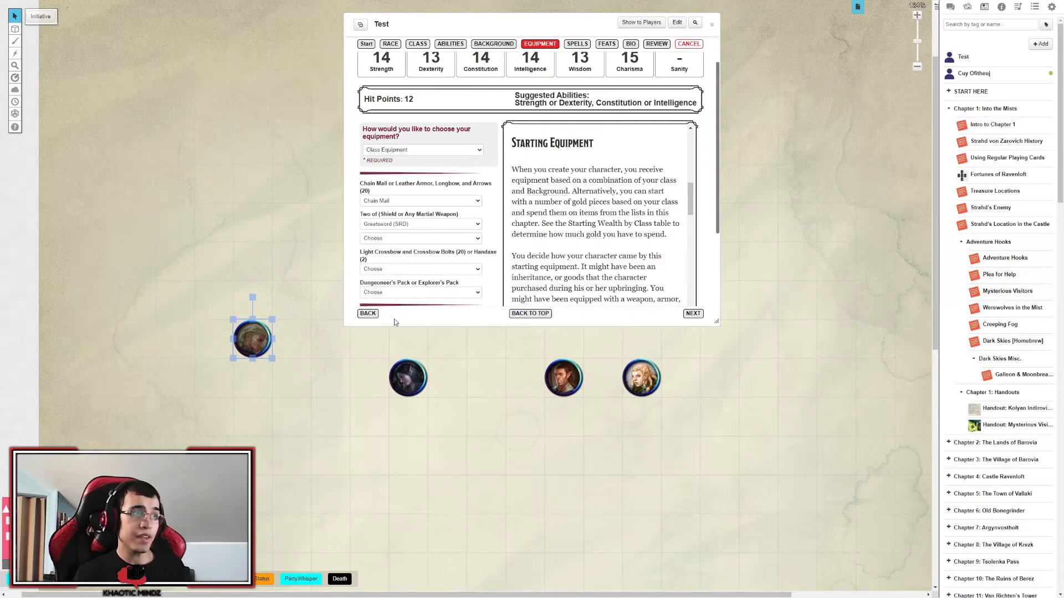
click(420, 239)
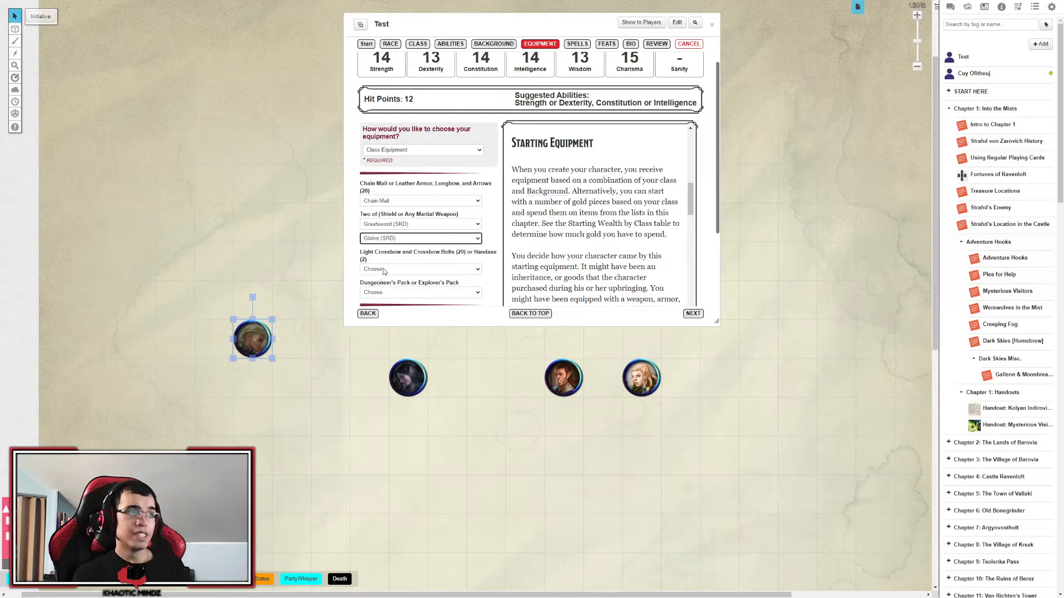
click(420, 268)
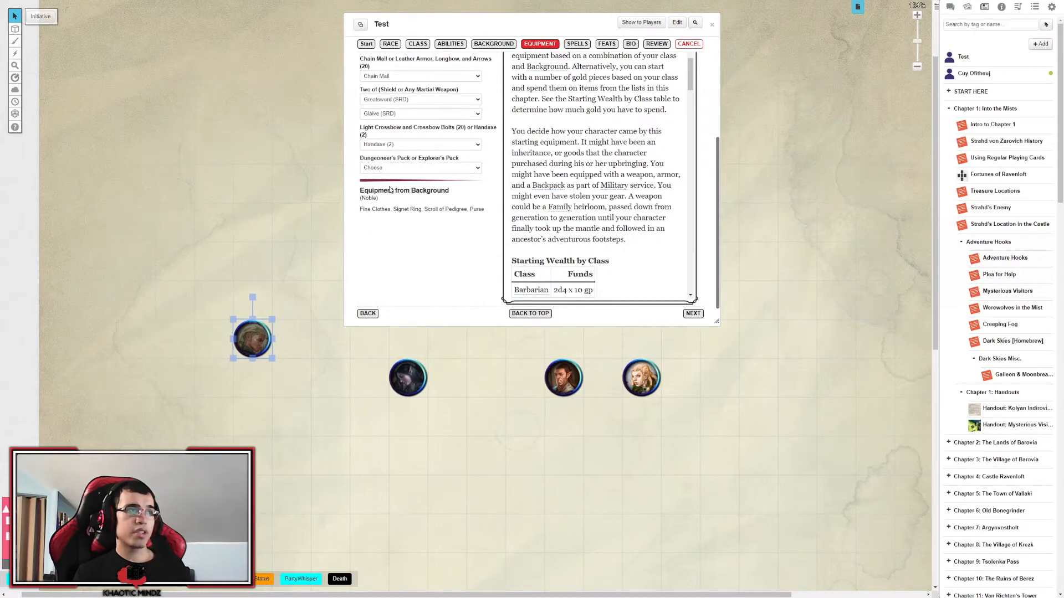
click(420, 168)
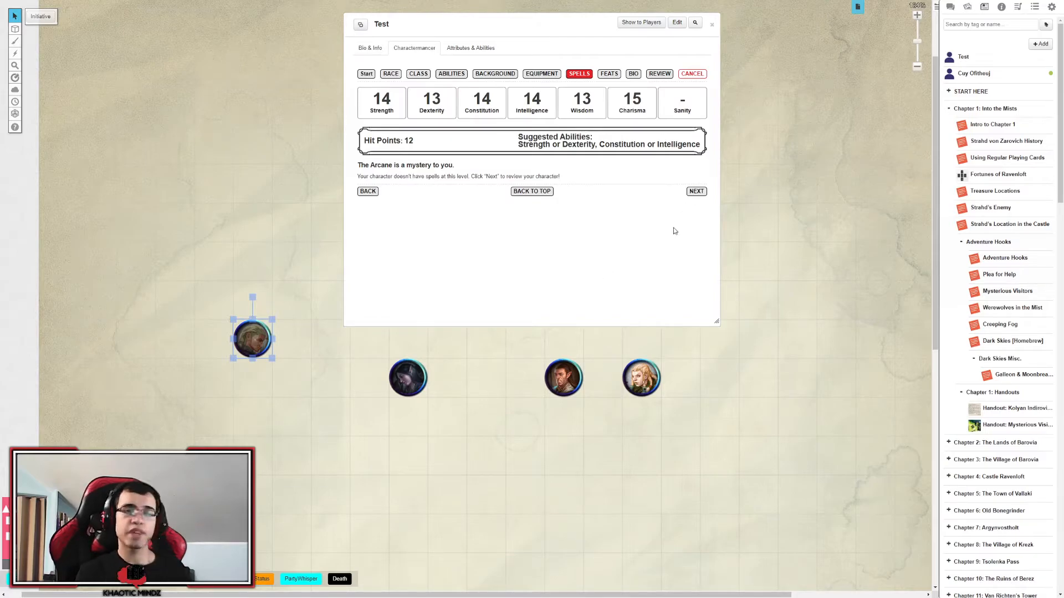
mouse_move(673, 232)
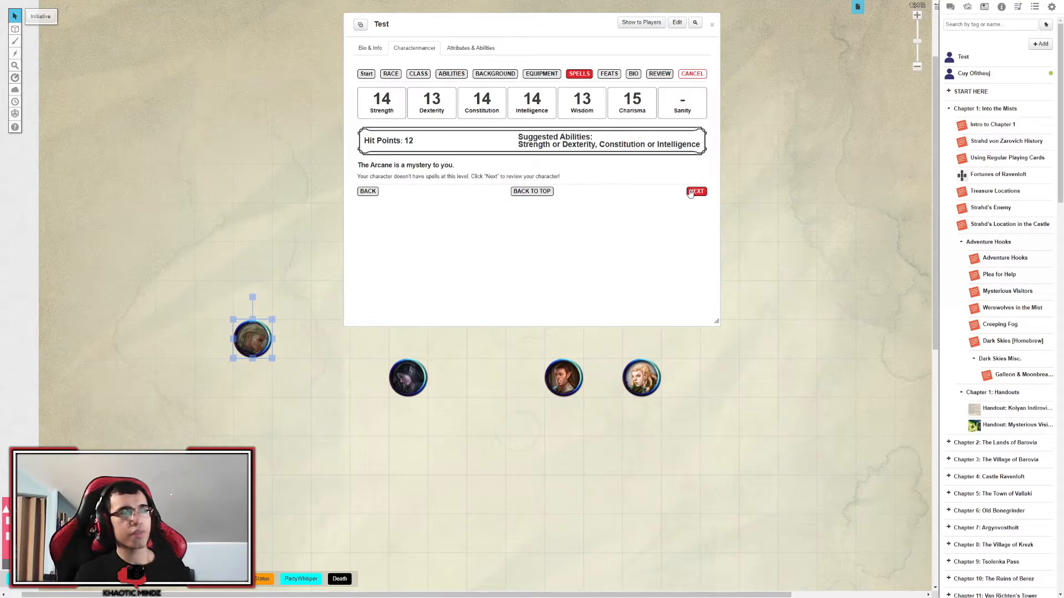
Skip the empty Spells page and land on the Bio page.
click(696, 190)
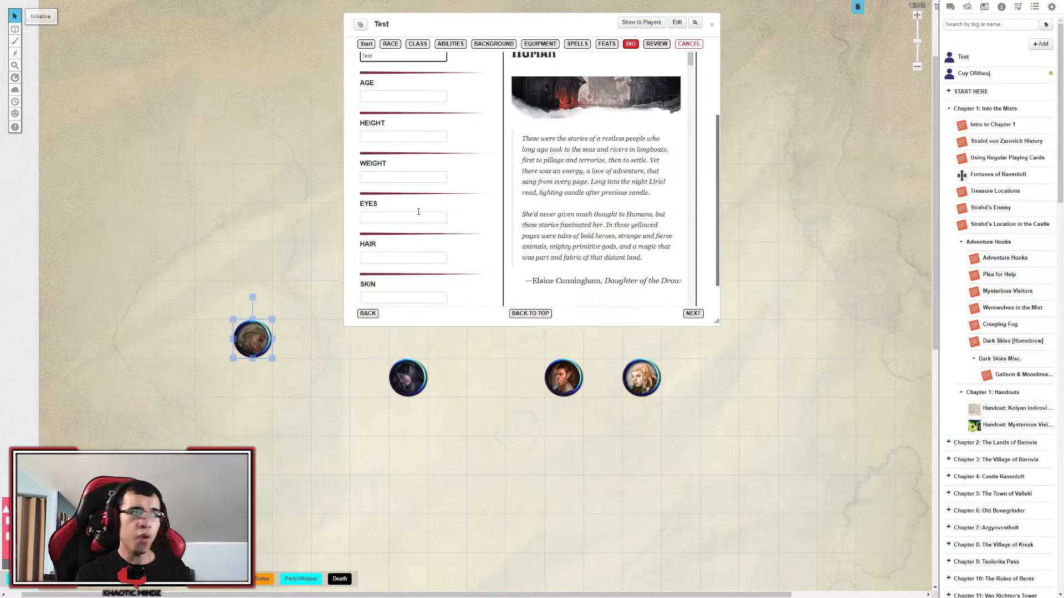
scroll(down, 3)
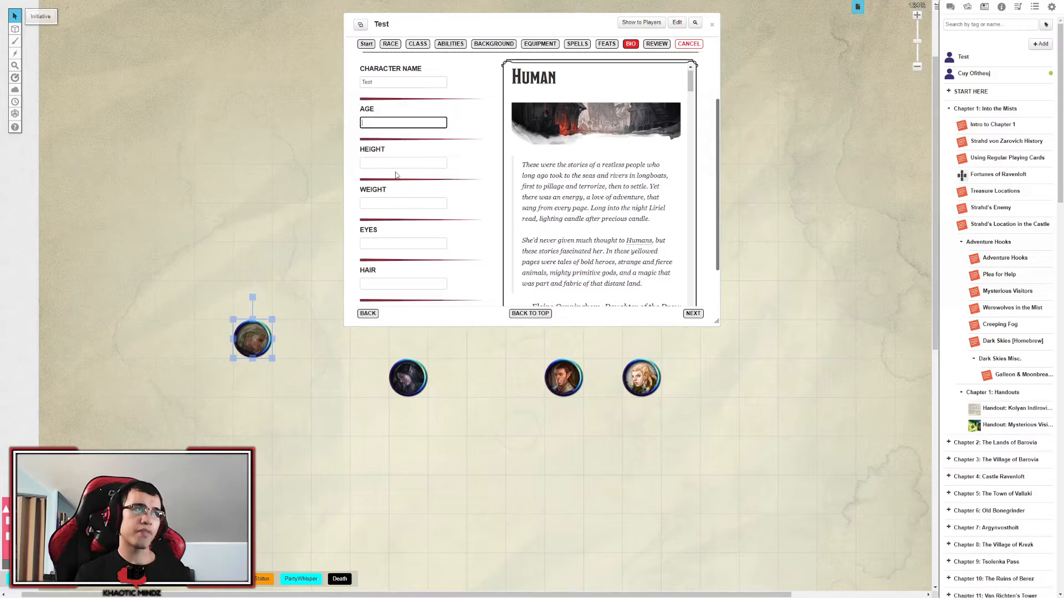
scroll(down, 3)
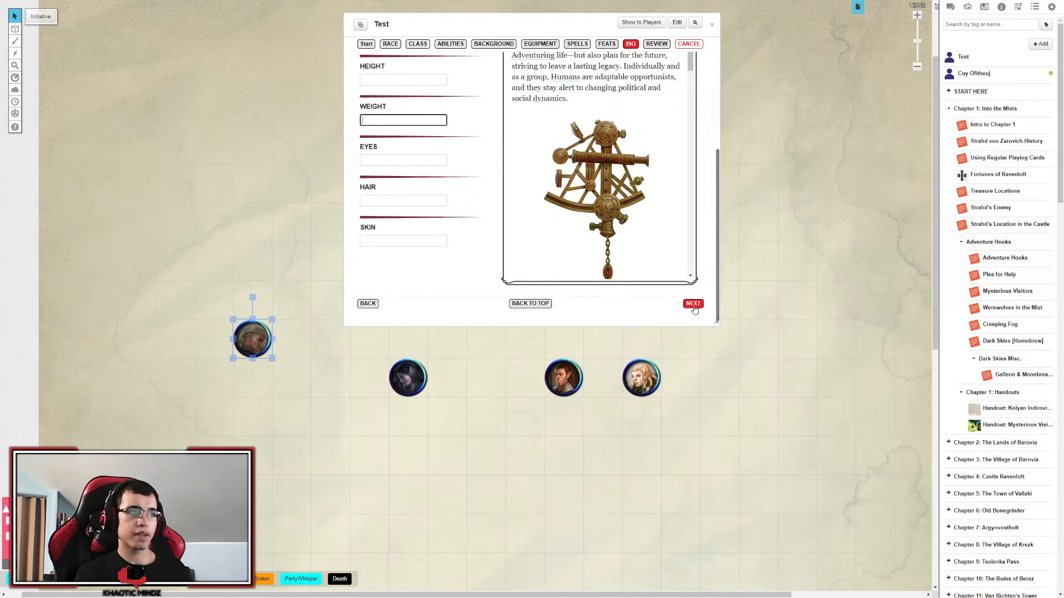
click(693, 304)
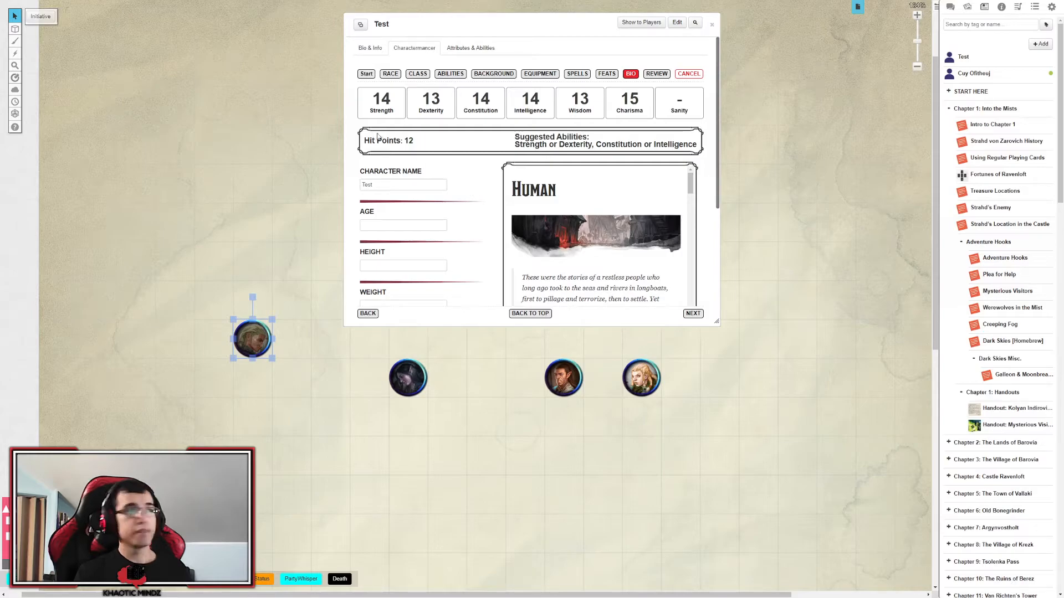
mouse_move(662, 319)
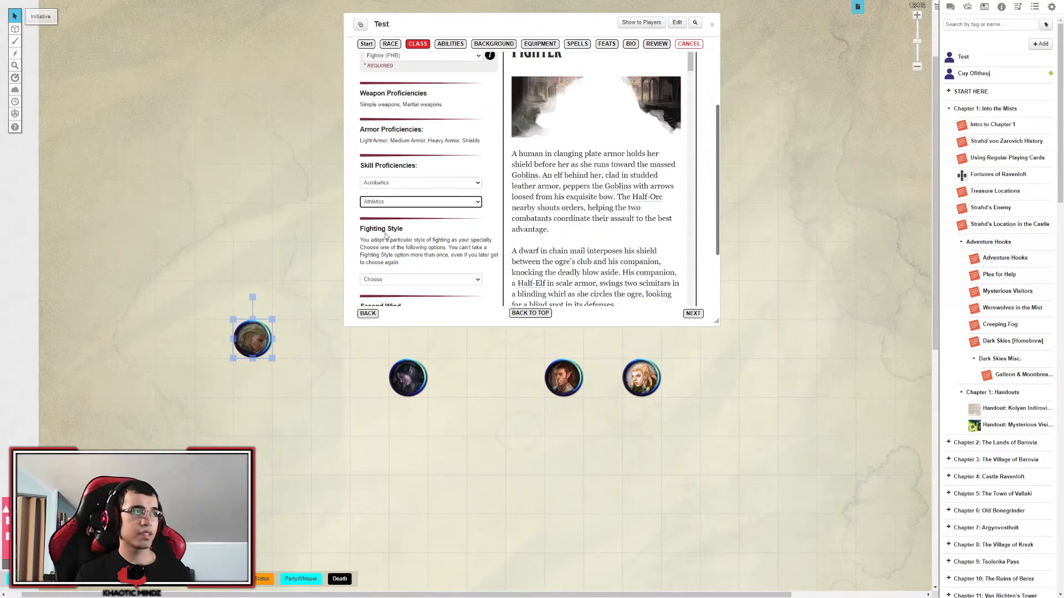
Review all Charactermancer choices and apply them to build Test's character sheet.
scroll(down, 3)
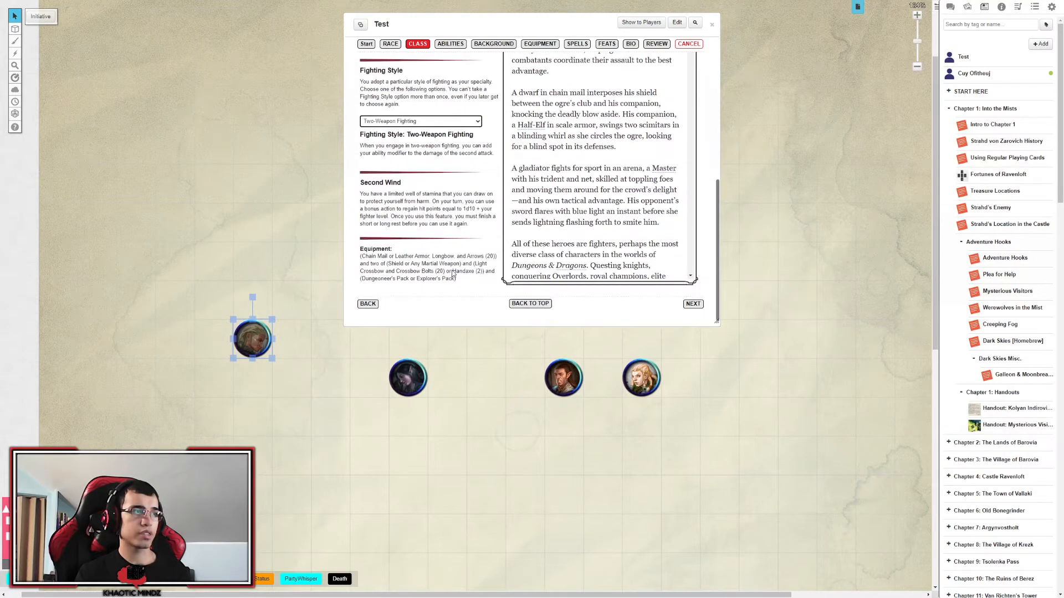
click(655, 43)
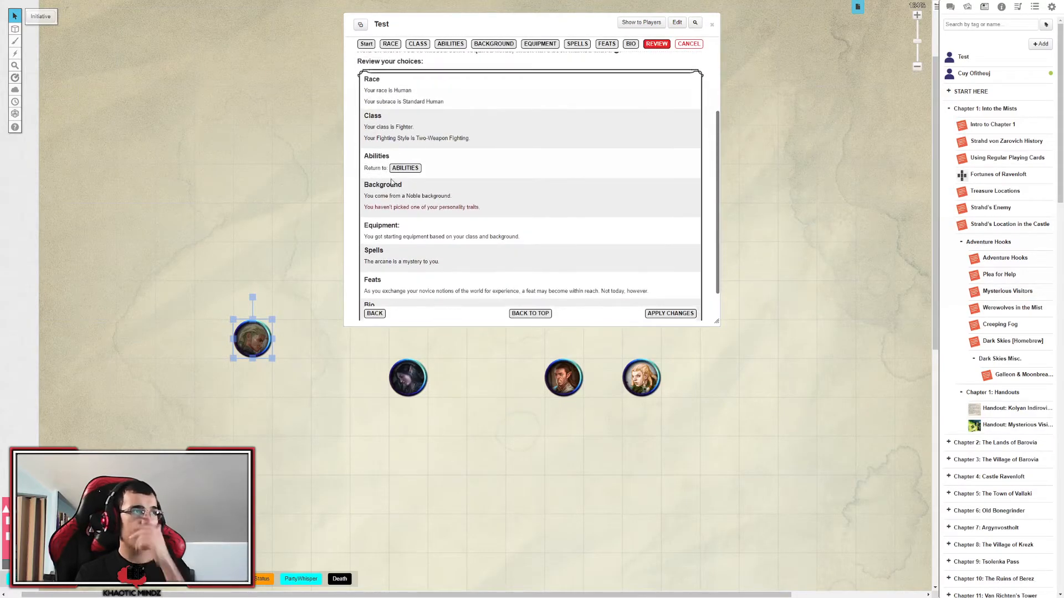
scroll(down, 3)
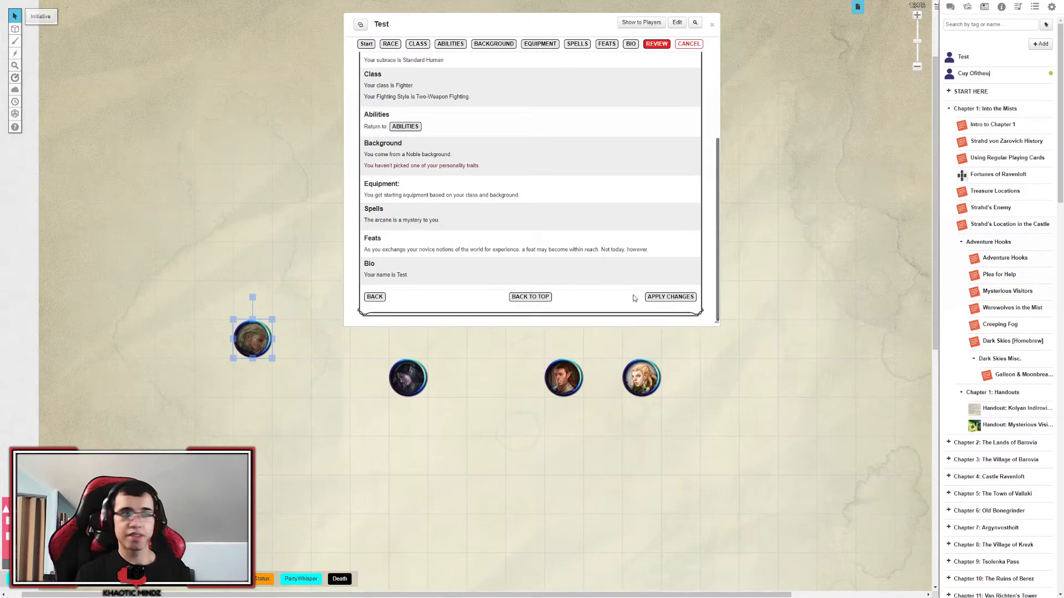
click(670, 297)
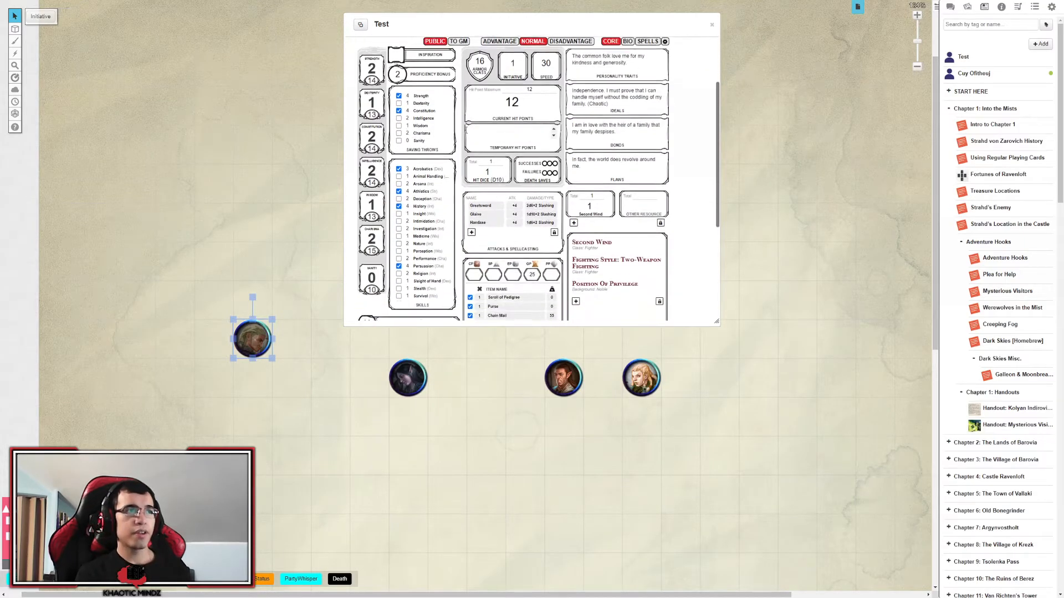
Drag Test's token to the map's top-left and look over the finished sheet showing AC 16.
scroll(down, 3)
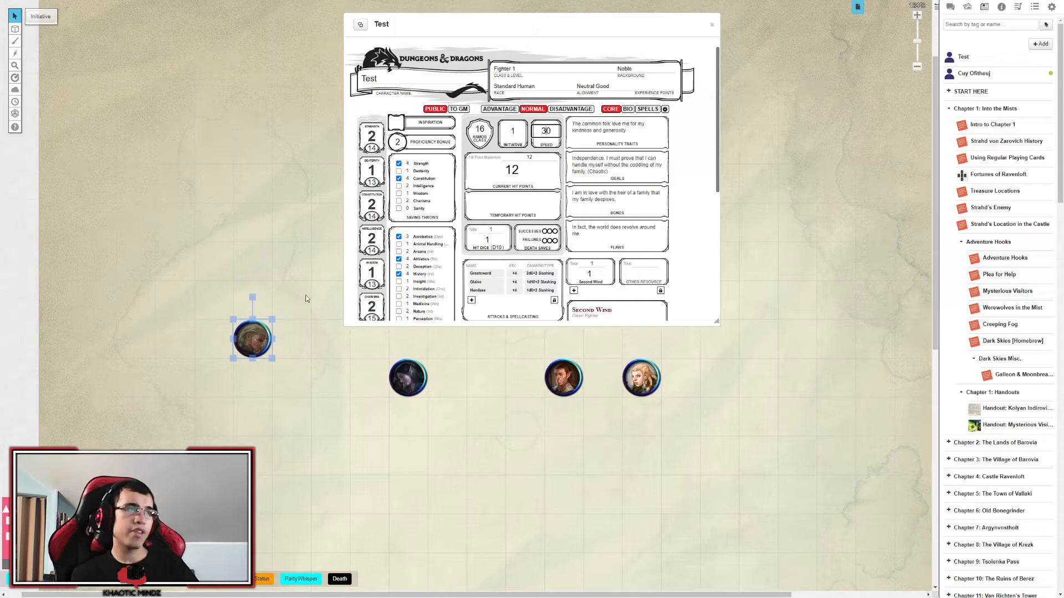
drag(253, 337, 185, 143)
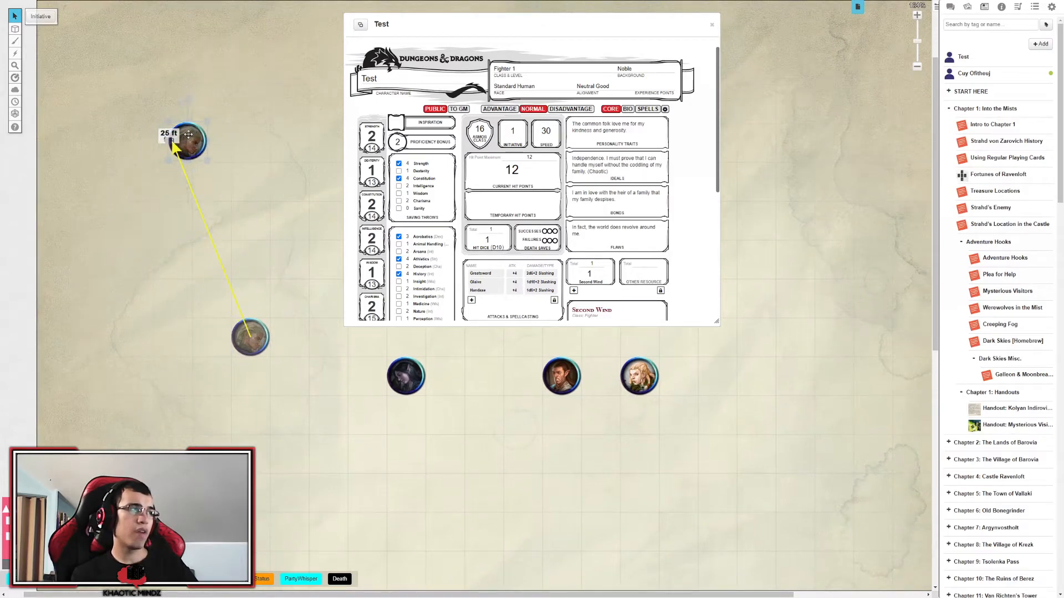
drag(187, 143, 209, 112)
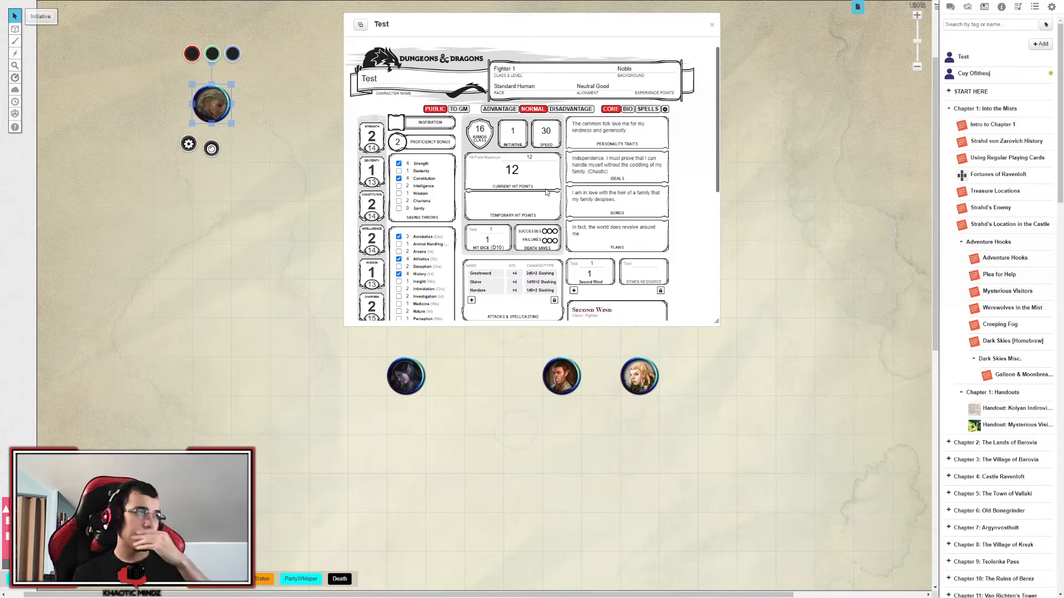
scroll(down, 3)
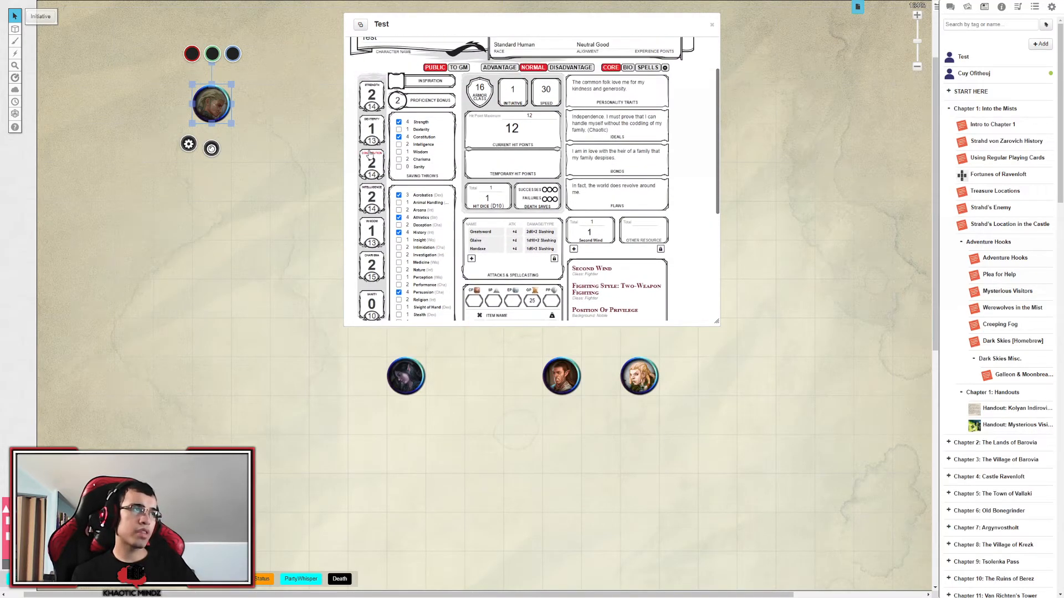
scroll(down, 3)
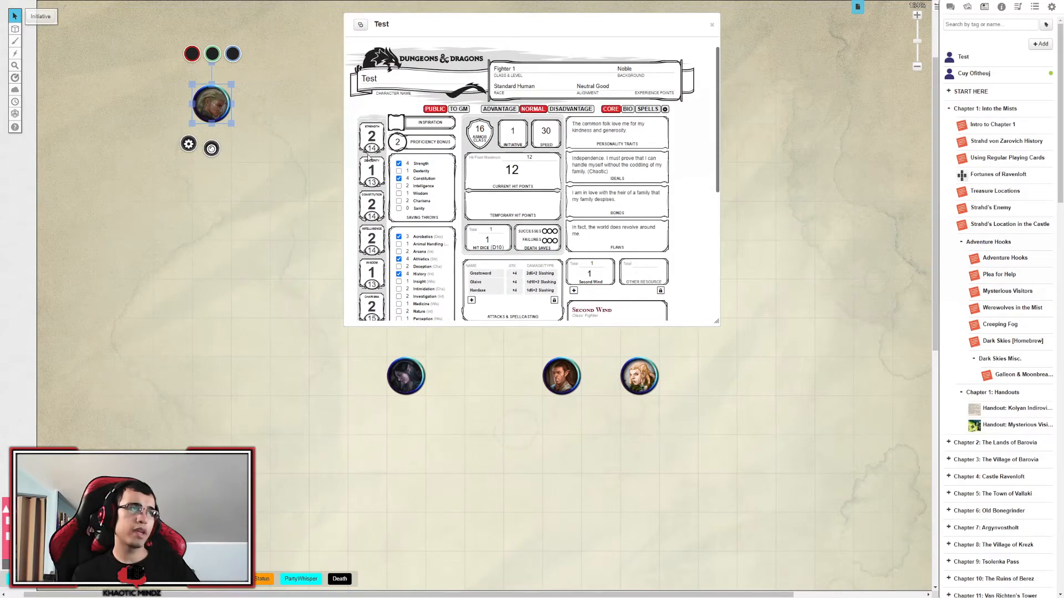
scroll(down, 3)
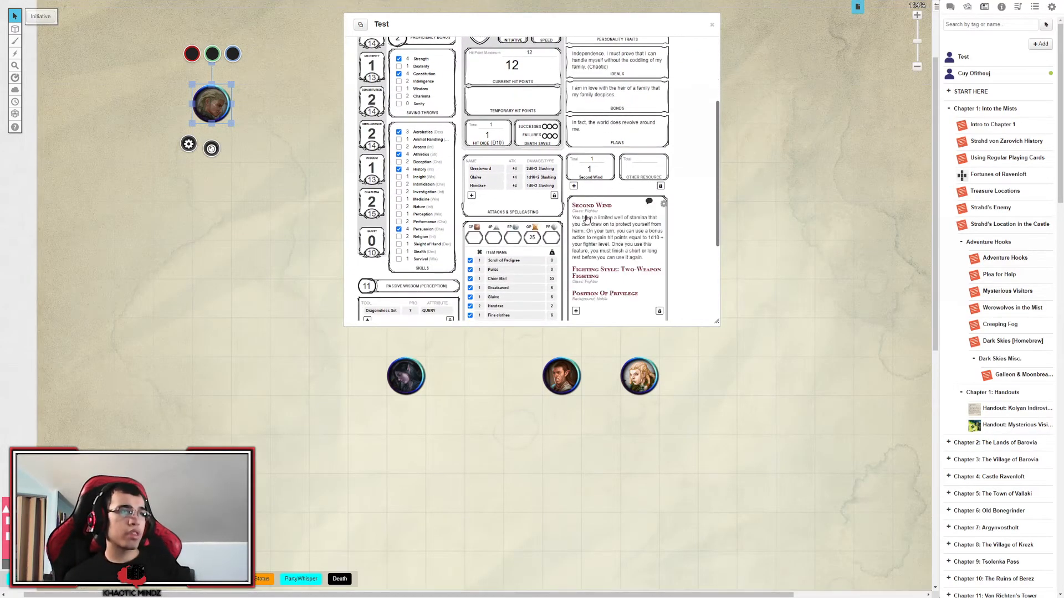
scroll(down, 3)
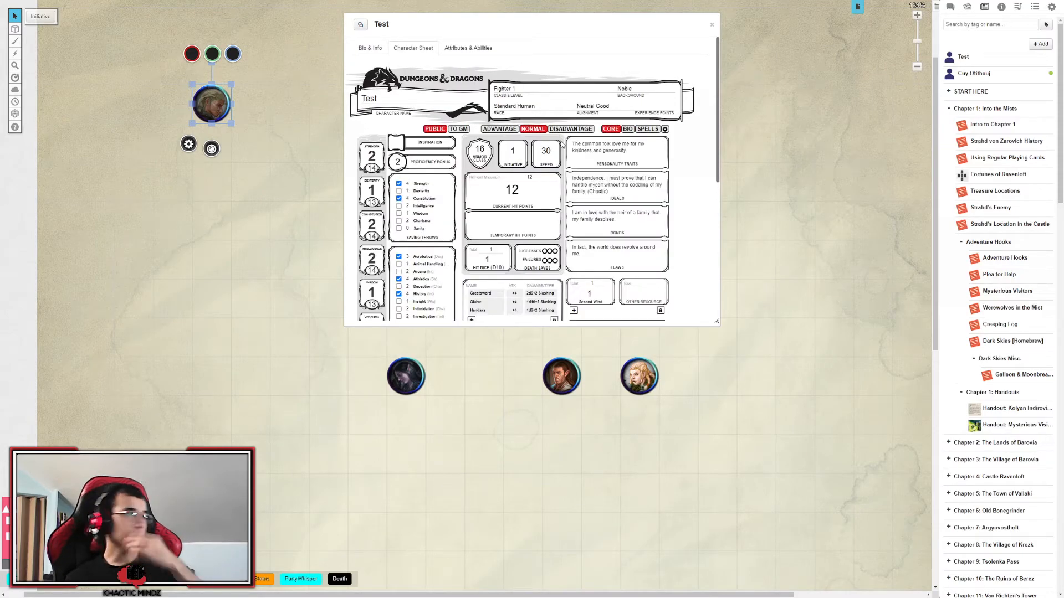
click(479, 152)
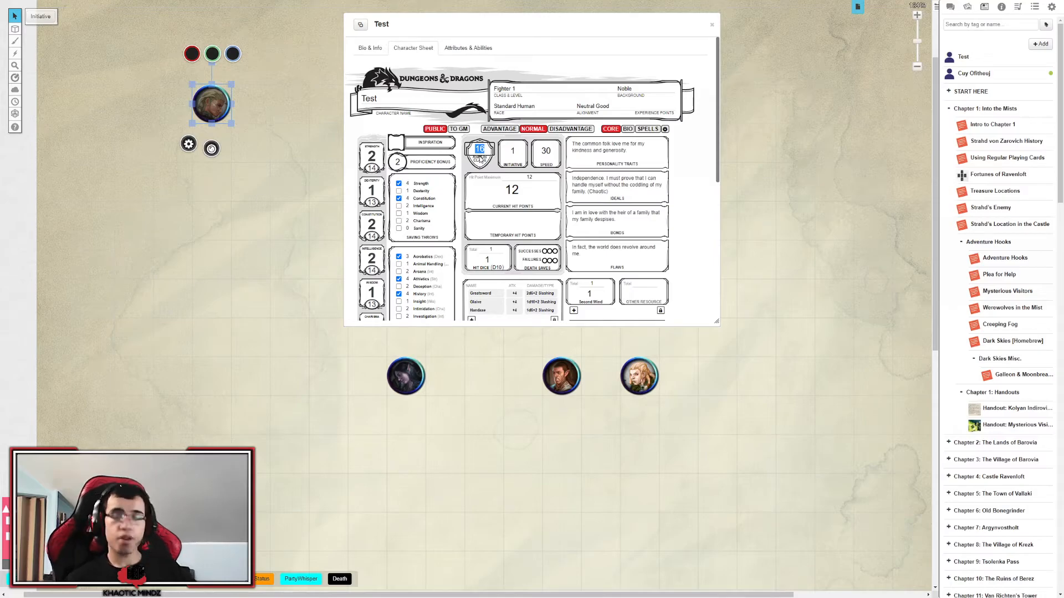
Show the chat log in the sidebar to see the two d20 rolls (2 and 16).
scroll(down, 3)
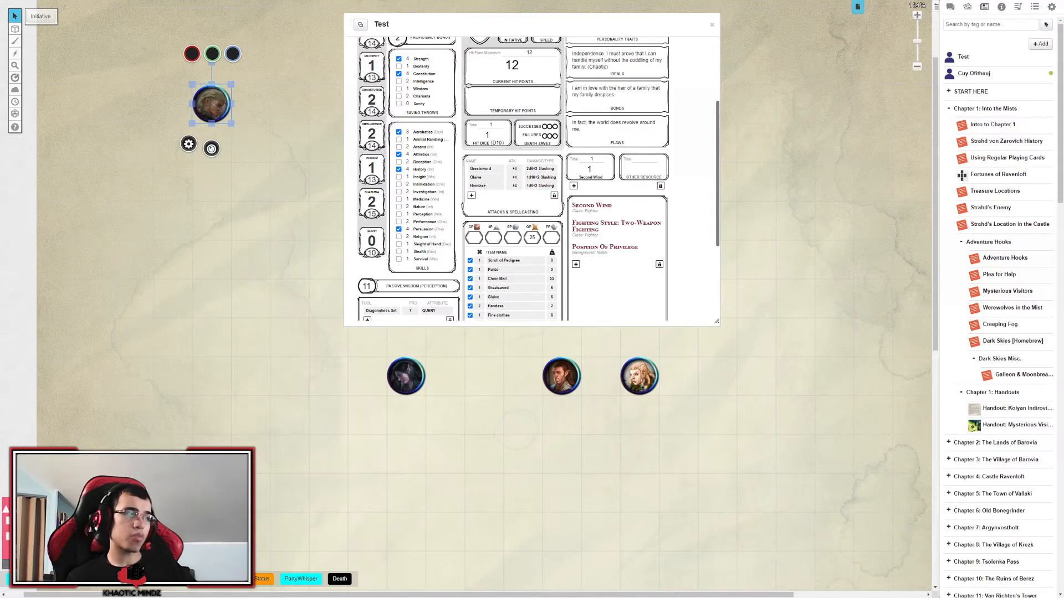
mouse_move(157, 446)
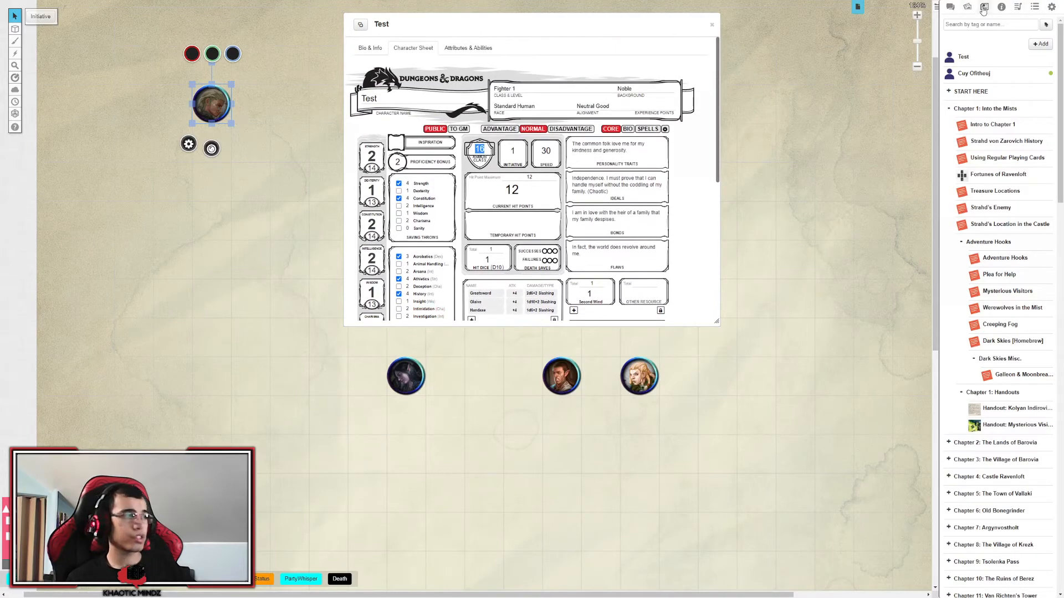
click(949, 7)
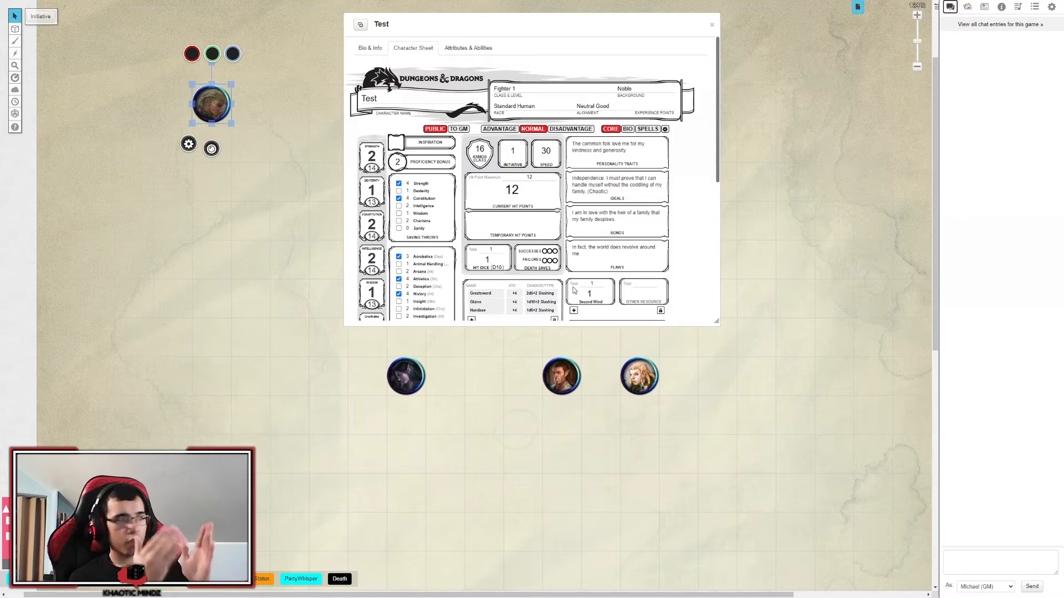
mouse_move(617, 341)
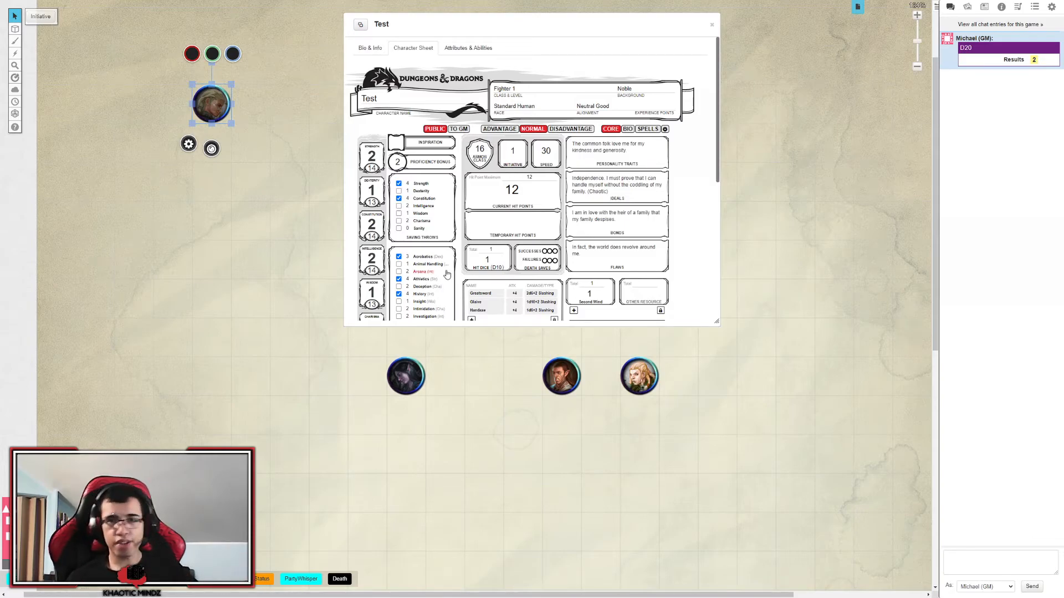
scroll(down, 3)
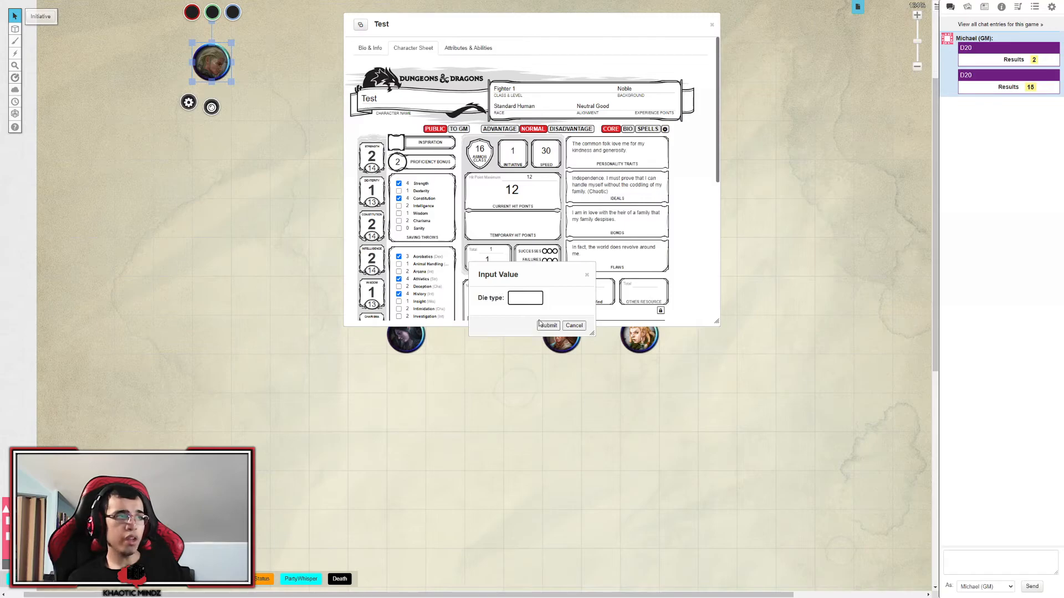
Answer the Dice Roller prompts with die type 20 and the modifier, rolling 1d20+2 into chat.
text(20)
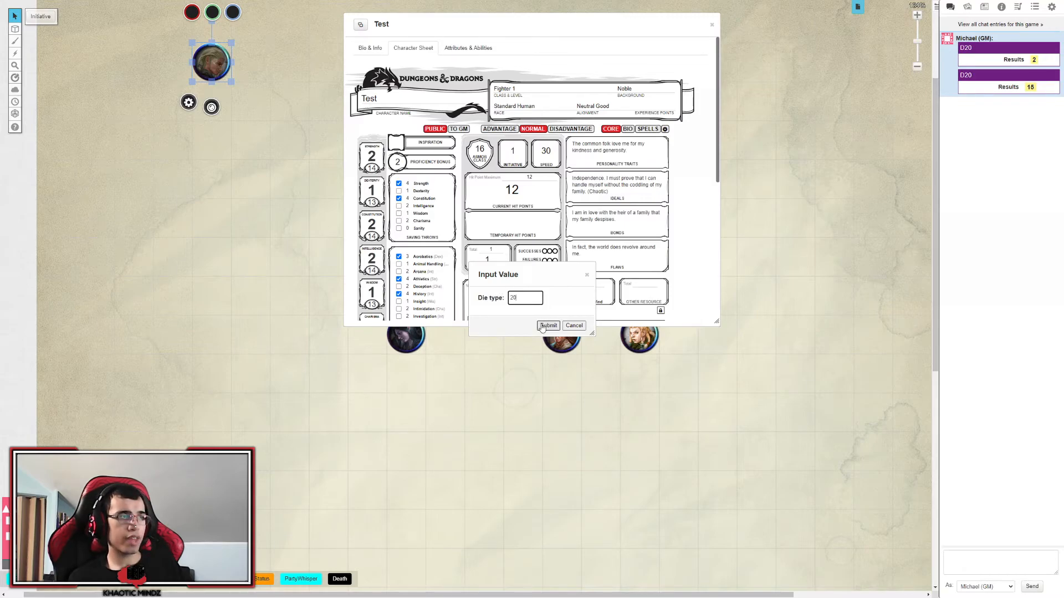
click(549, 325)
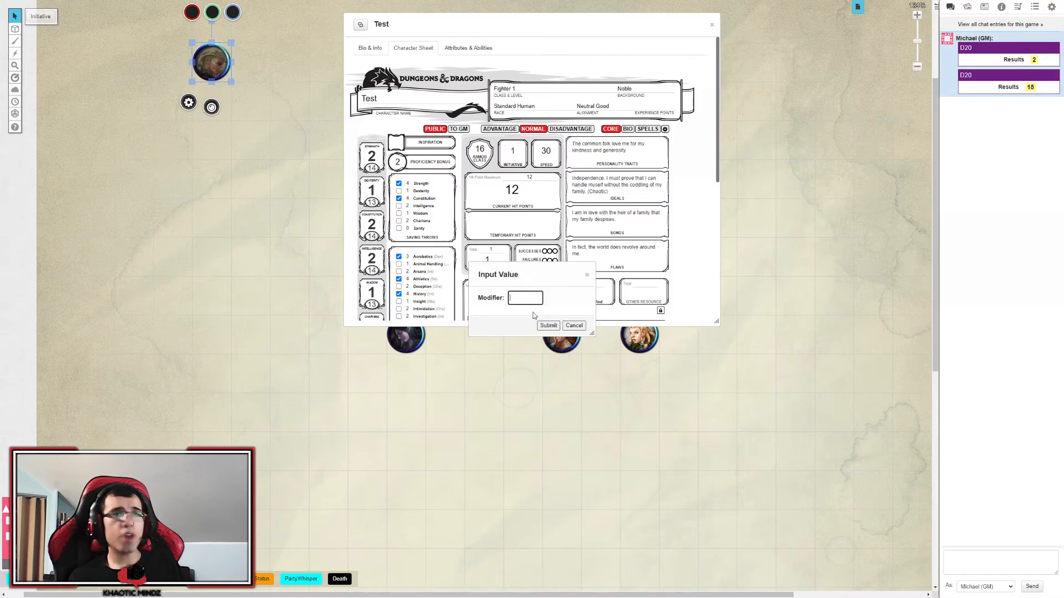
click(549, 325)
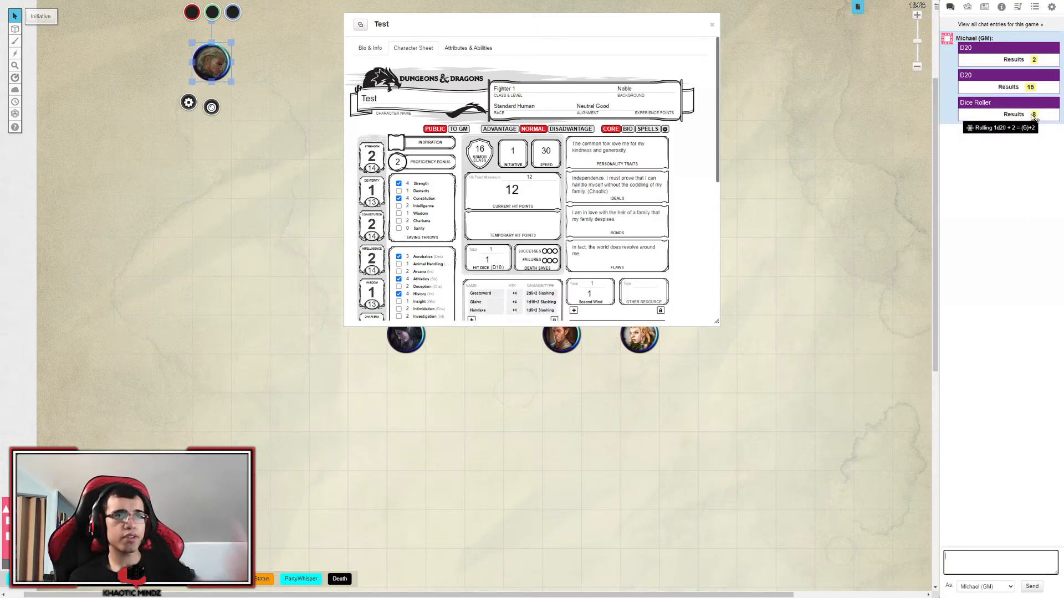
scroll(down, 3)
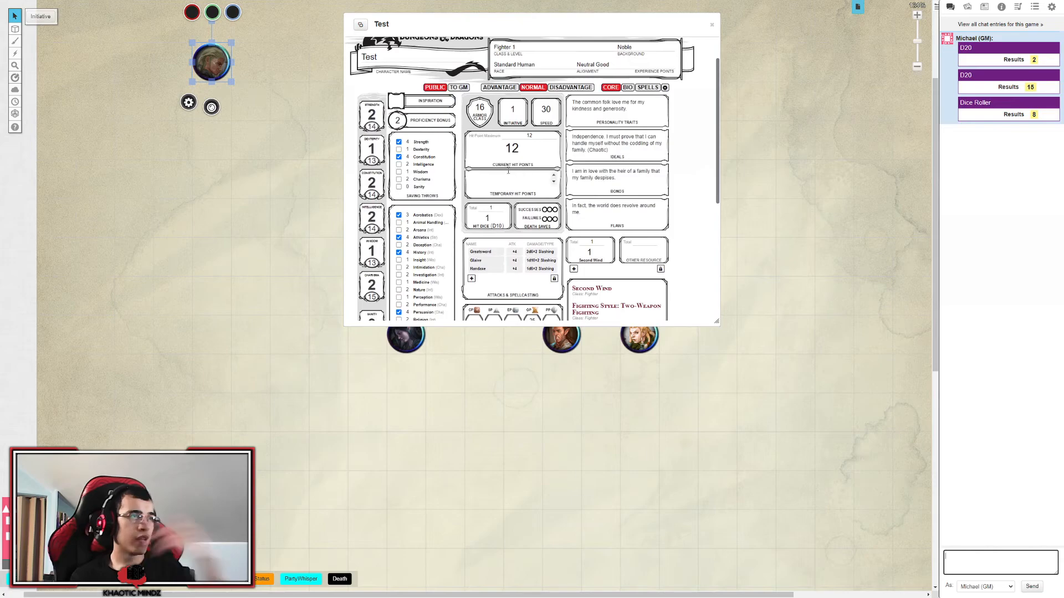
scroll(down, 3)
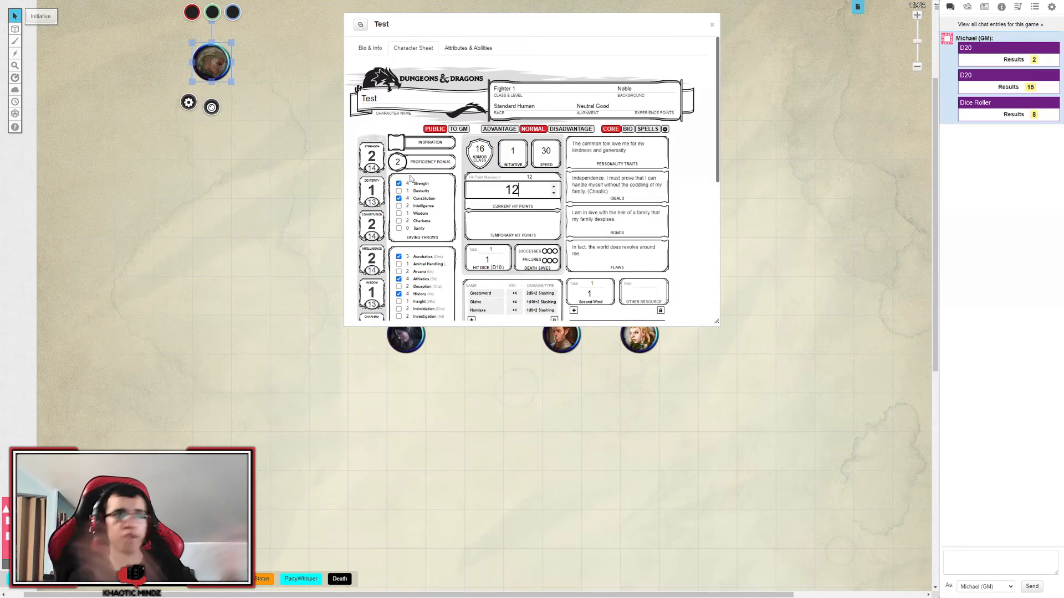
scroll(down, 3)
text(11)
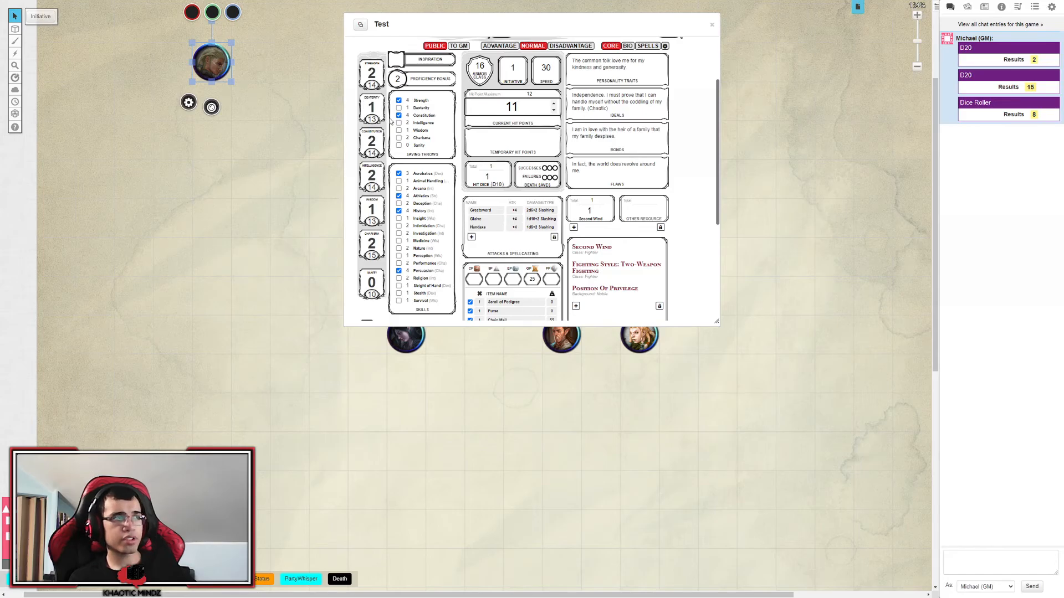
mouse_move(425, 89)
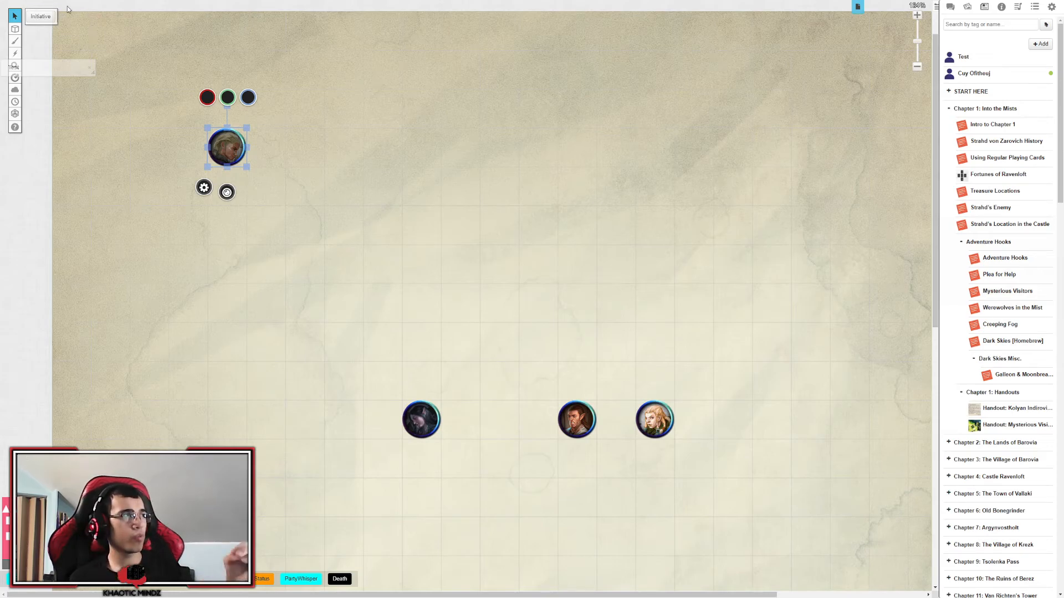
click(14, 114)
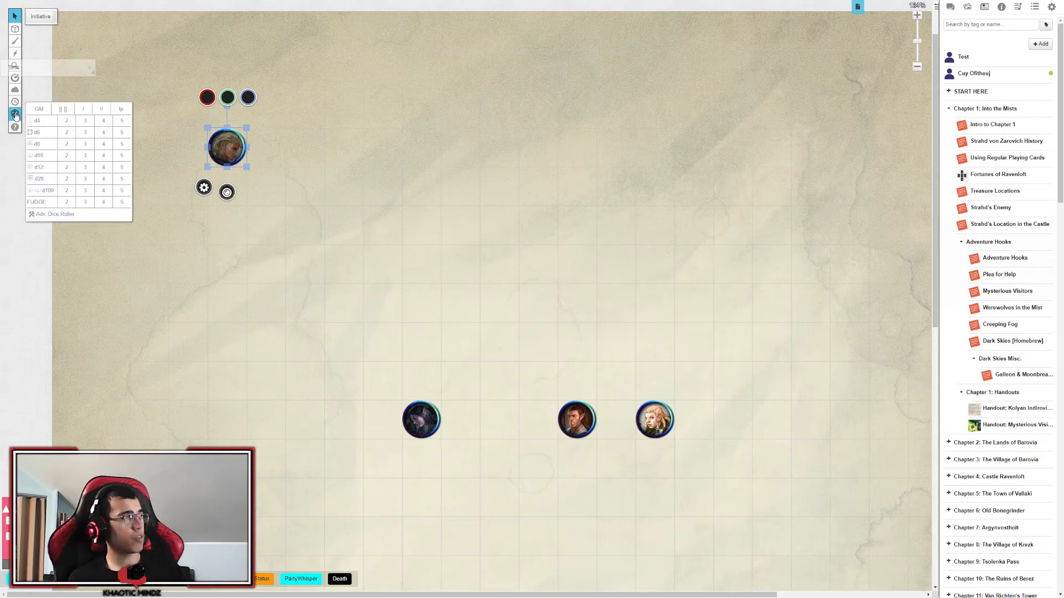
click(14, 114)
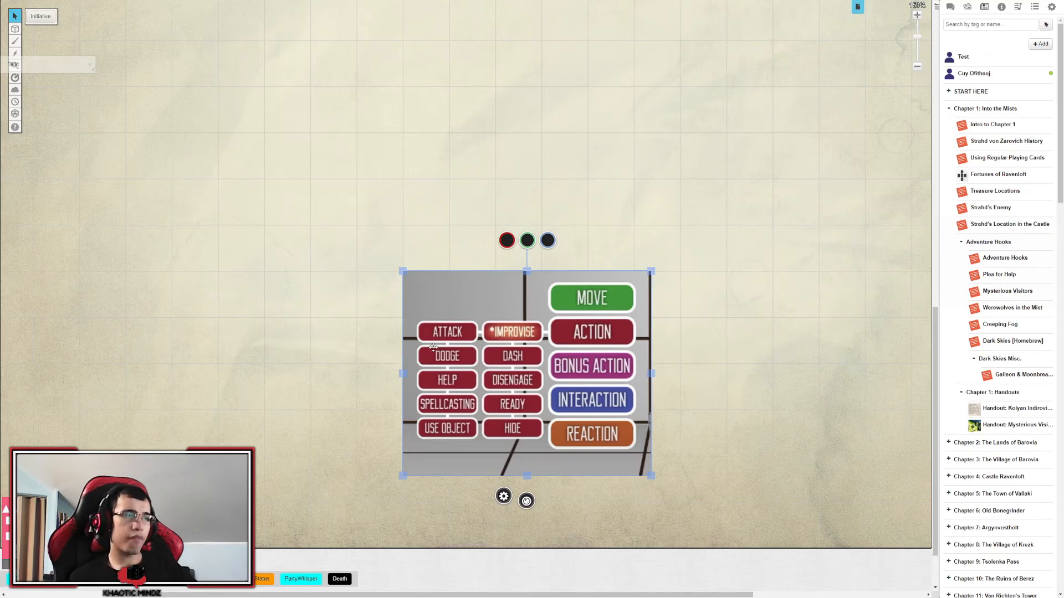
mouse_move(531, 270)
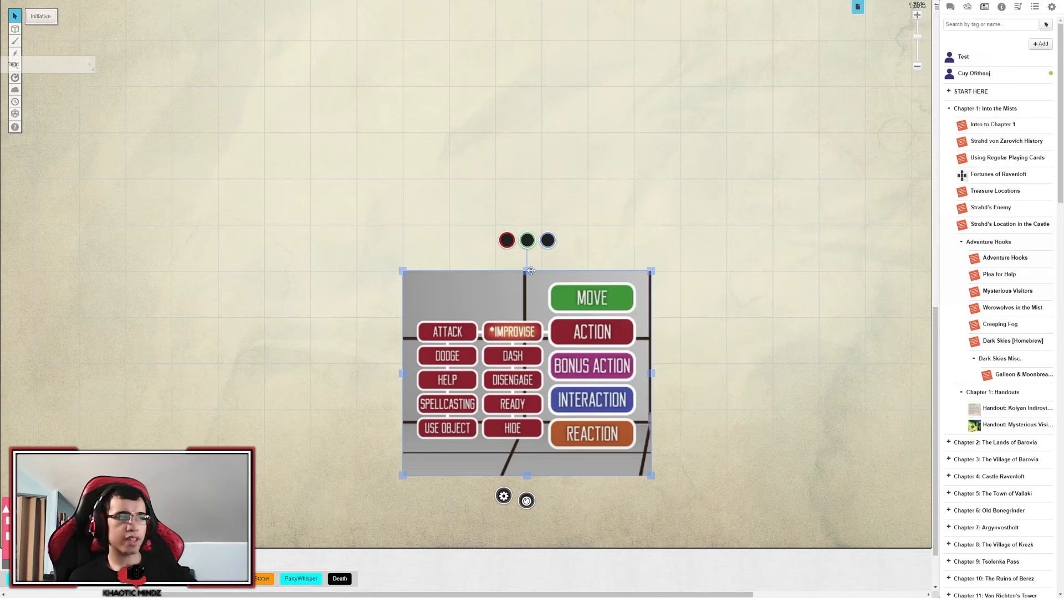
mouse_move(573, 337)
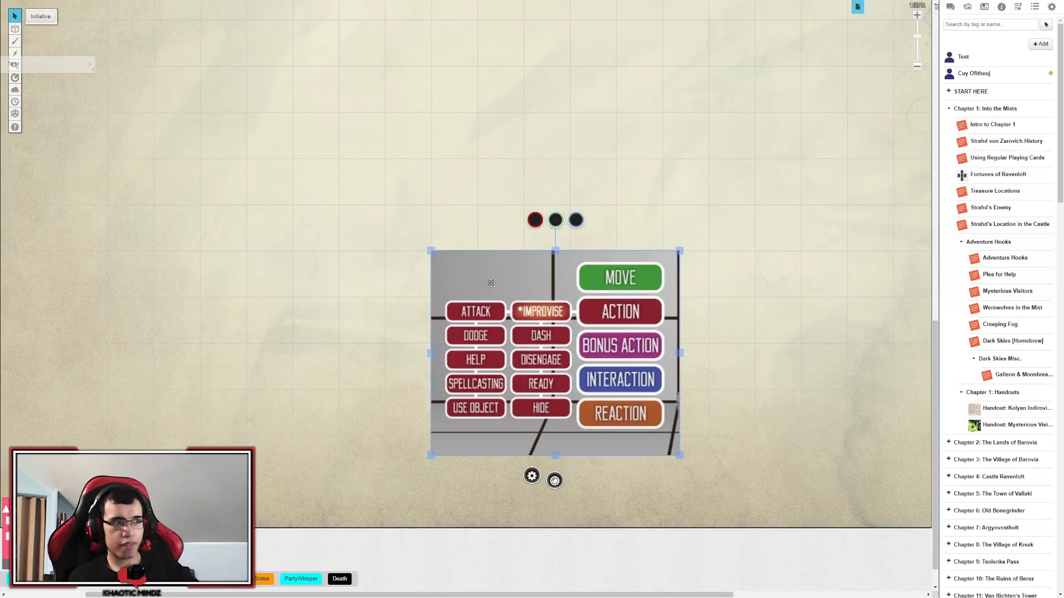
mouse_move(659, 395)
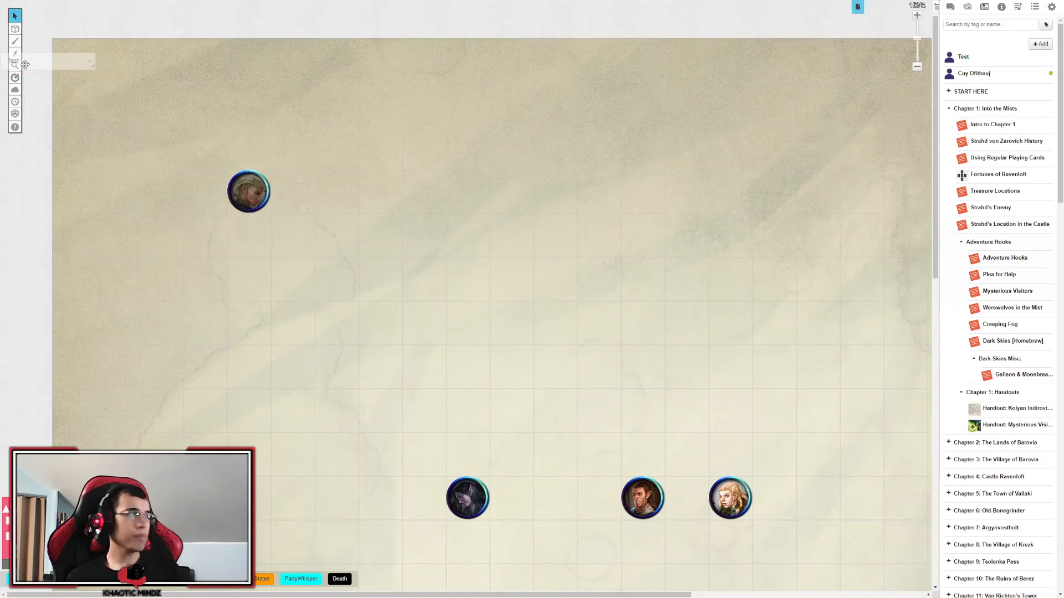
Bring up Test's sheet from its token and show the chat log.
double_click(248, 191)
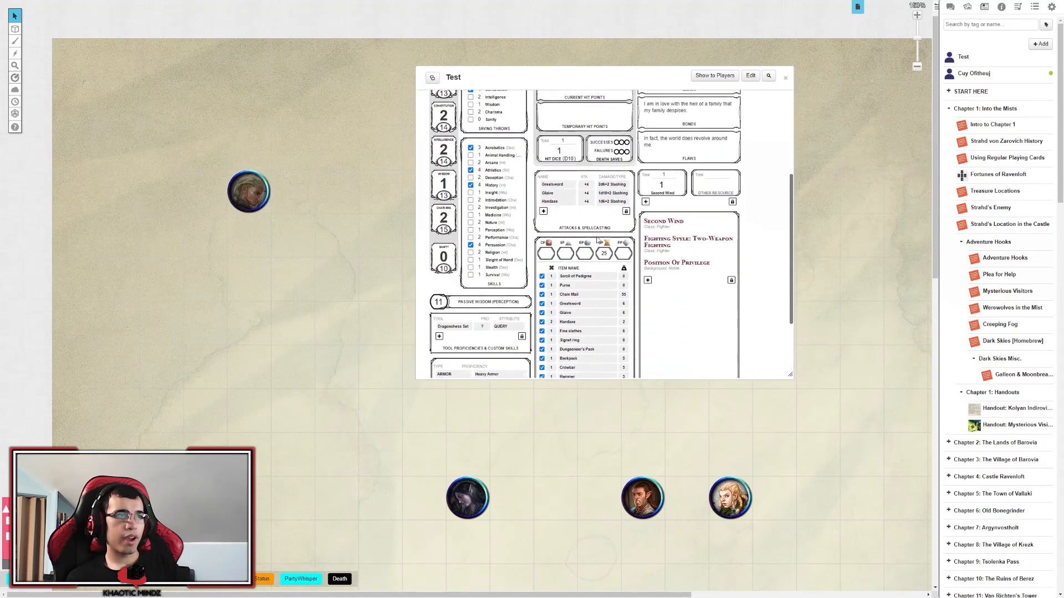
scroll(down, 3)
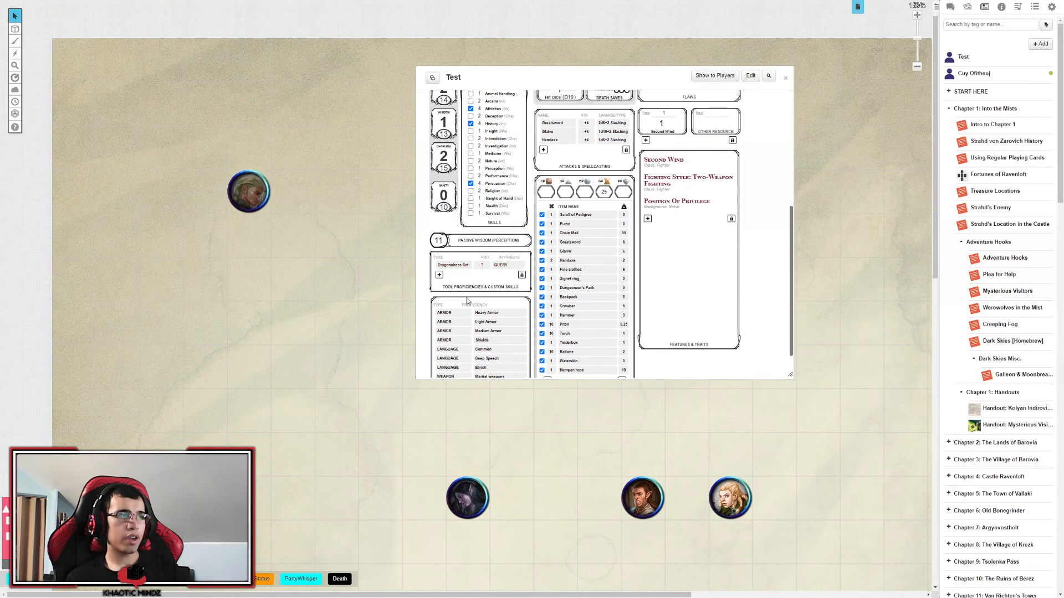
scroll(down, 3)
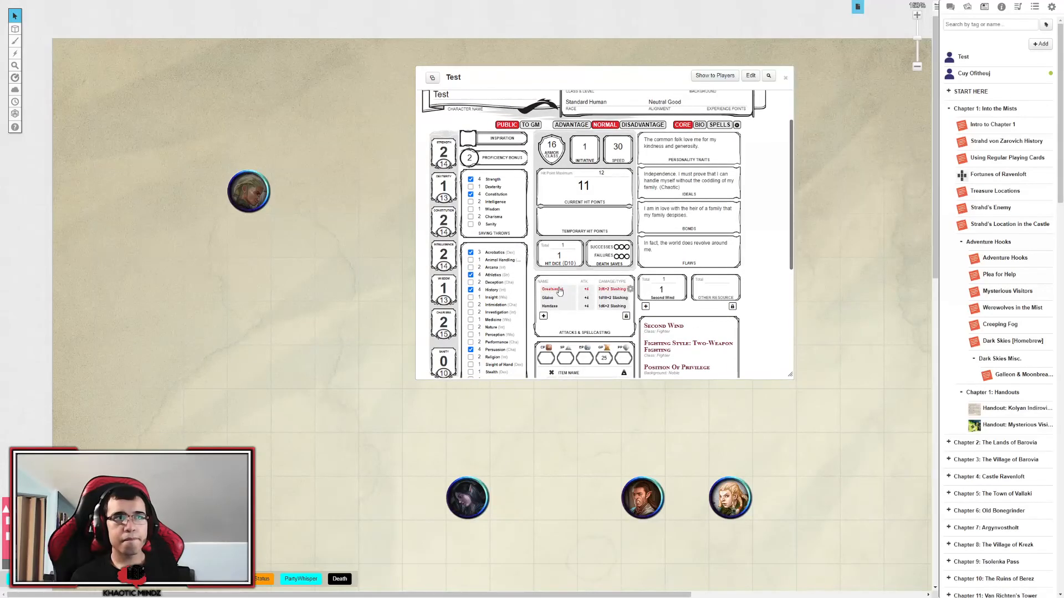
click(950, 7)
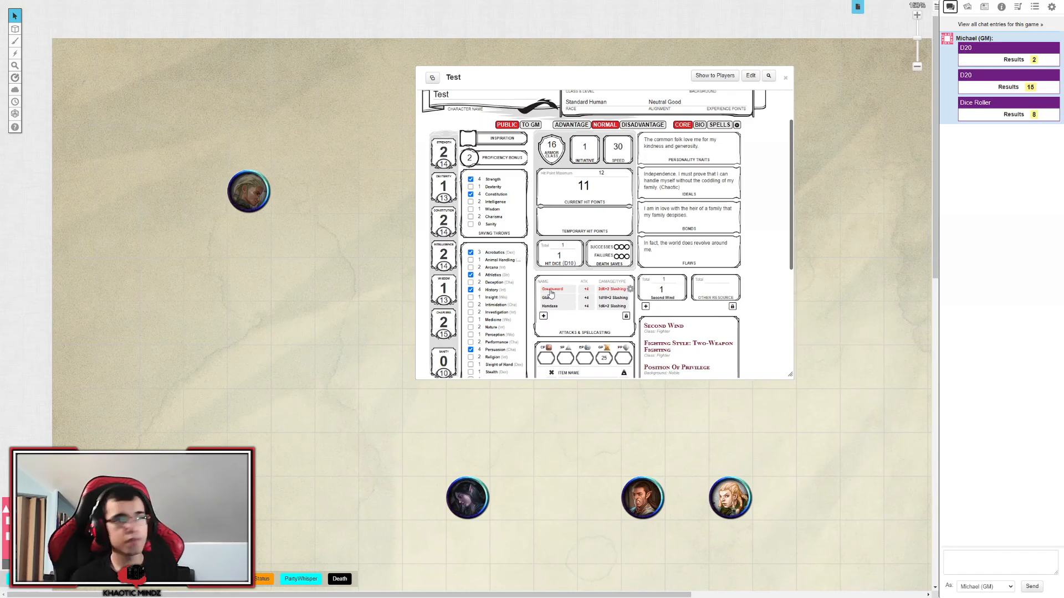
Roll the Greatsword attack into chat (23 to hit, 10 damage) and close the sheet.
click(552, 289)
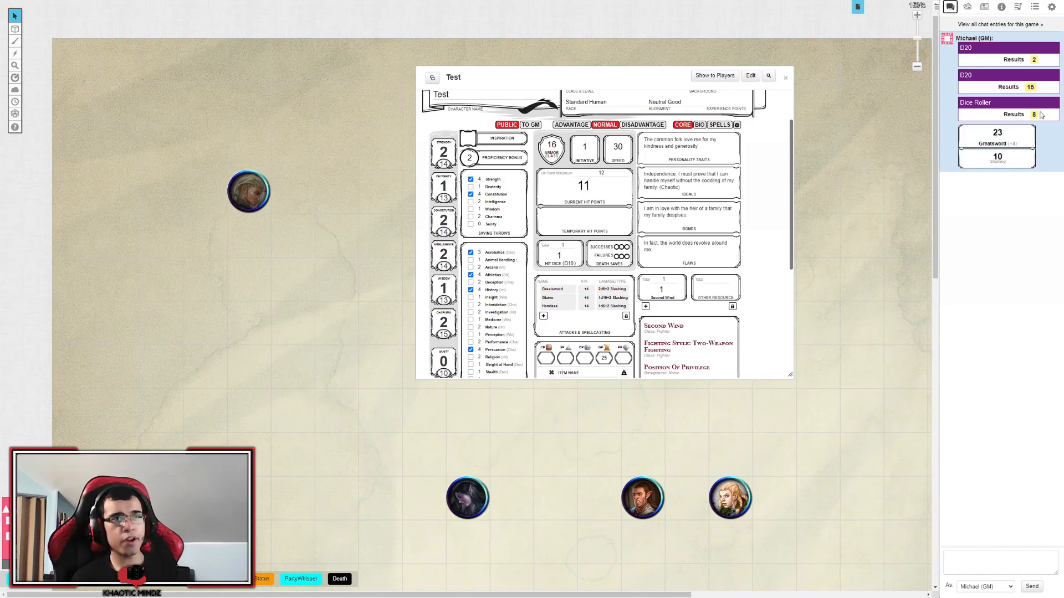
mouse_move(998, 133)
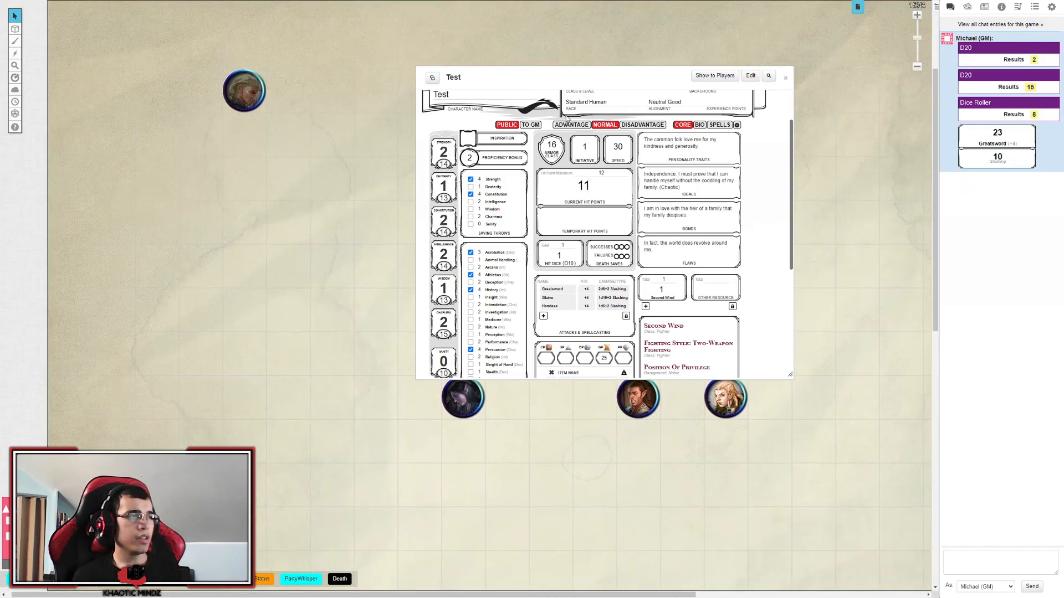
click(784, 77)
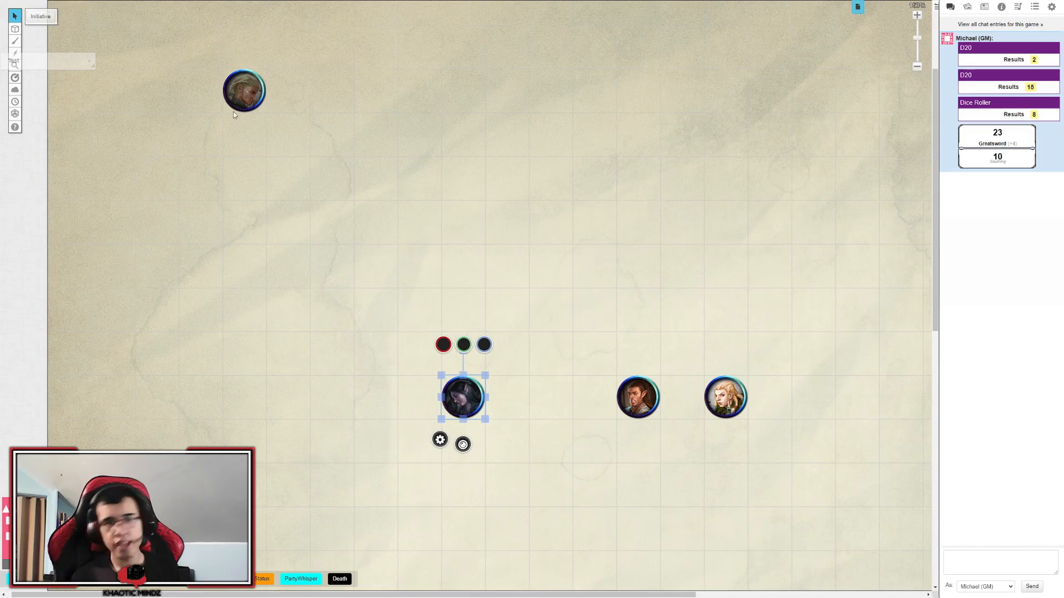
mouse_move(335, 231)
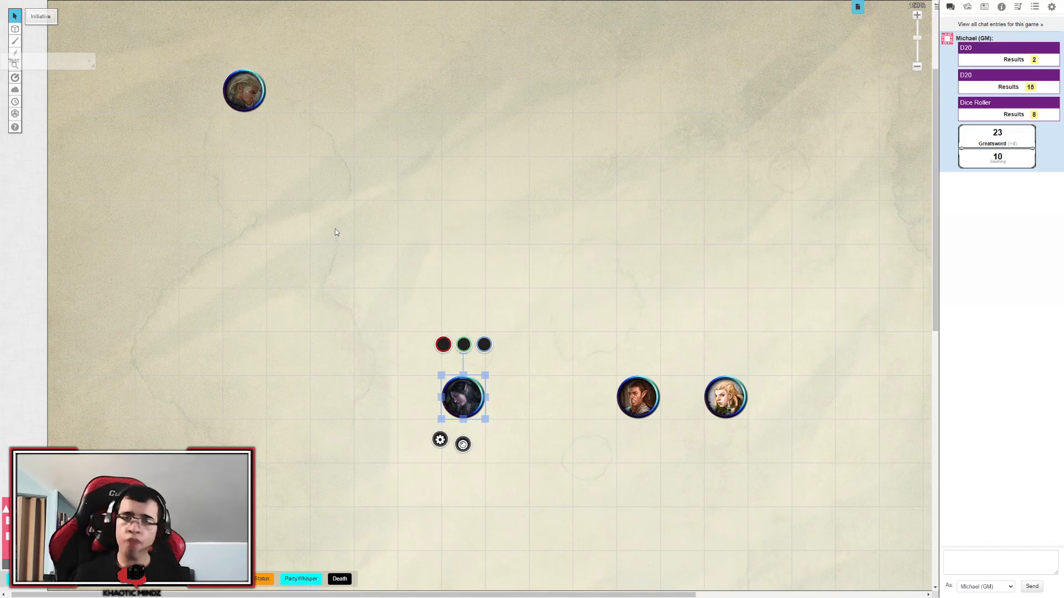